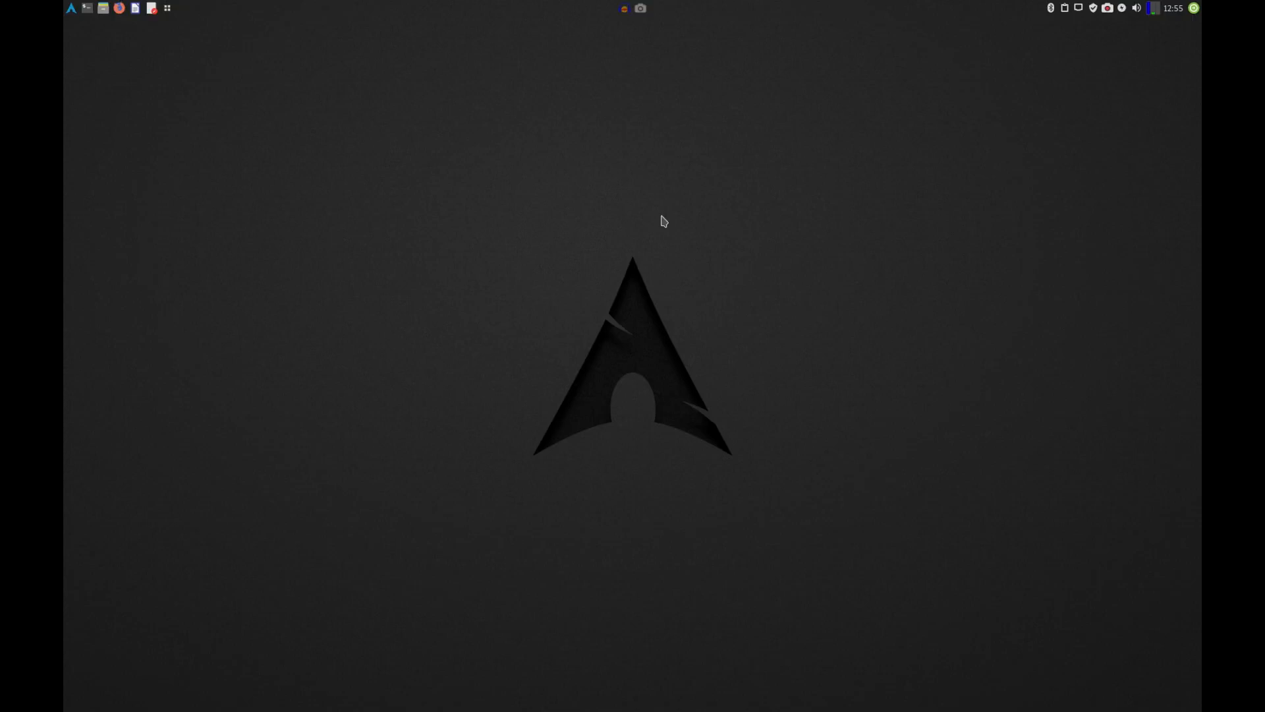
# Close the Thunar window and launch a Terminal showing the Manjaro system summary.
pyautogui.click(87, 8)
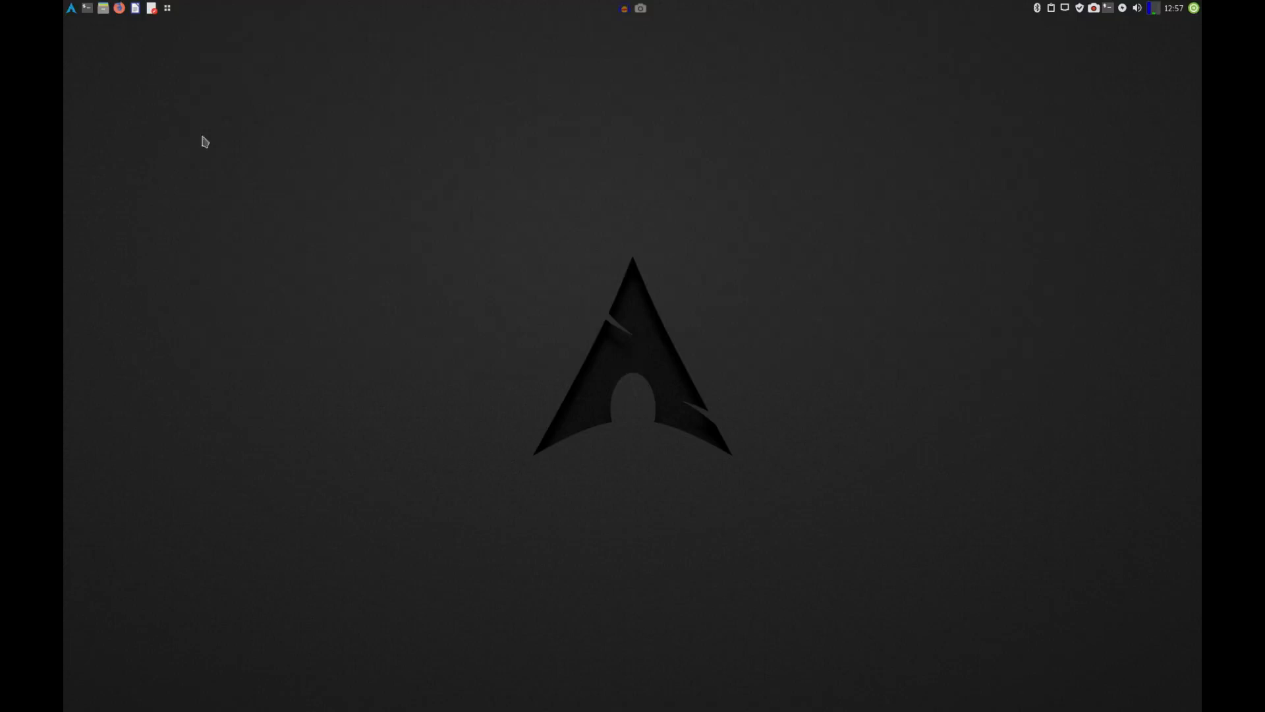
pyautogui.moveTo(568, 157)
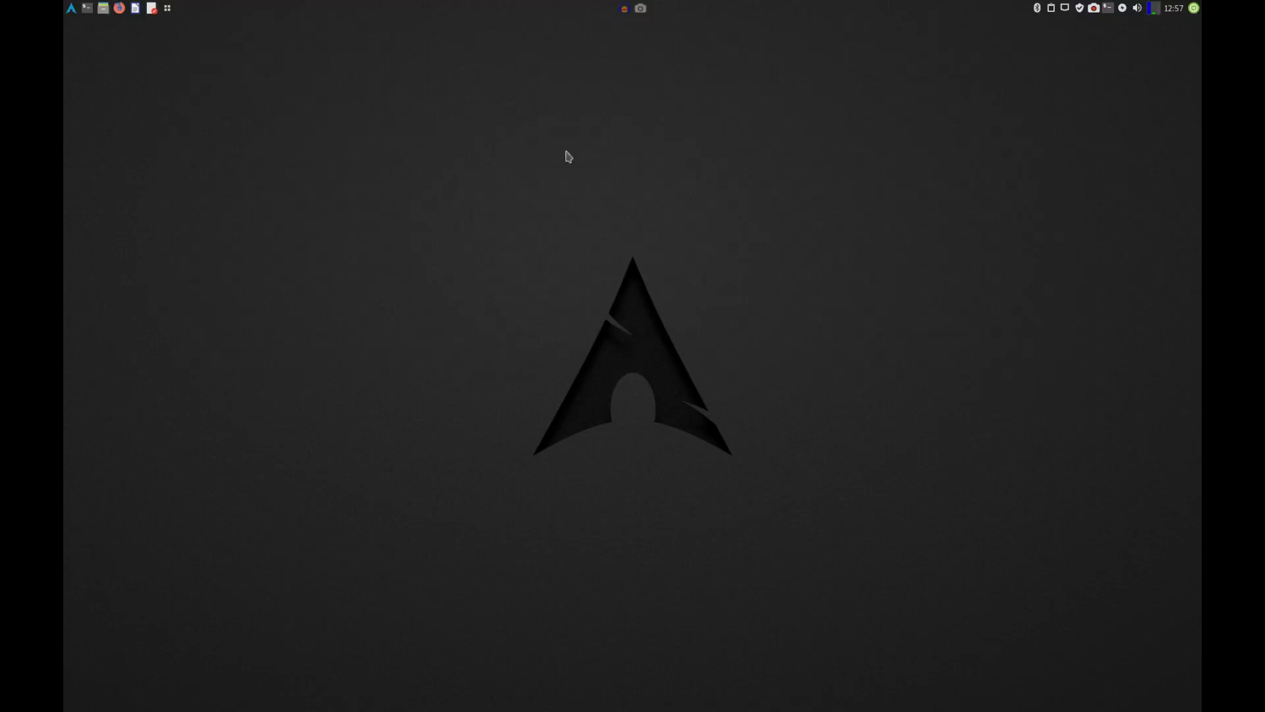
pyautogui.click(101, 8)
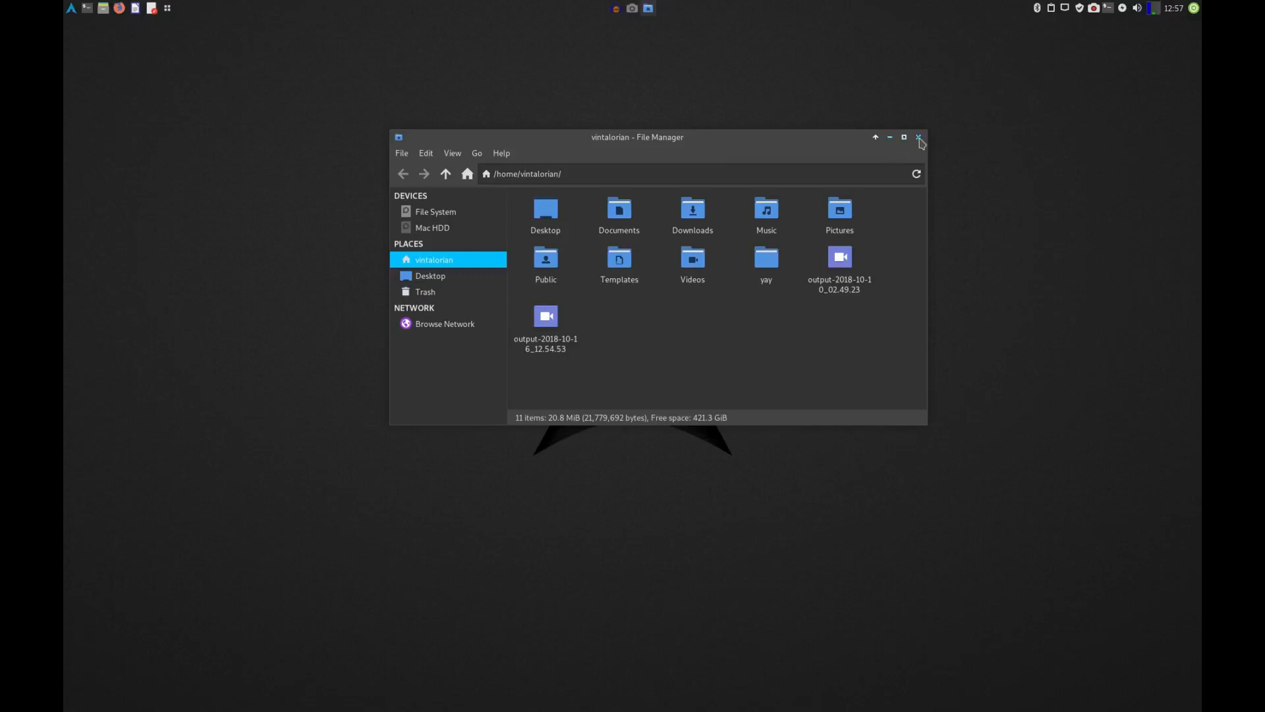
pyautogui.click(918, 137)
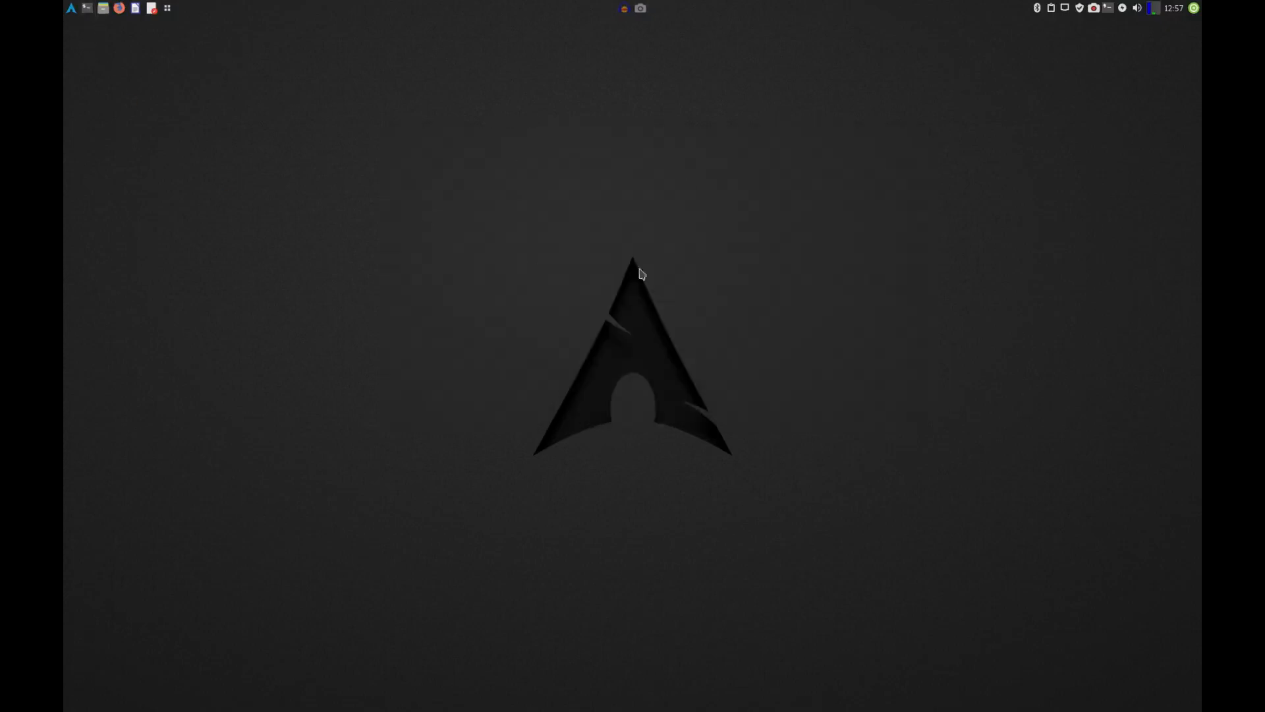
pyautogui.click(103, 8)
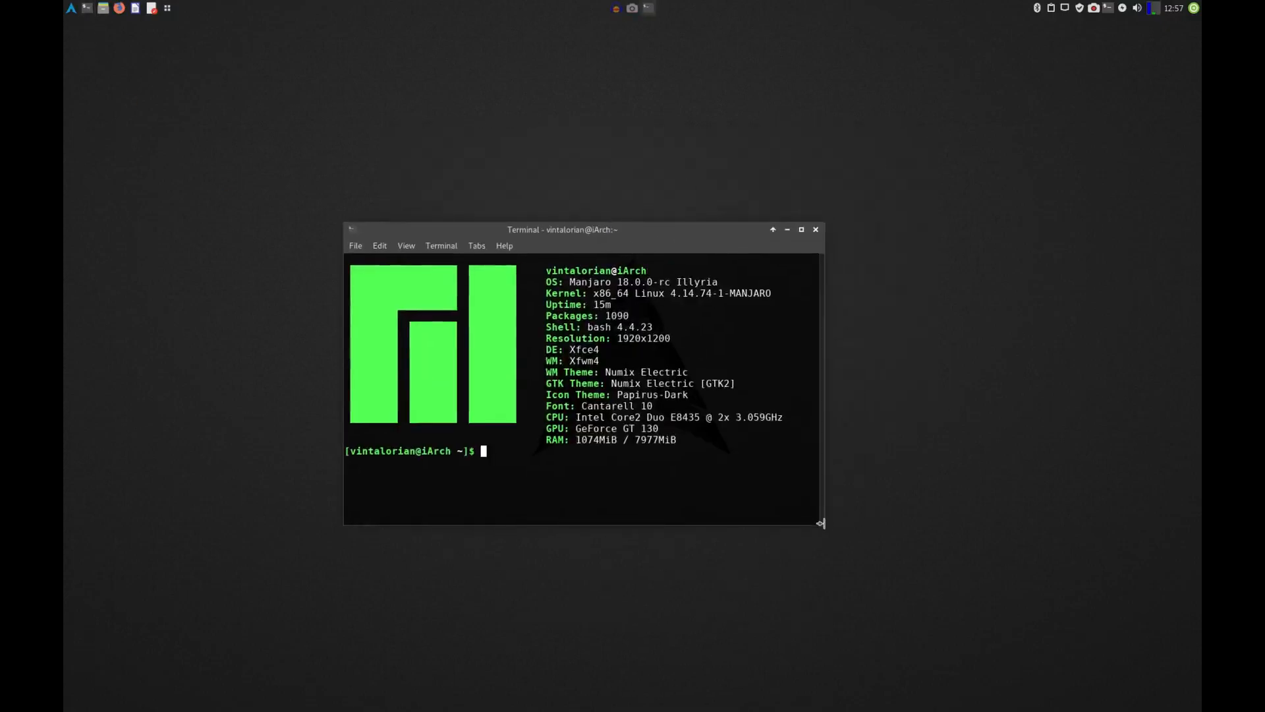
pyautogui.moveTo(825, 531)
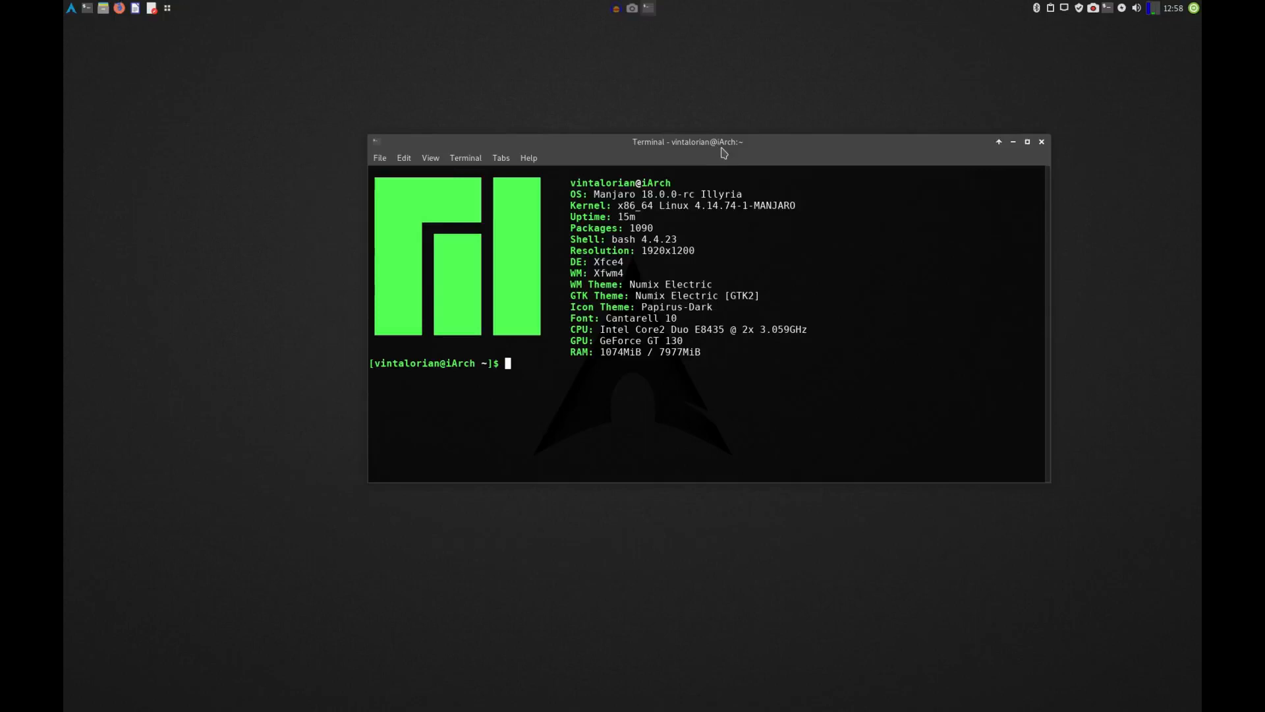
pyautogui.moveTo(1054, 152)
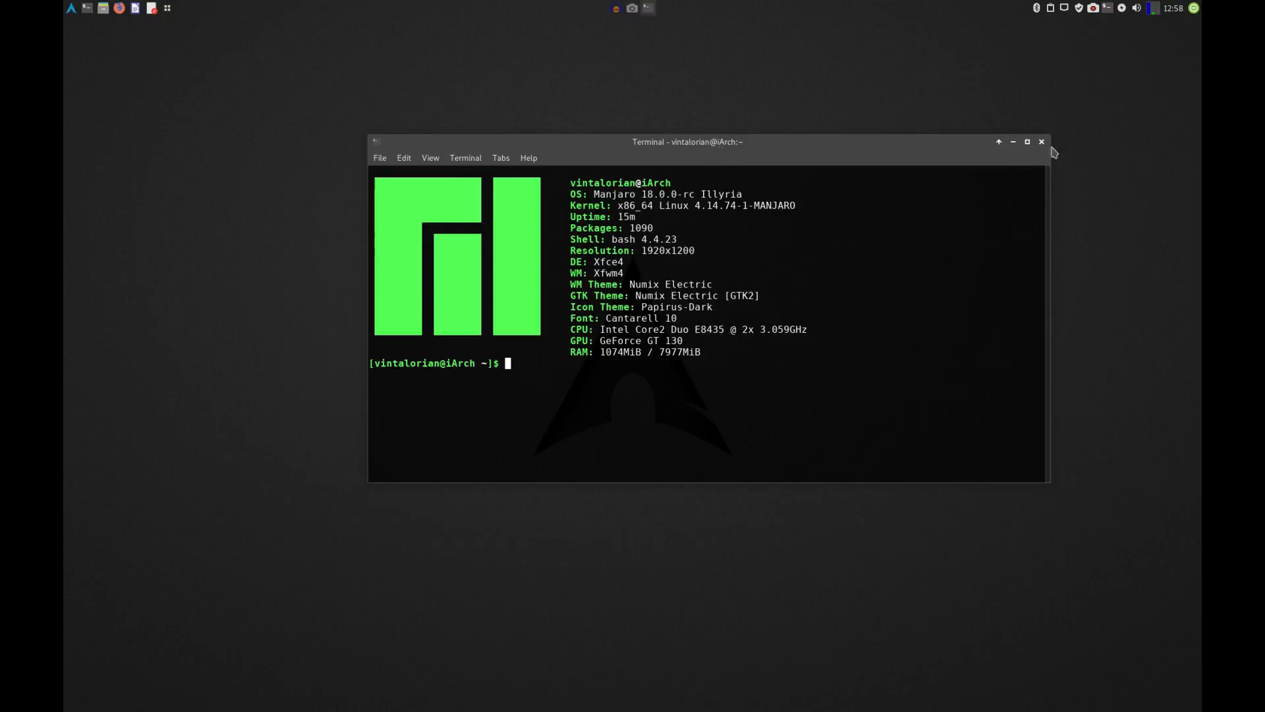
# Close the terminal and reach Window Manager Tweaks via the Whisker menu's All Settings.
pyautogui.click(1041, 142)
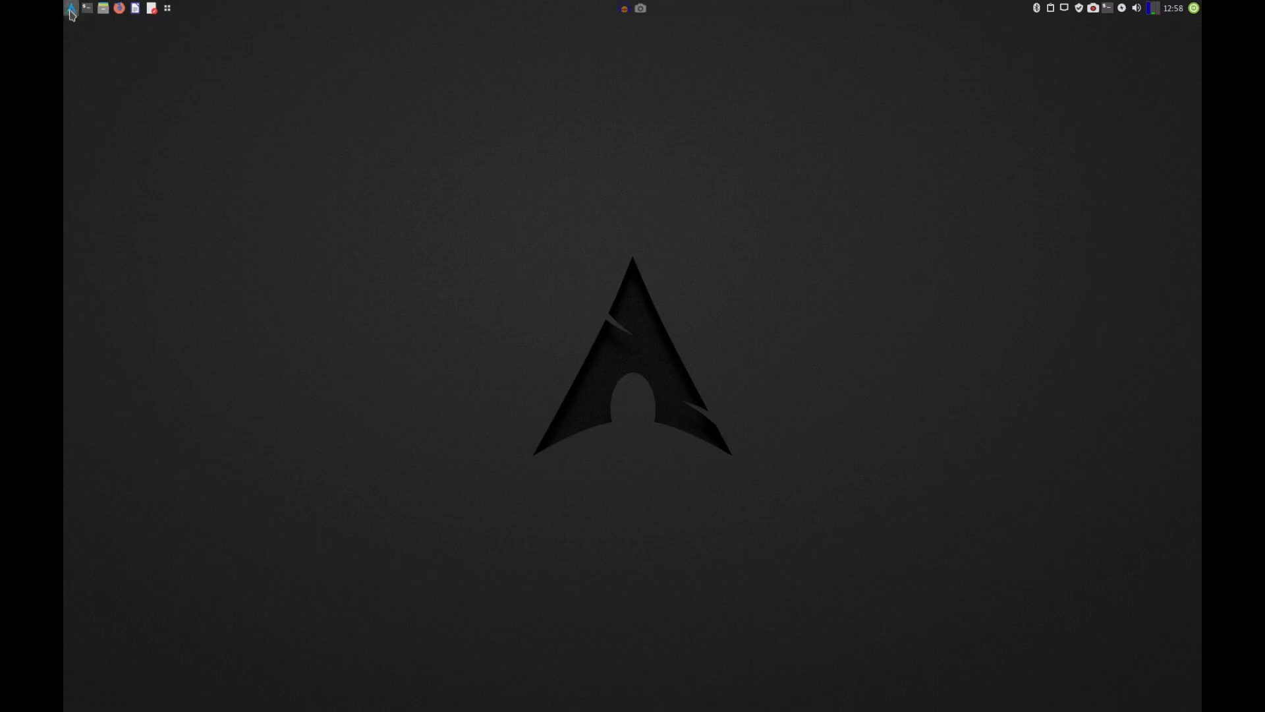
pyautogui.click(72, 8)
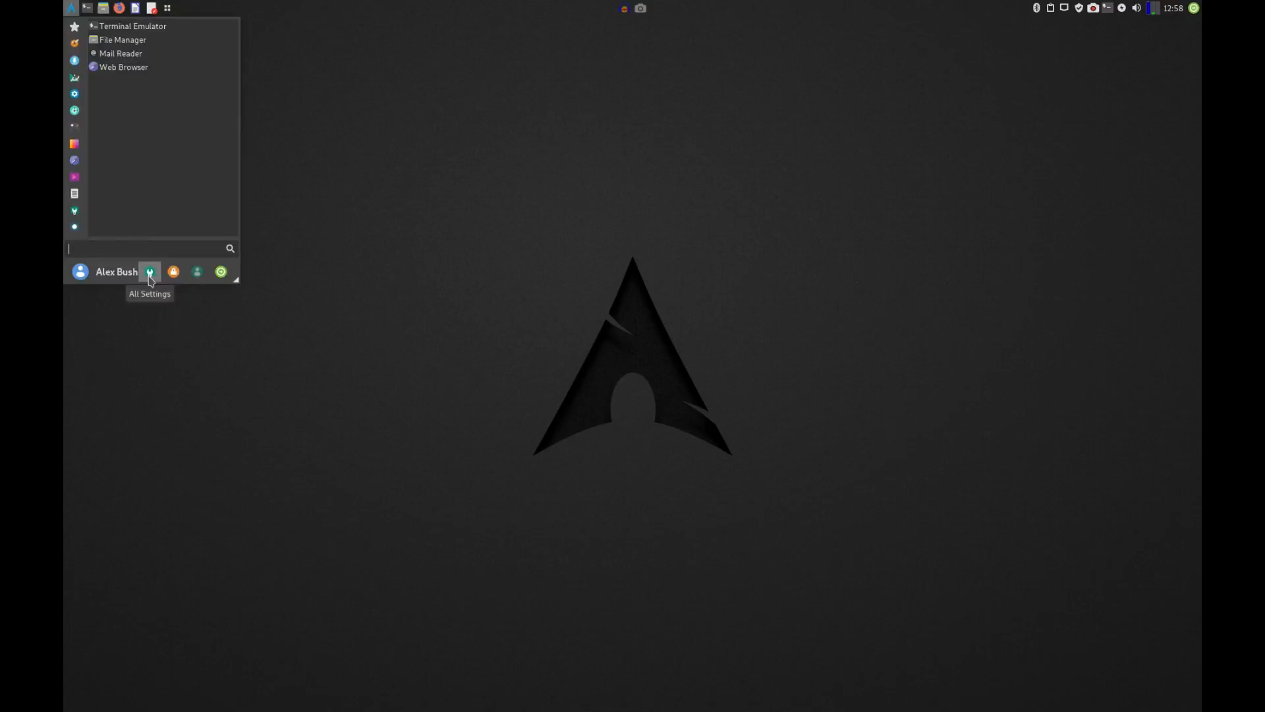
pyautogui.click(149, 271)
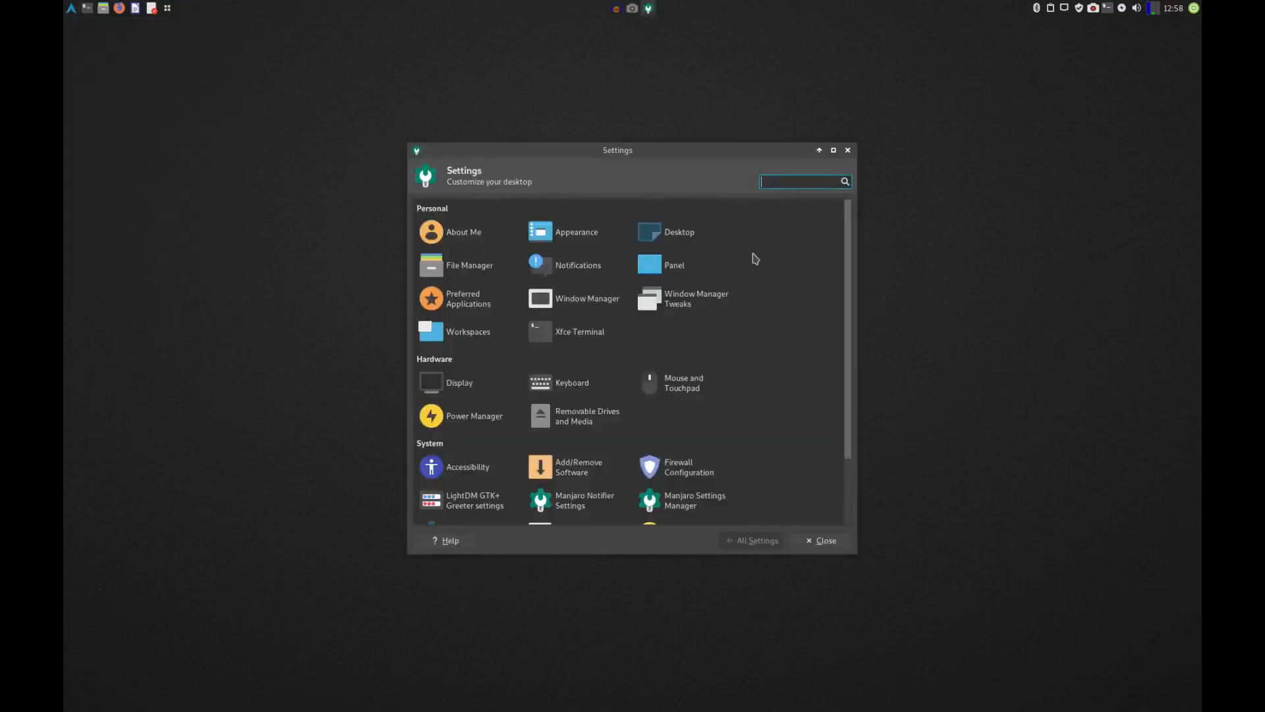
pyautogui.moveTo(775, 346)
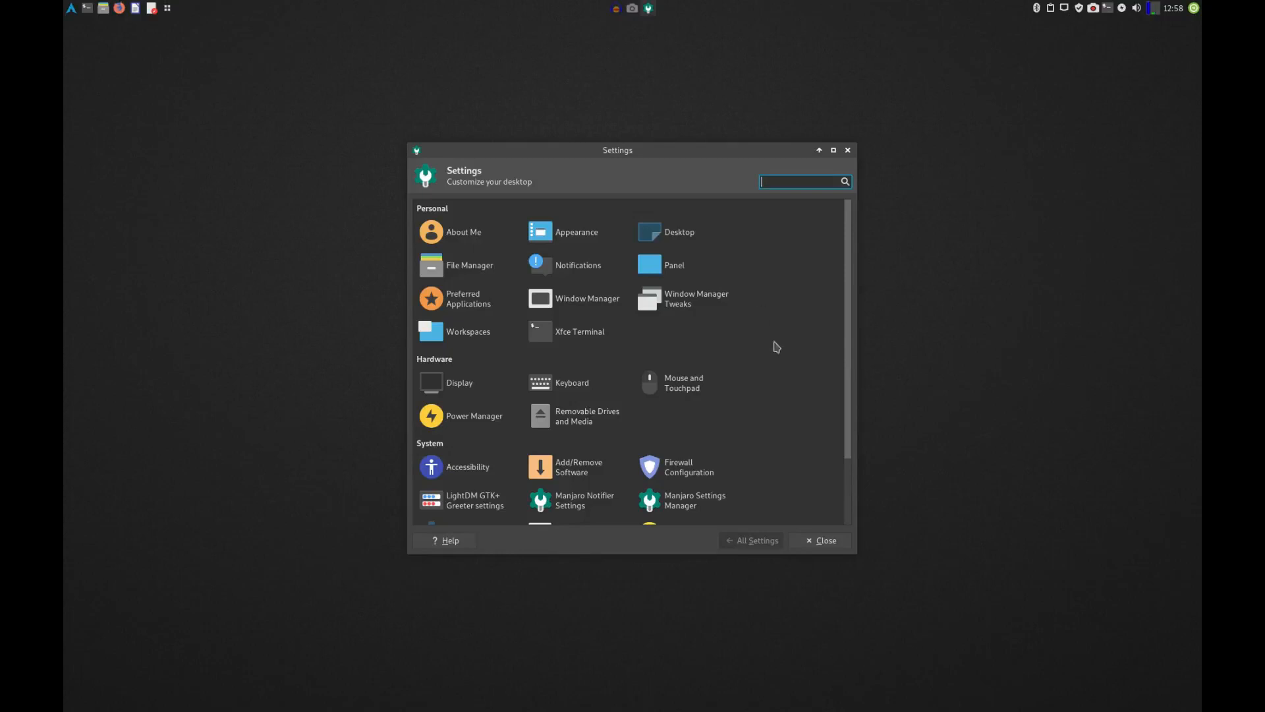
pyautogui.moveTo(688, 357)
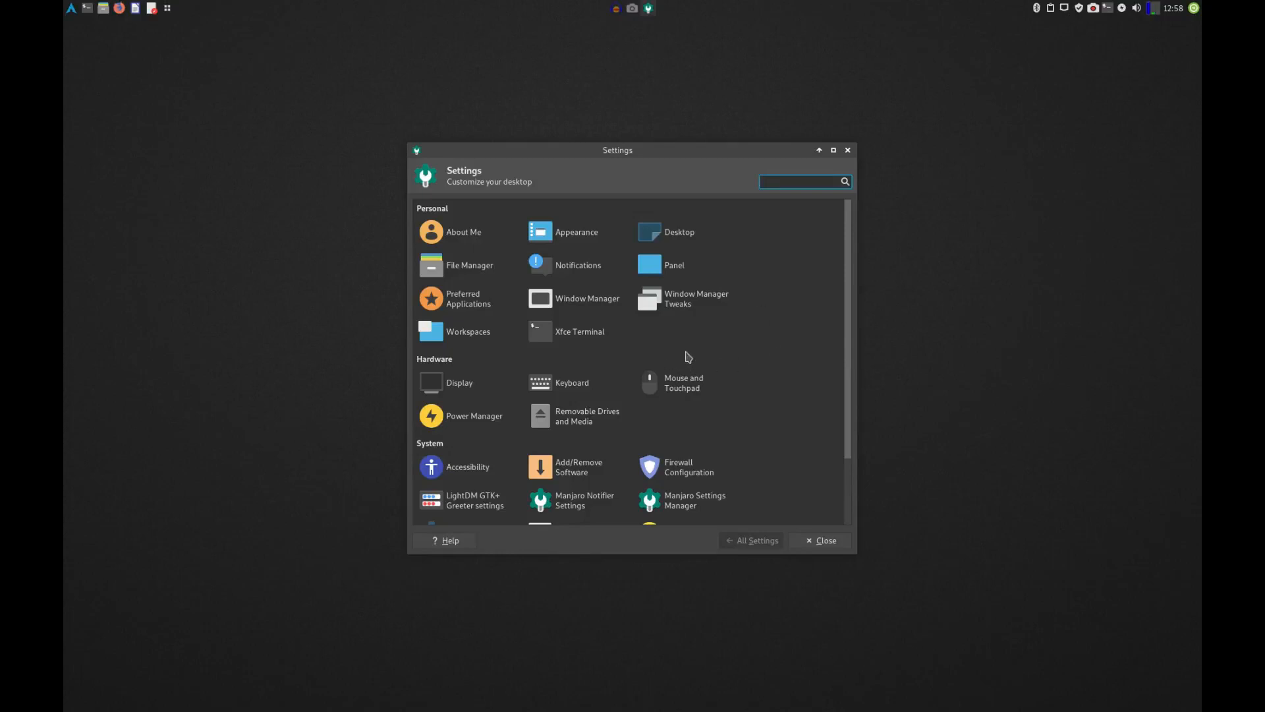
pyautogui.moveTo(586, 354)
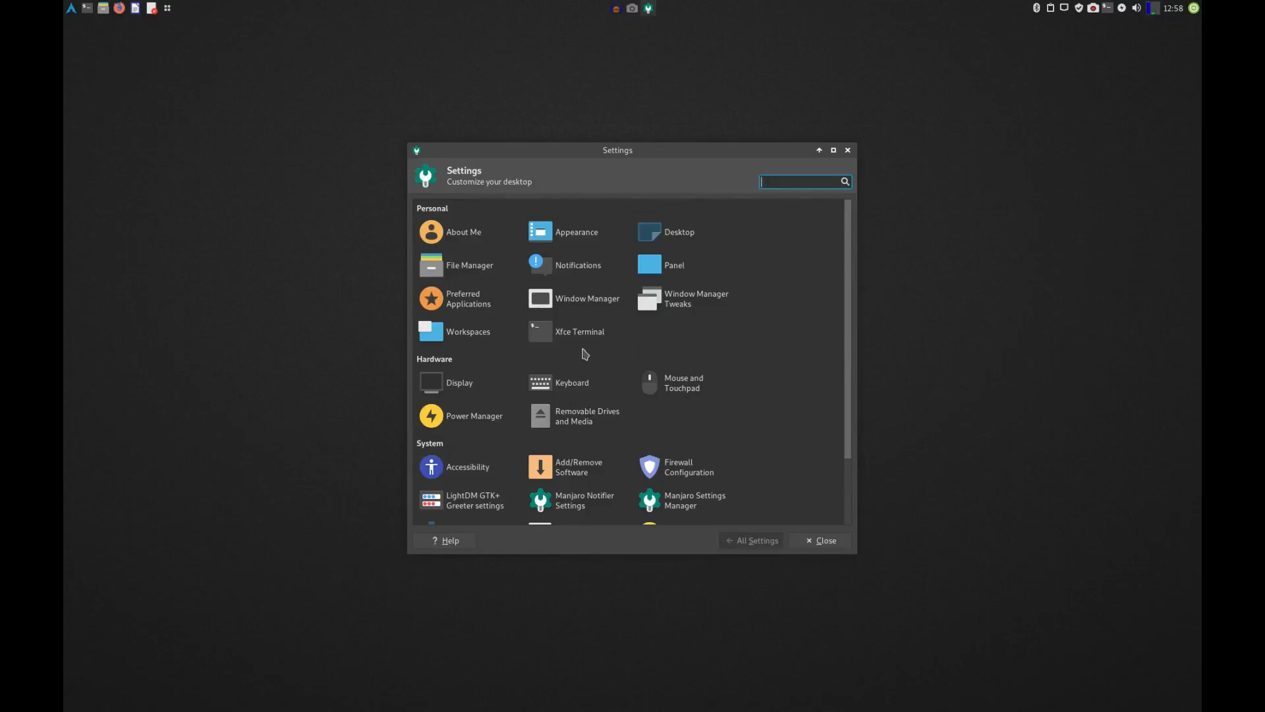
pyautogui.moveTo(696, 299)
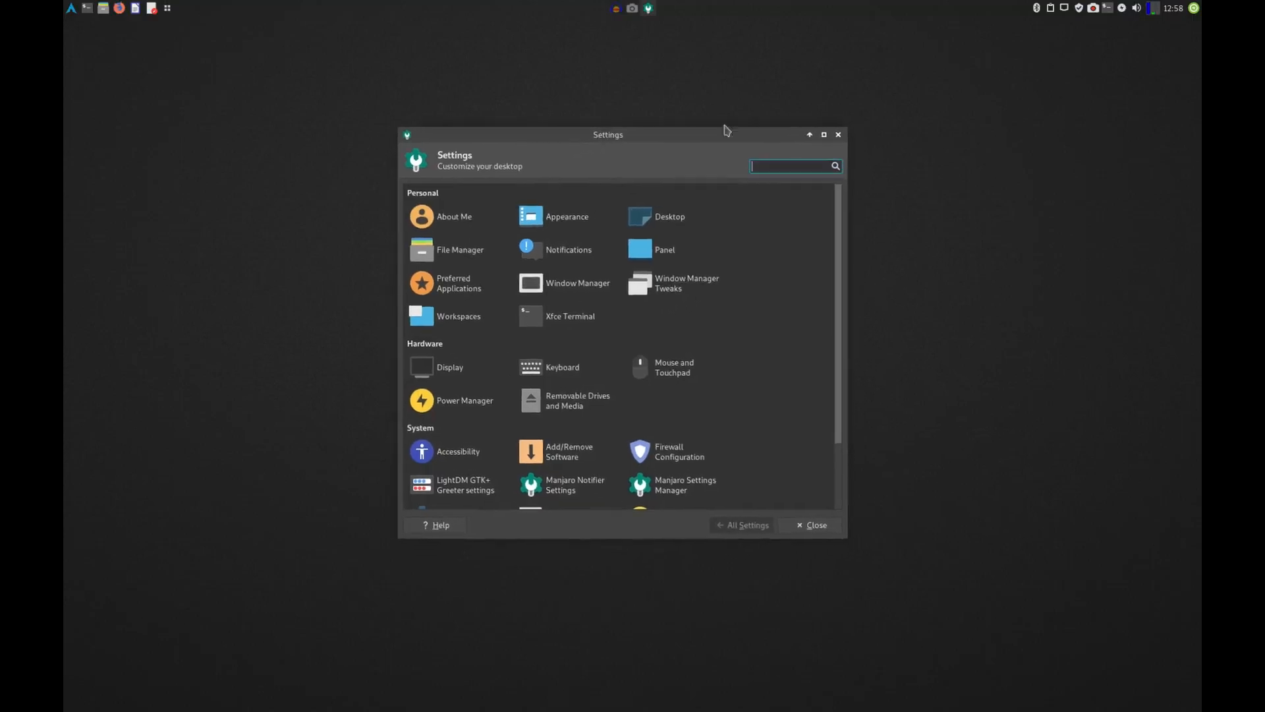
pyautogui.click(810, 524)
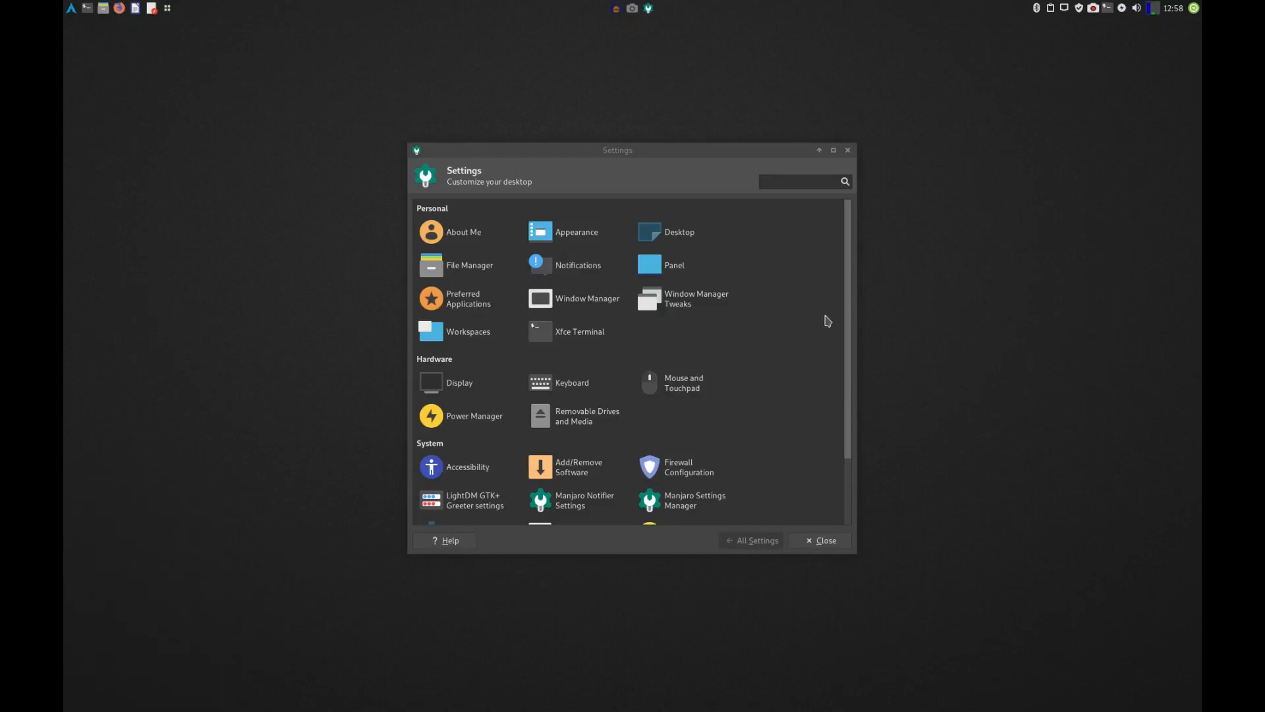
pyautogui.moveTo(681, 304)
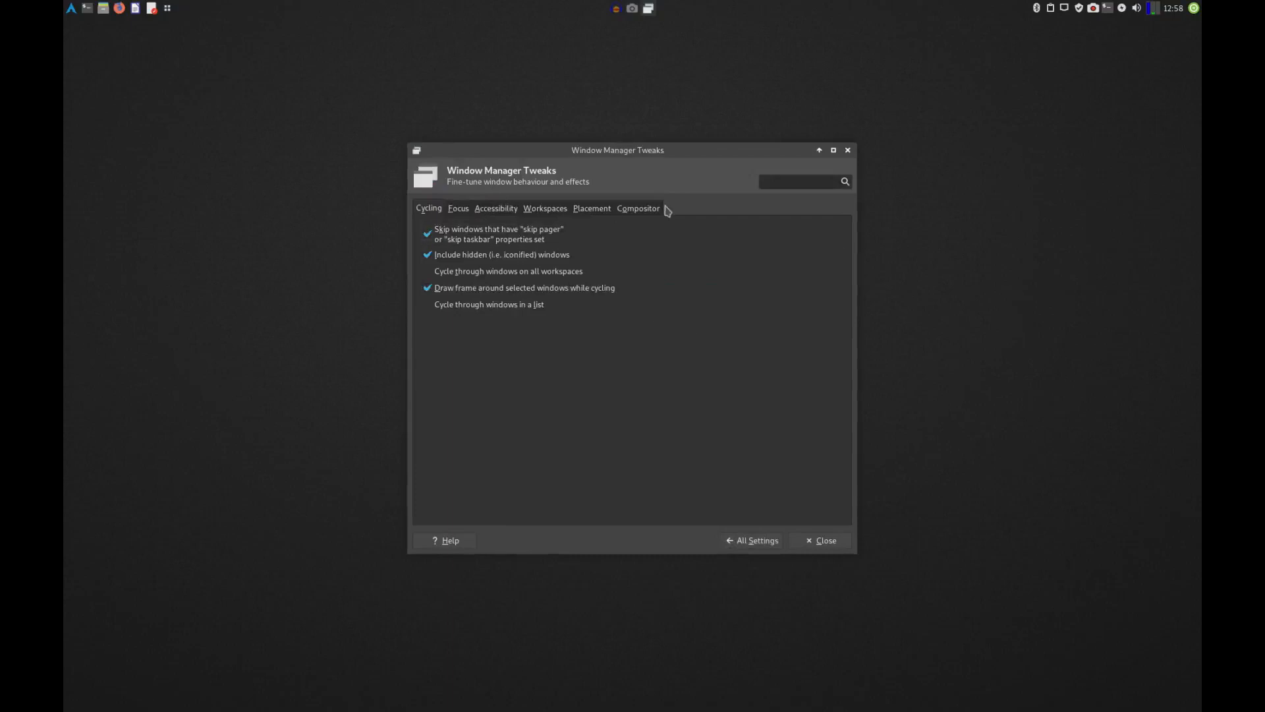
# In the Compositor settings, toggle vertical-blank sync off and back on, then close the tweaks.
pyautogui.click(638, 208)
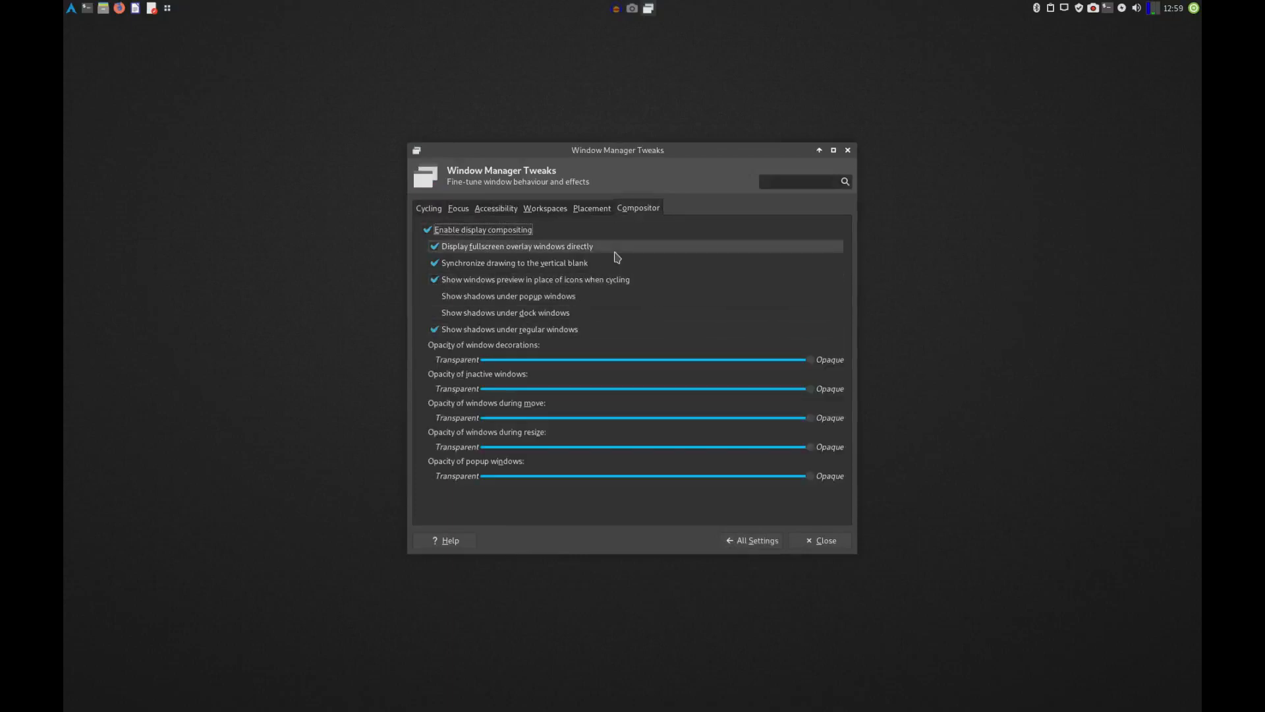
pyautogui.moveTo(580, 356)
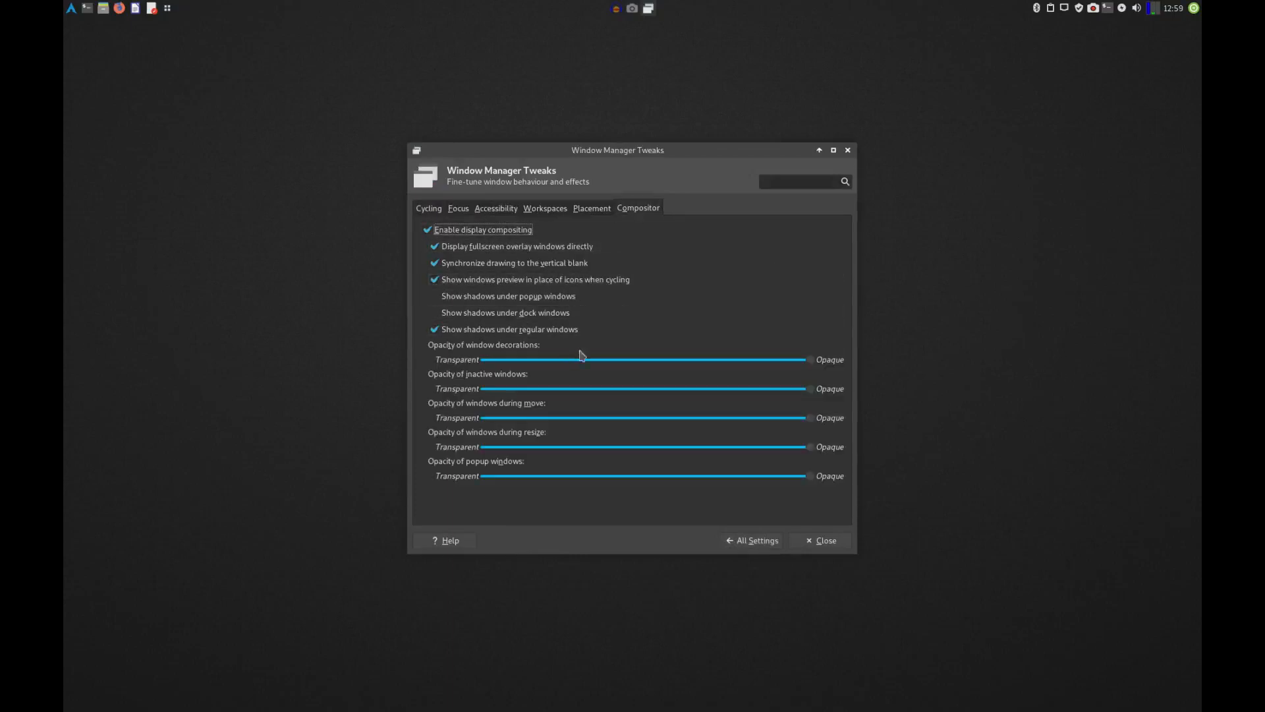
pyautogui.moveTo(598, 217)
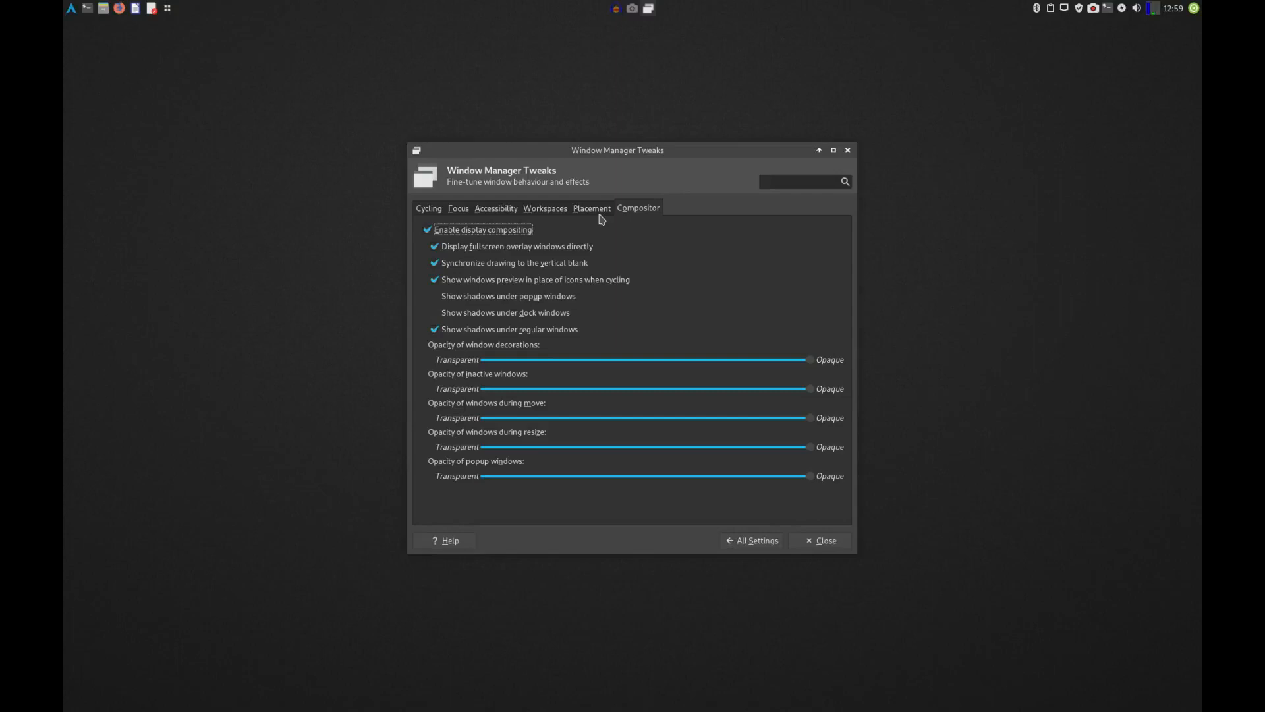
pyautogui.moveTo(506, 265)
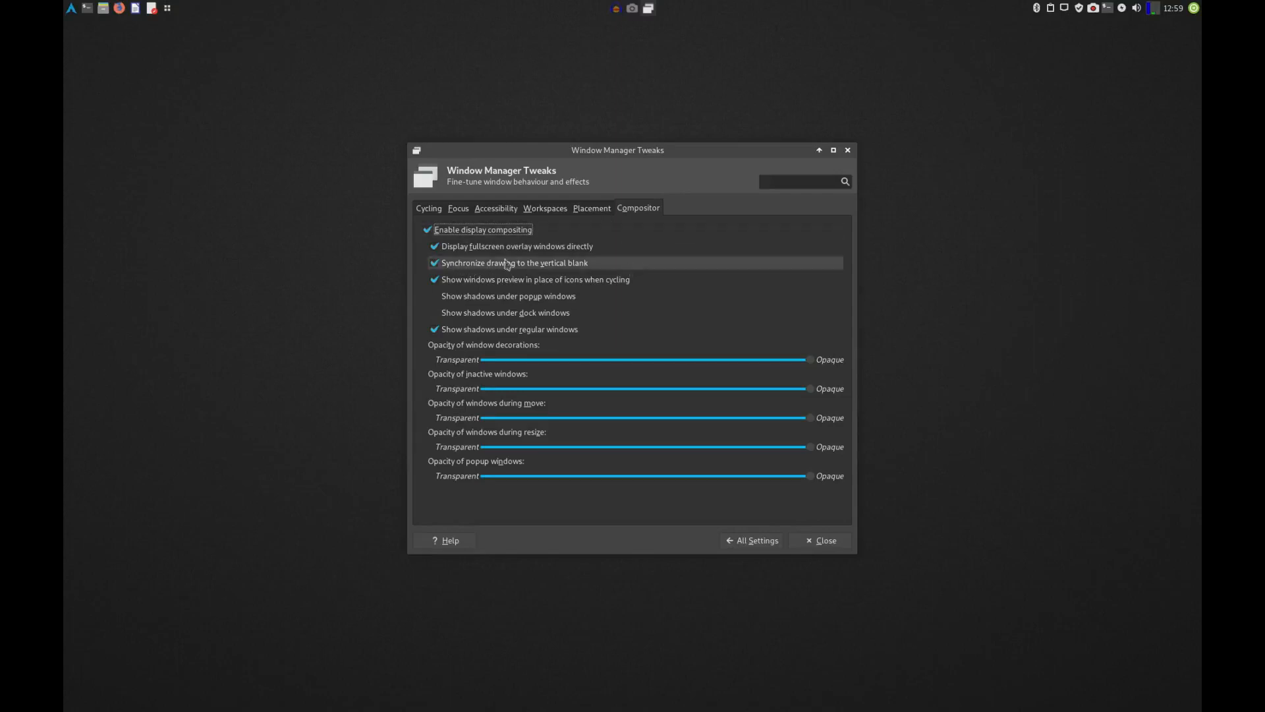
pyautogui.click(435, 262)
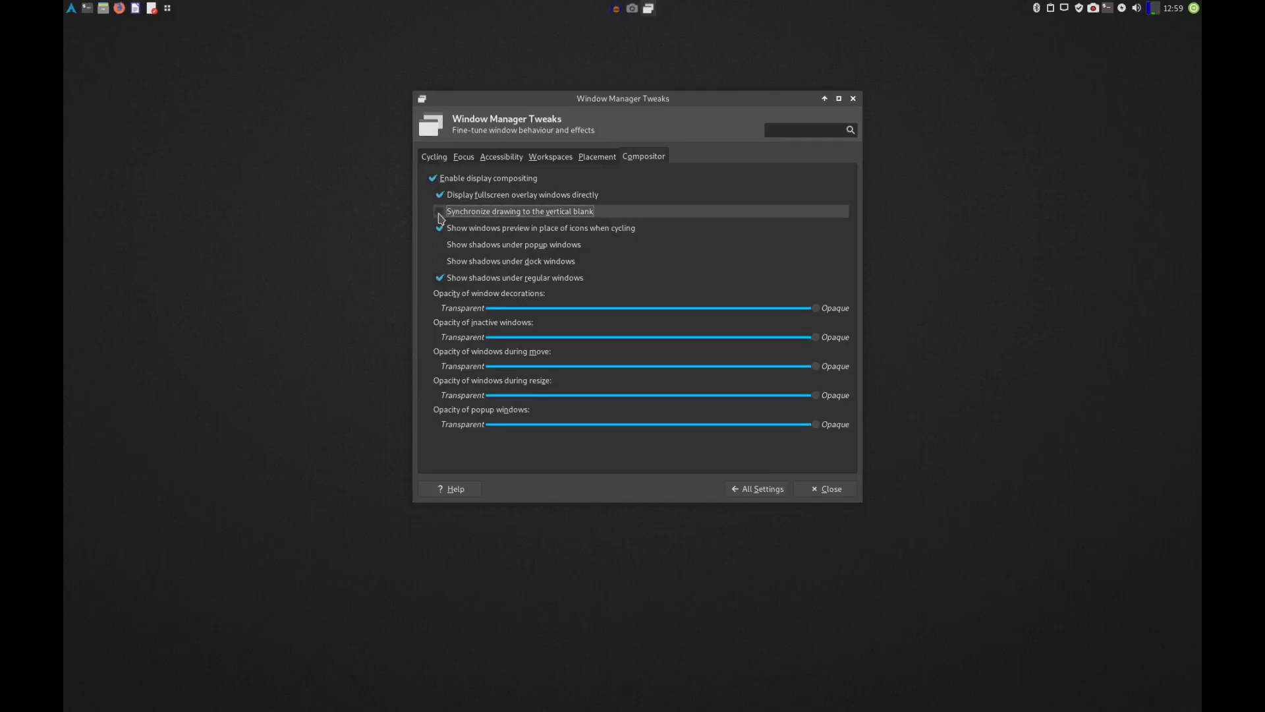
pyautogui.click(440, 211)
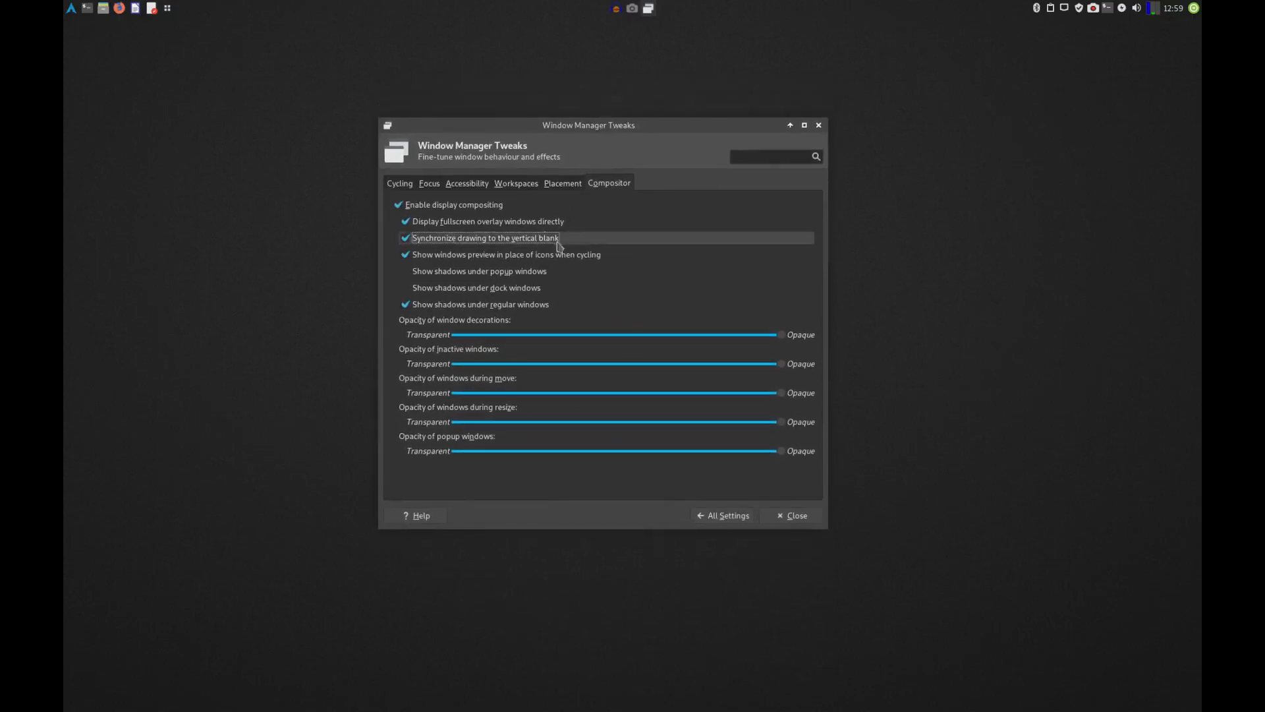
pyautogui.click(796, 515)
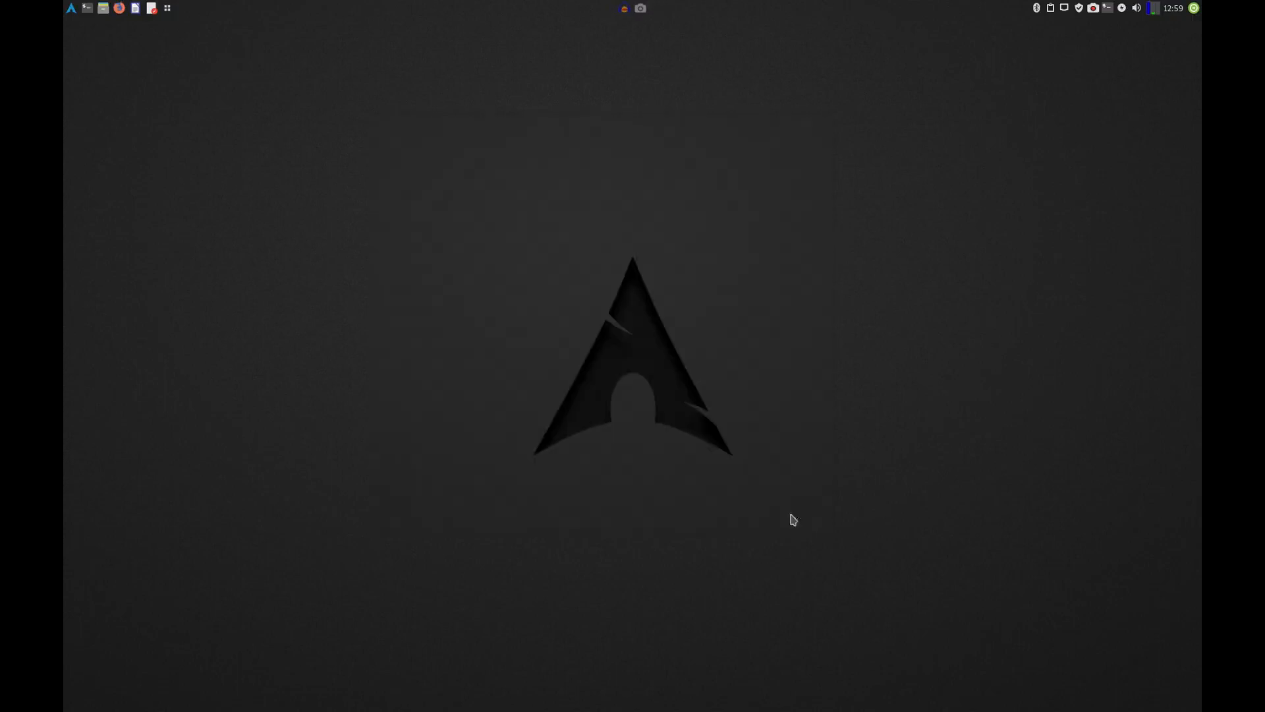
pyautogui.moveTo(787, 404)
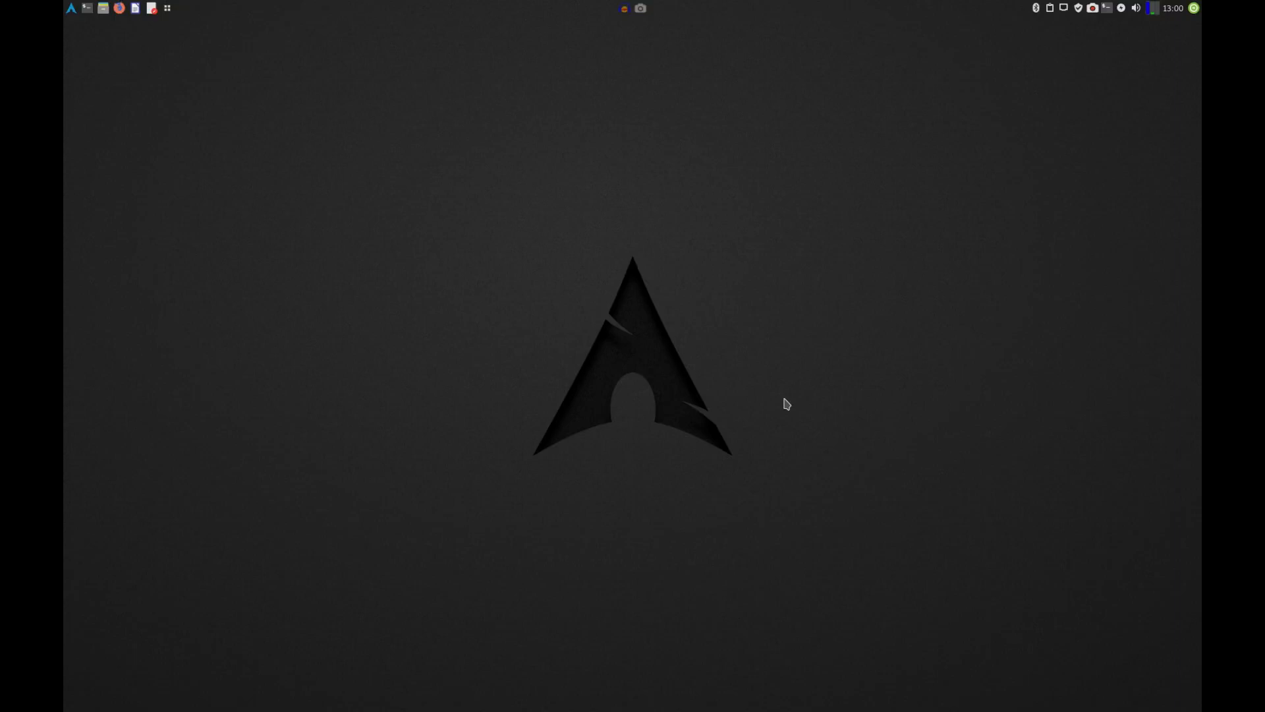
pyautogui.moveTo(186, 120)
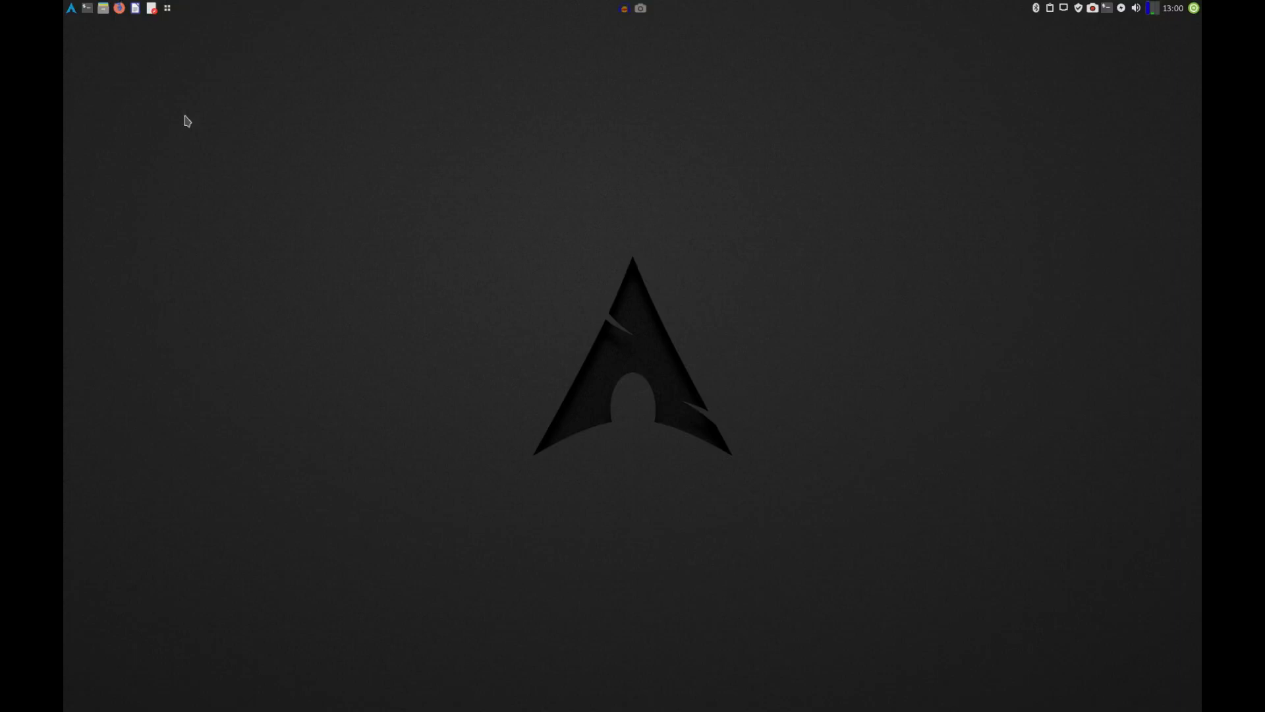
# Browse to Documents in Thunar and open the nvidiacom file in Mousepad.
pyautogui.click(103, 8)
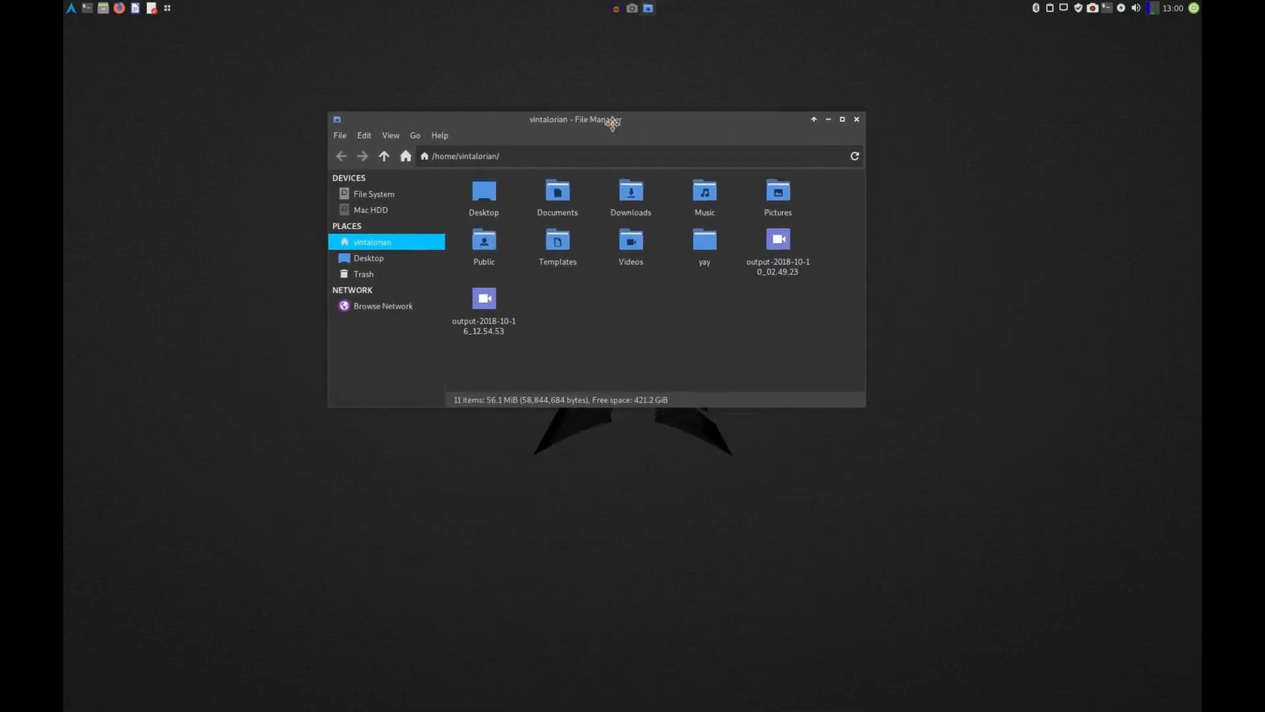
pyautogui.moveTo(575, 120); pyautogui.dragTo(593, 192)
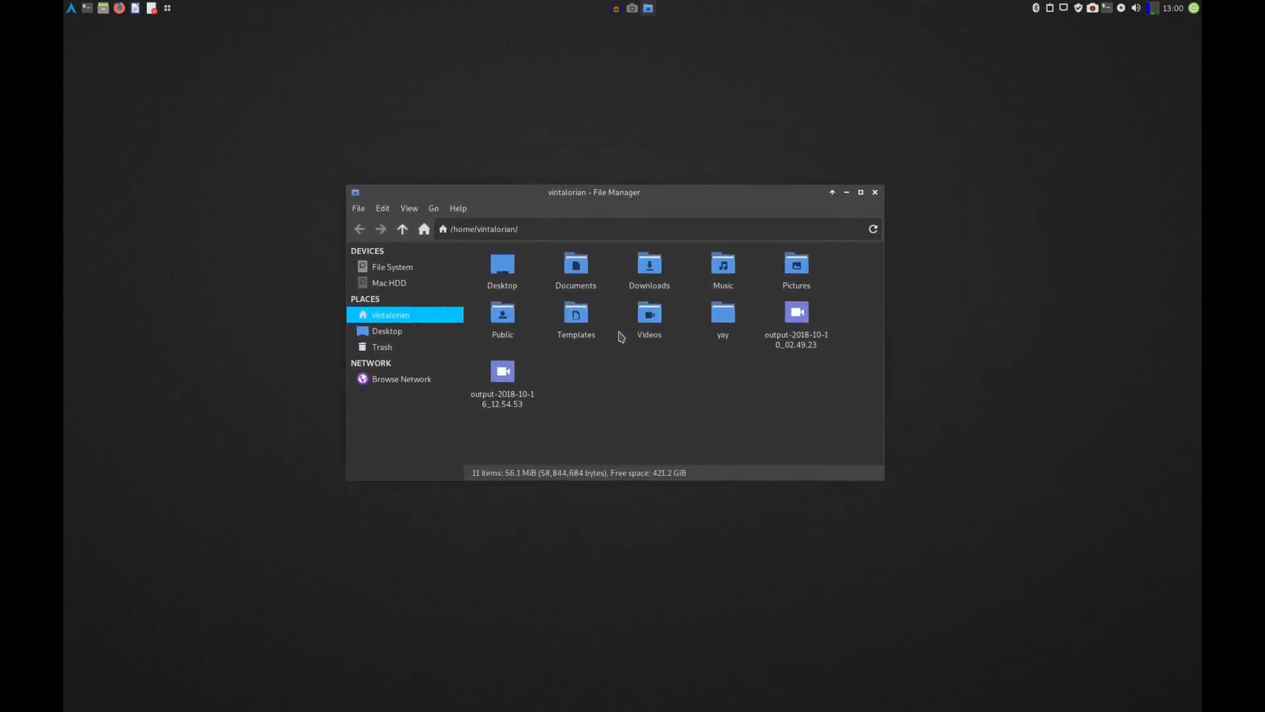
pyautogui.moveTo(649, 267)
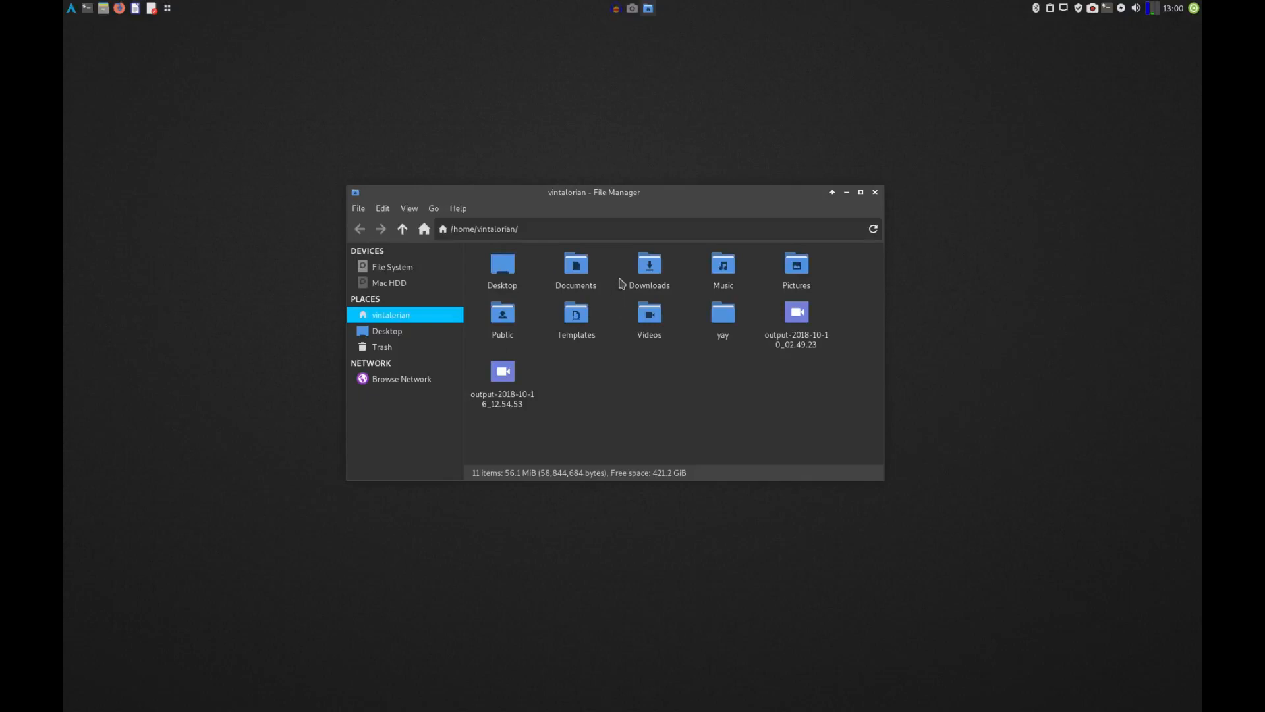
pyautogui.doubleClick(576, 266)
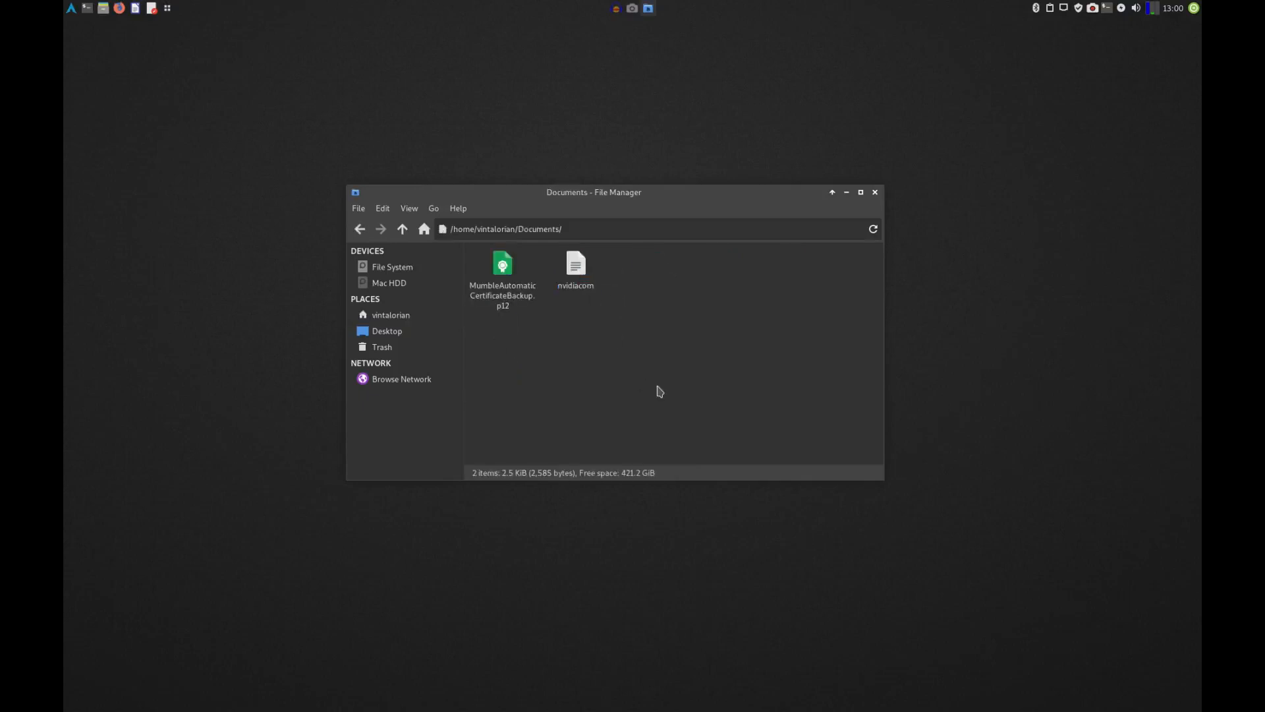
pyautogui.doubleClick(576, 264)
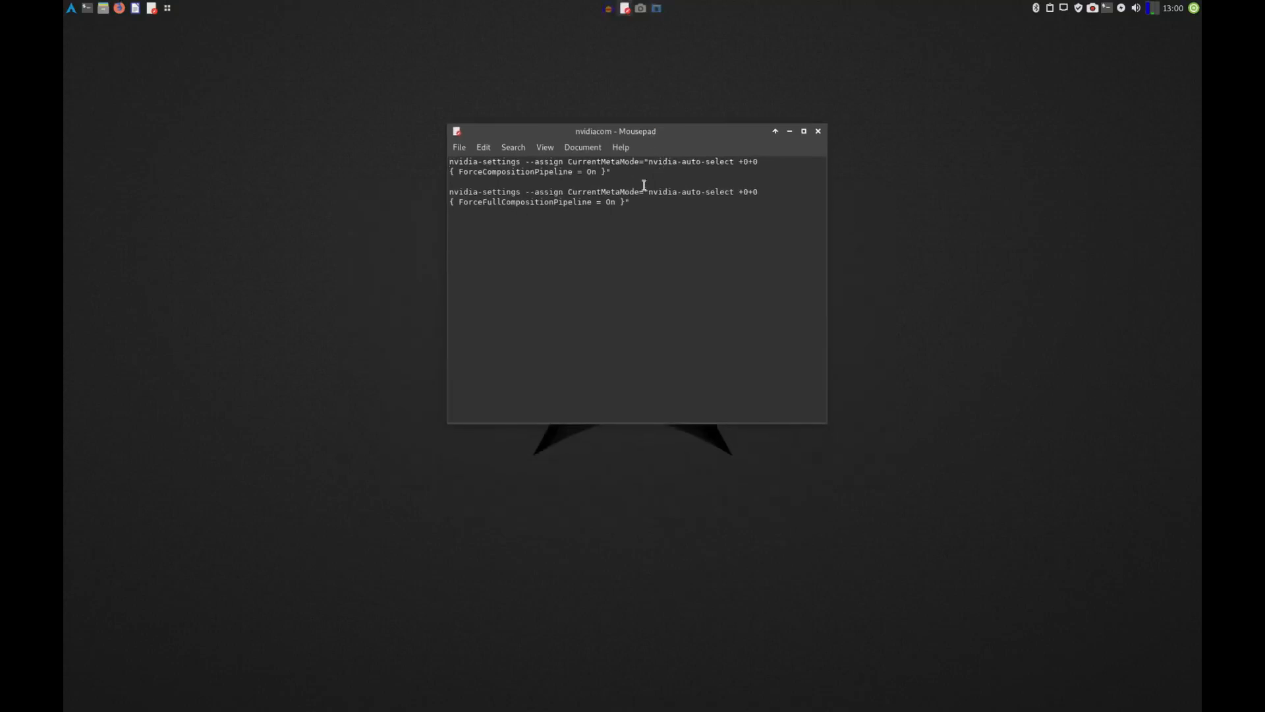
pyautogui.moveTo(651, 180)
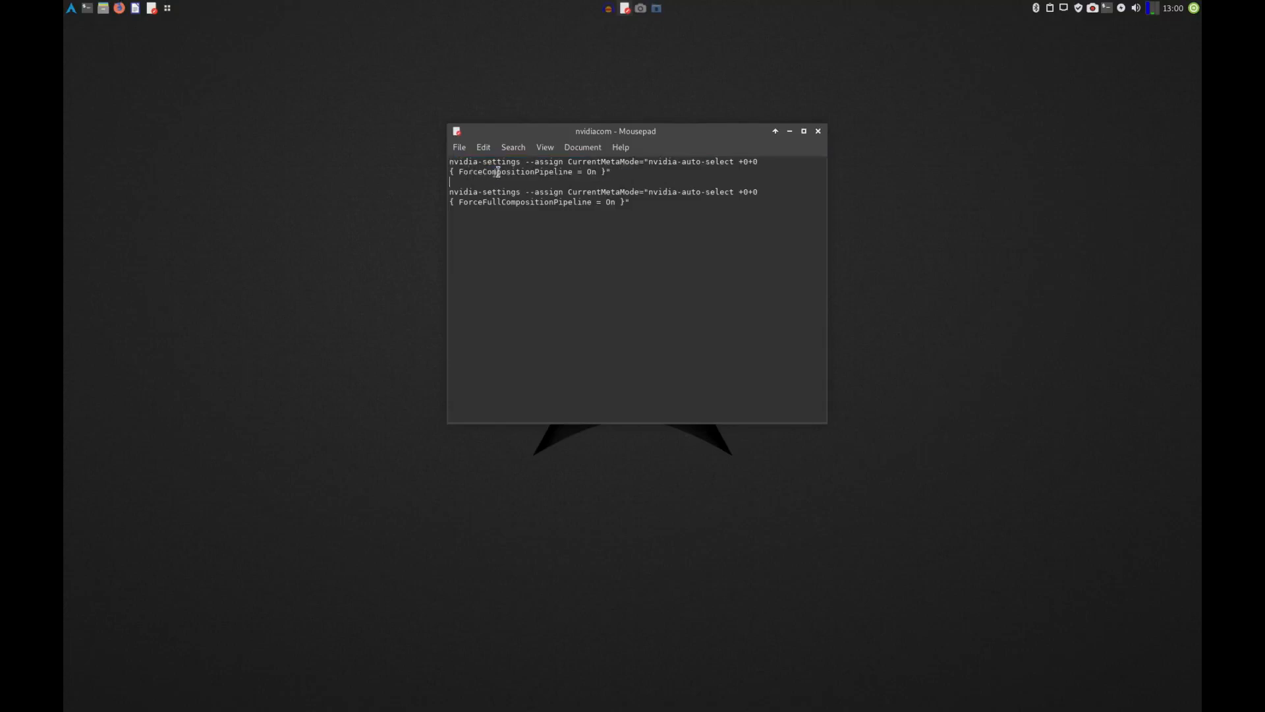
pyautogui.moveTo(660, 174)
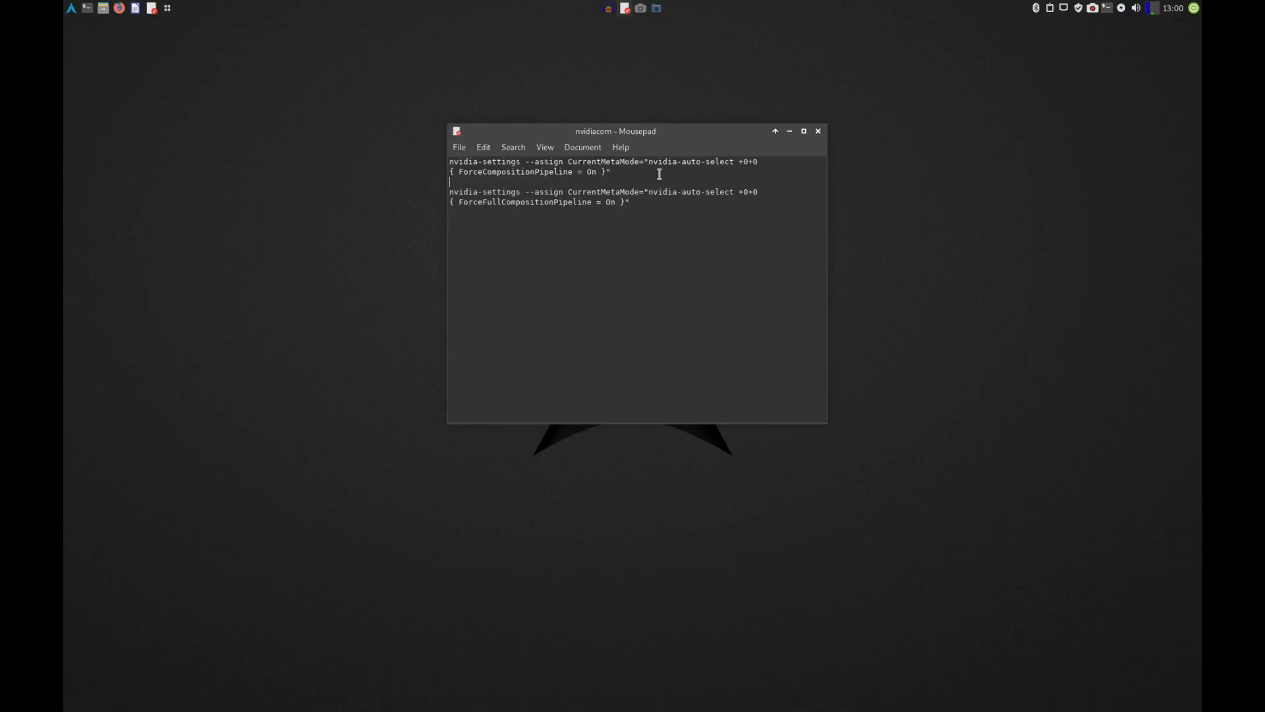
pyautogui.moveTo(608, 150)
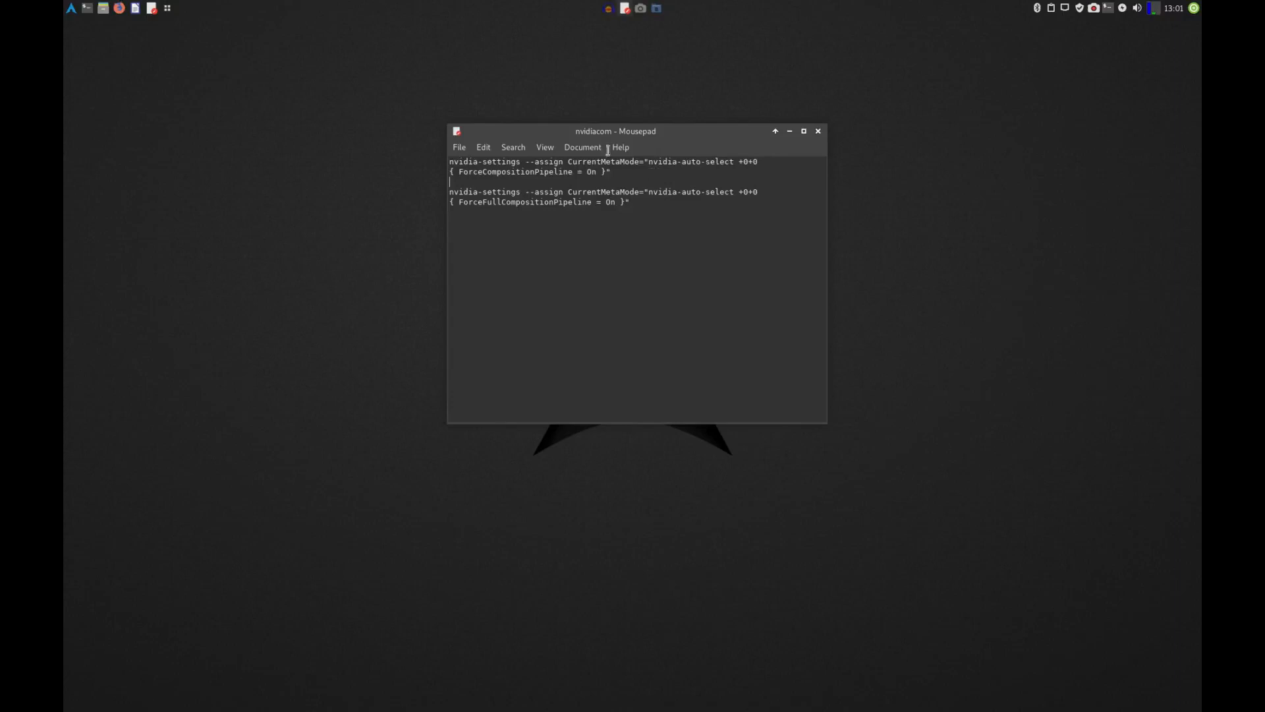
pyautogui.doubleClick(476, 161)
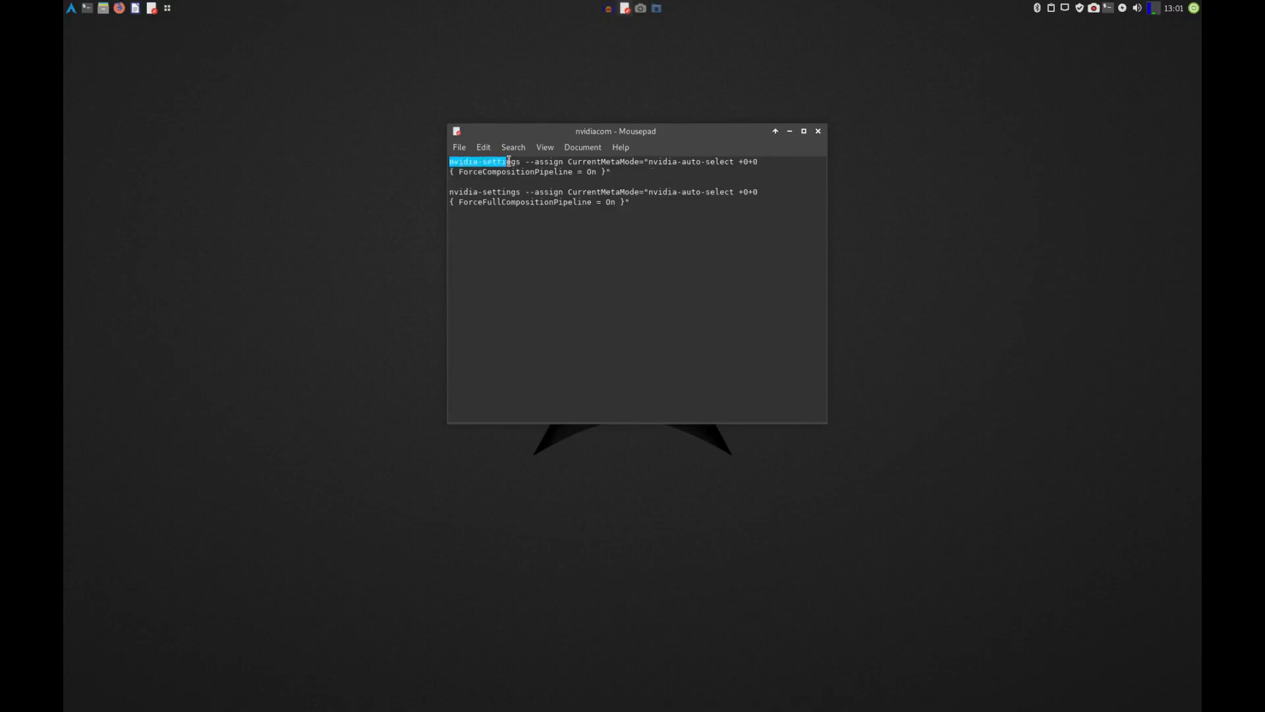
pyautogui.click(73, 8)
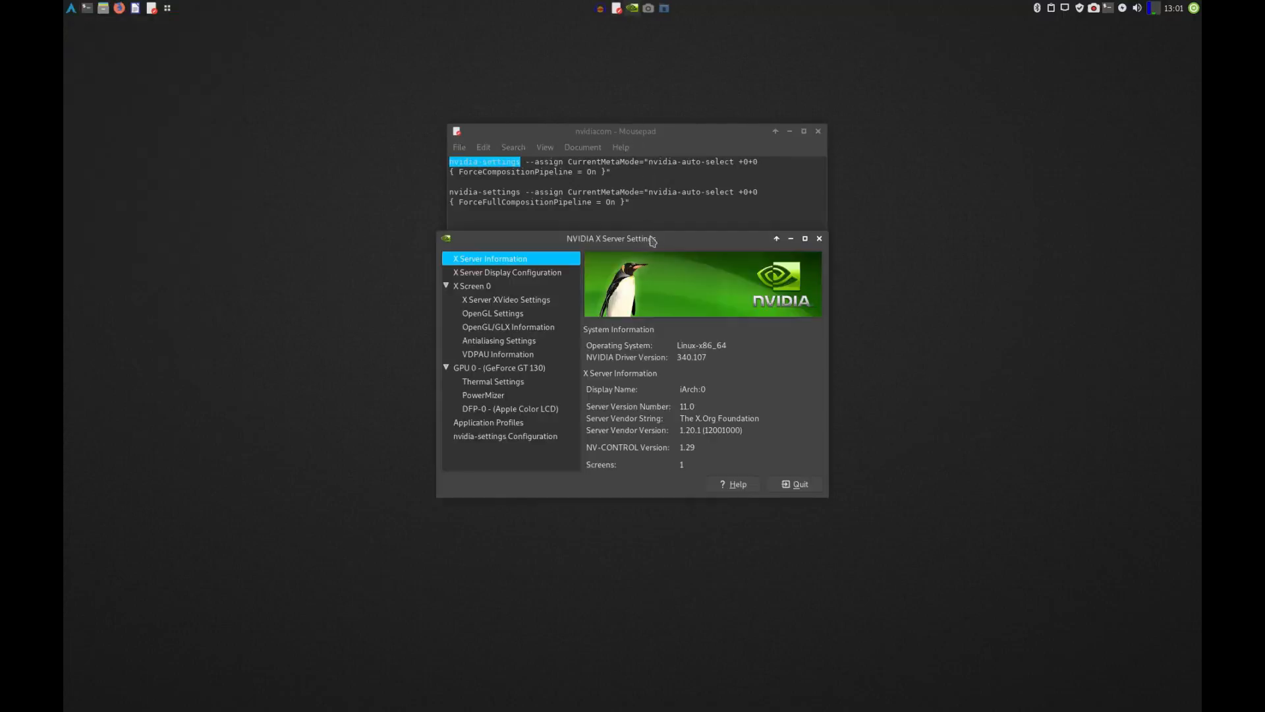
pyautogui.moveTo(606, 239); pyautogui.dragTo(627, 149)
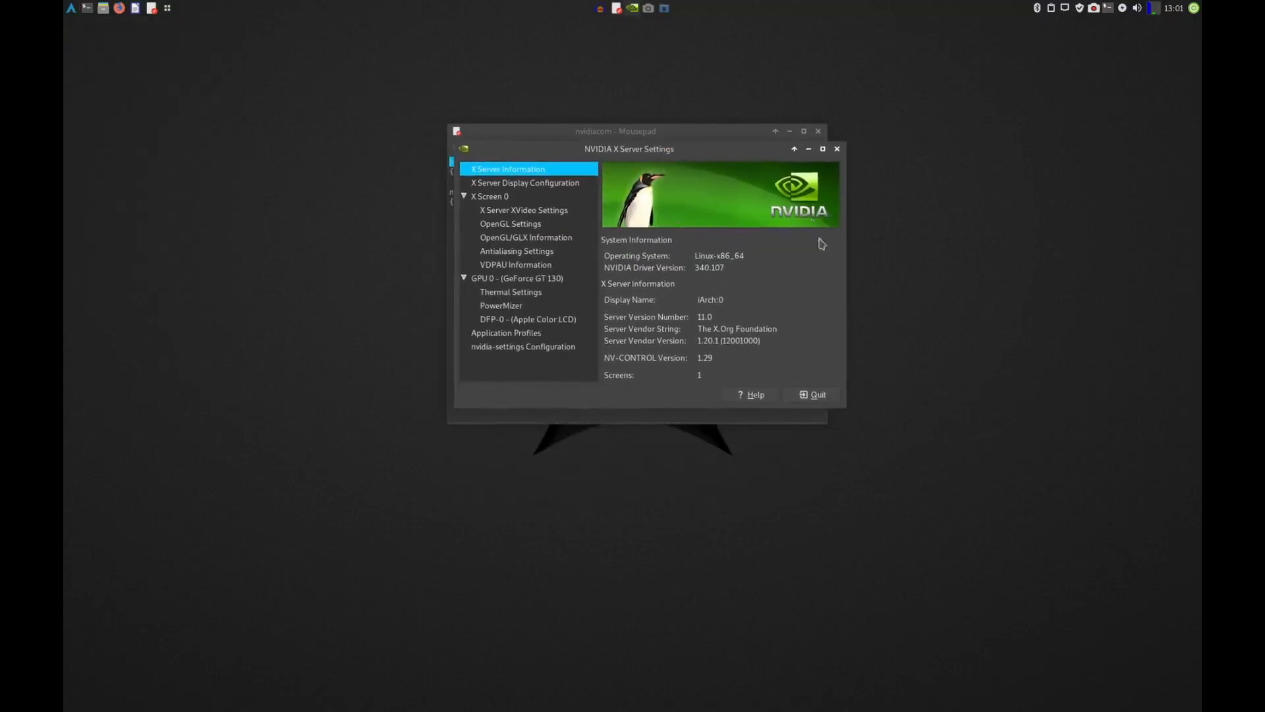
pyautogui.click(517, 278)
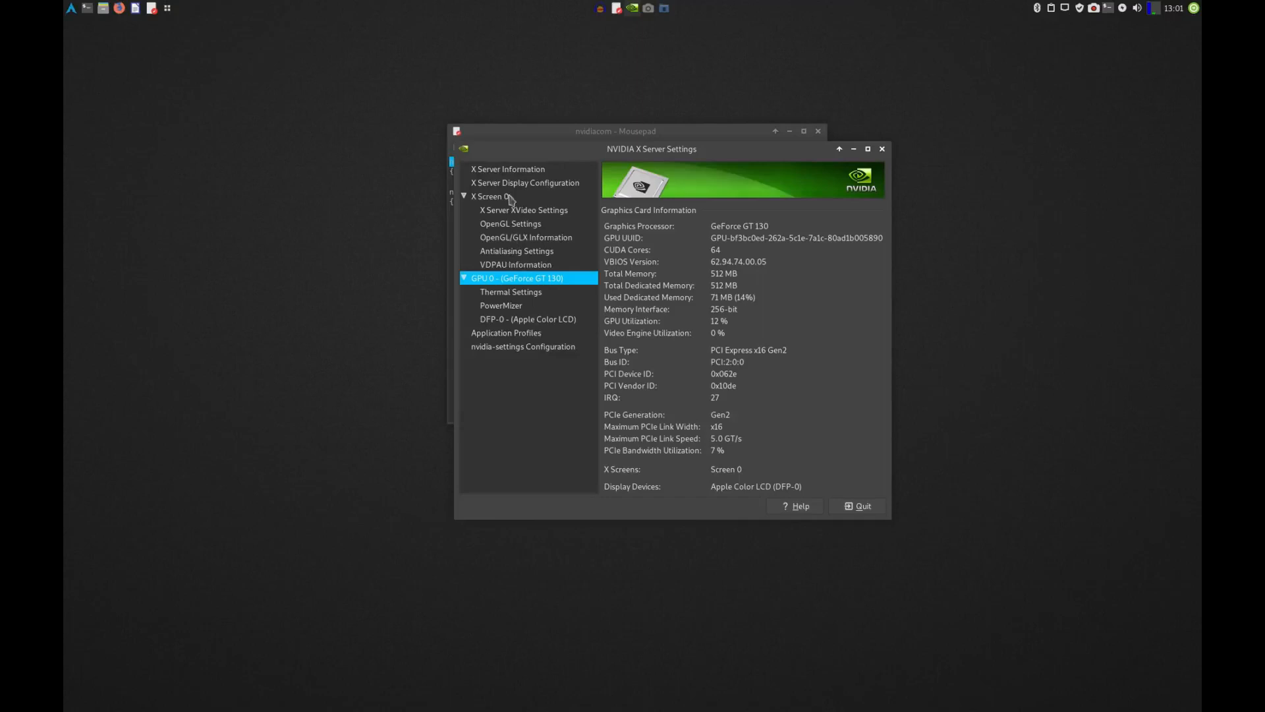
pyautogui.click(524, 182)
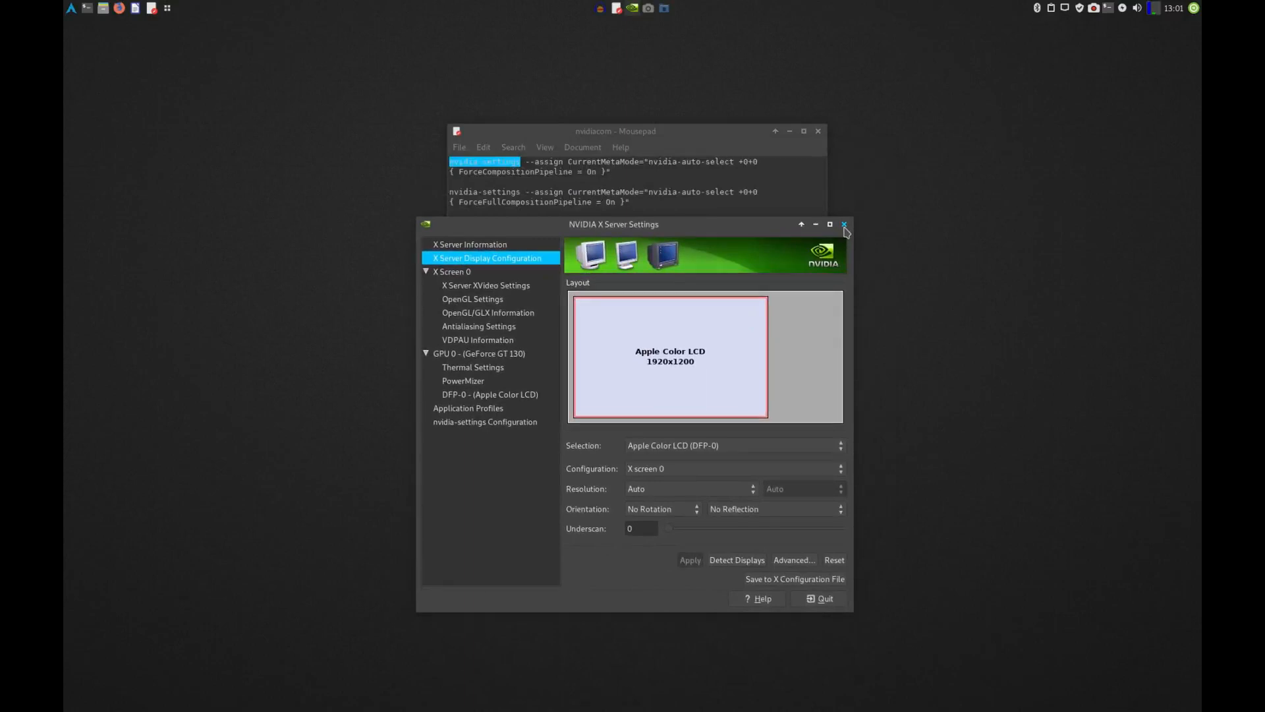
pyautogui.click(844, 224)
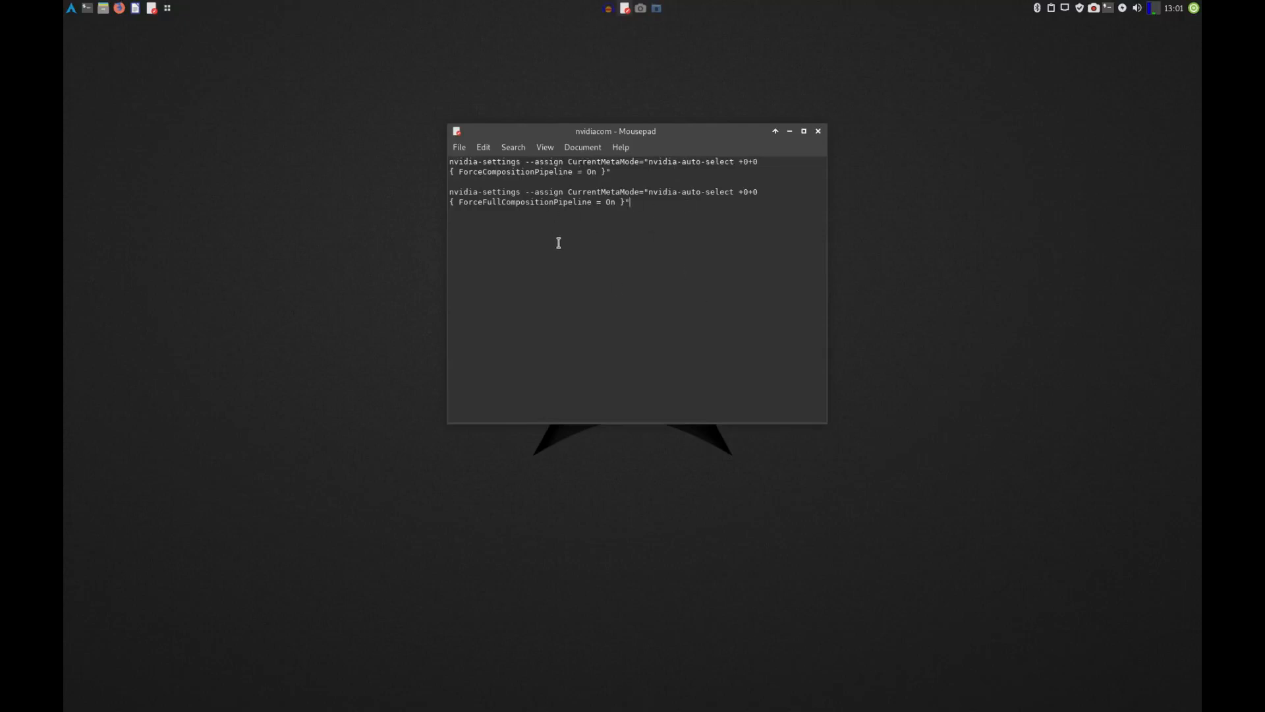
pyautogui.moveTo(564, 244)
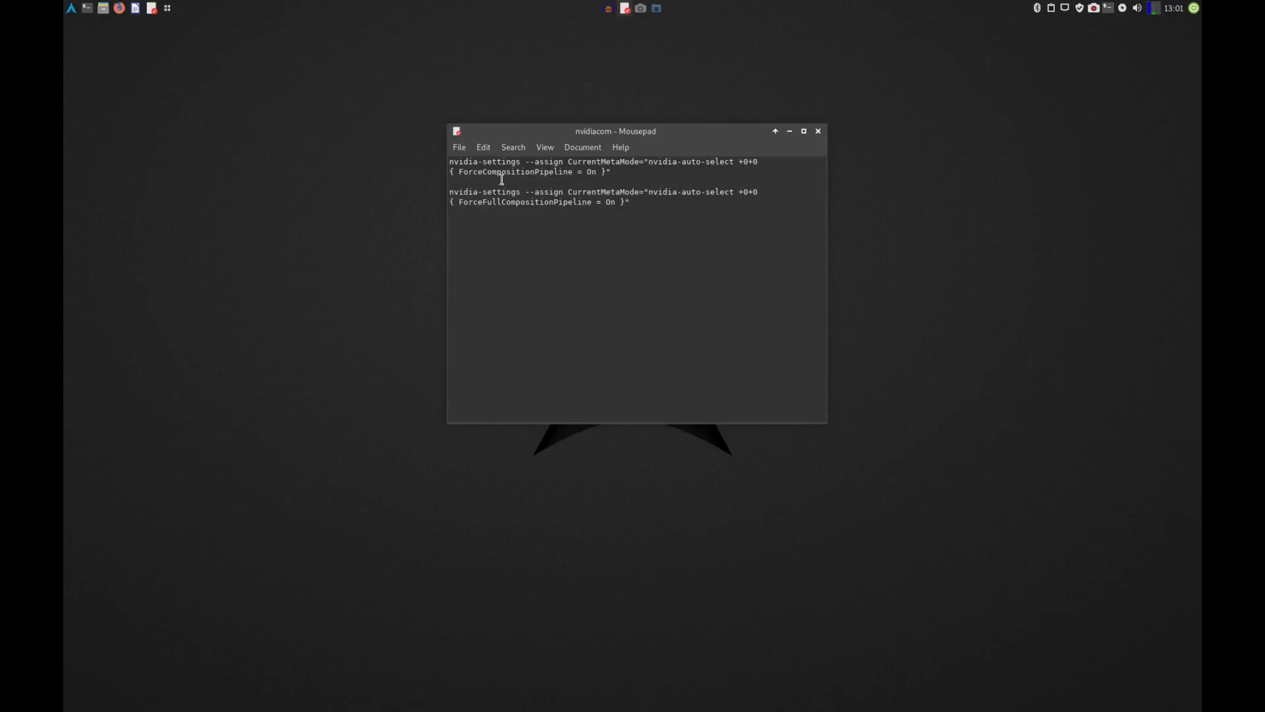
pyautogui.click(628, 202)
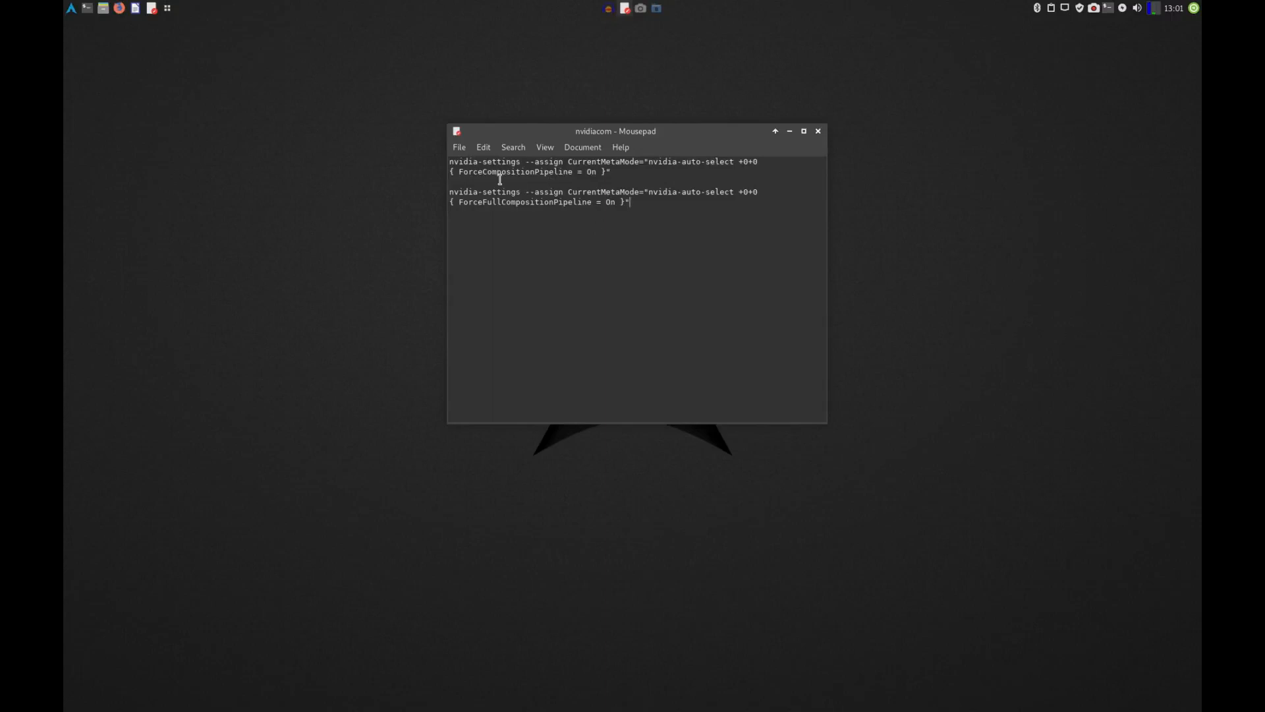
pyautogui.click(483, 170)
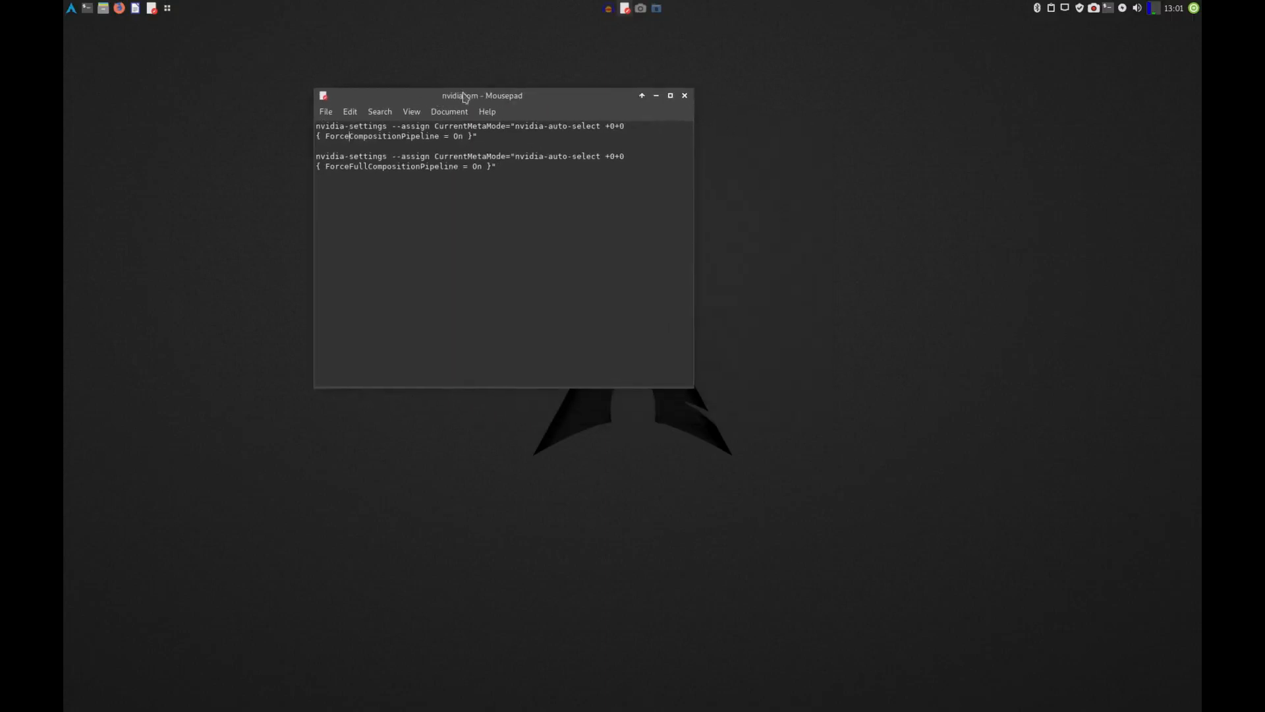
pyautogui.moveTo(482, 95); pyautogui.dragTo(377, 89)
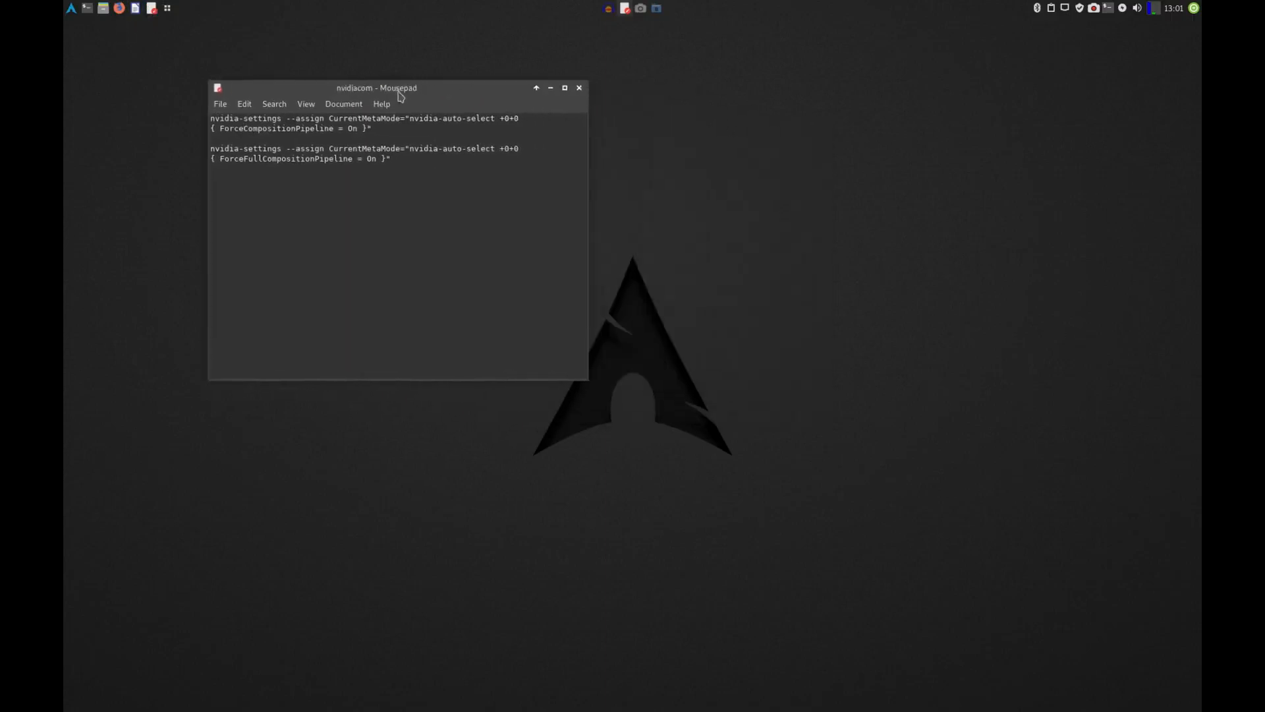
pyautogui.moveTo(375, 87); pyautogui.dragTo(491, 233)
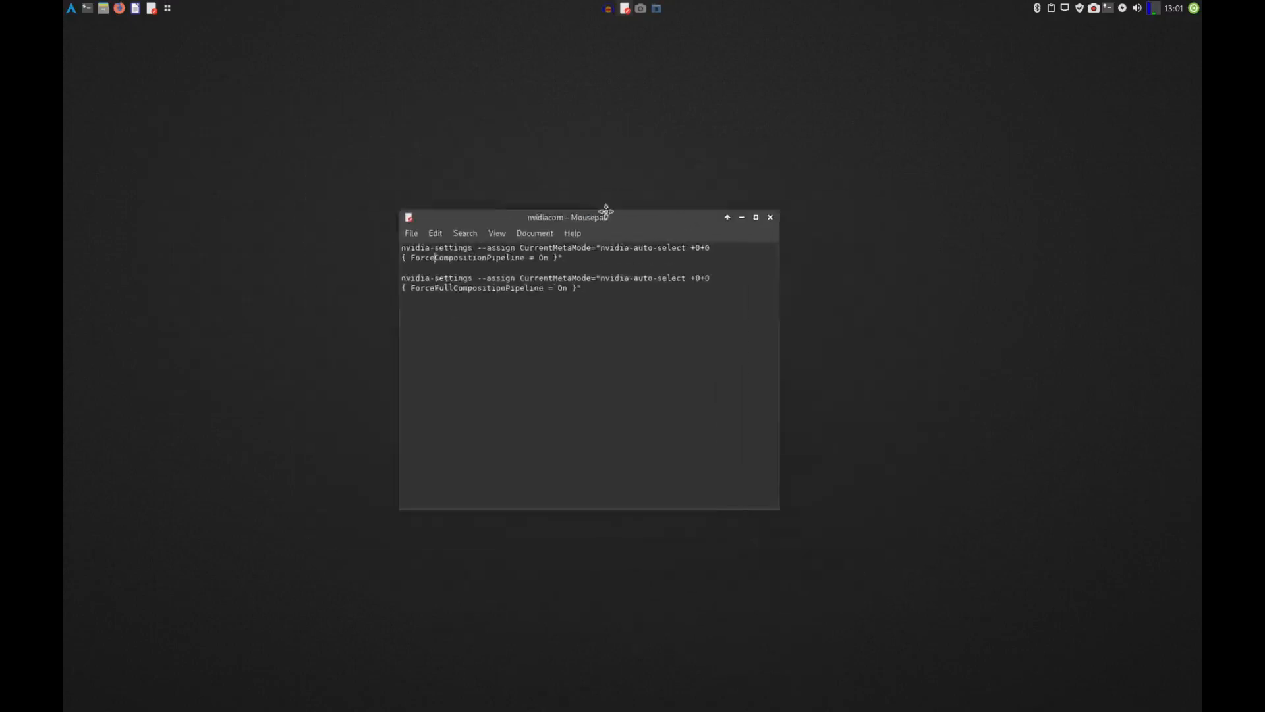
pyautogui.moveTo(567, 216); pyautogui.dragTo(372, 127)
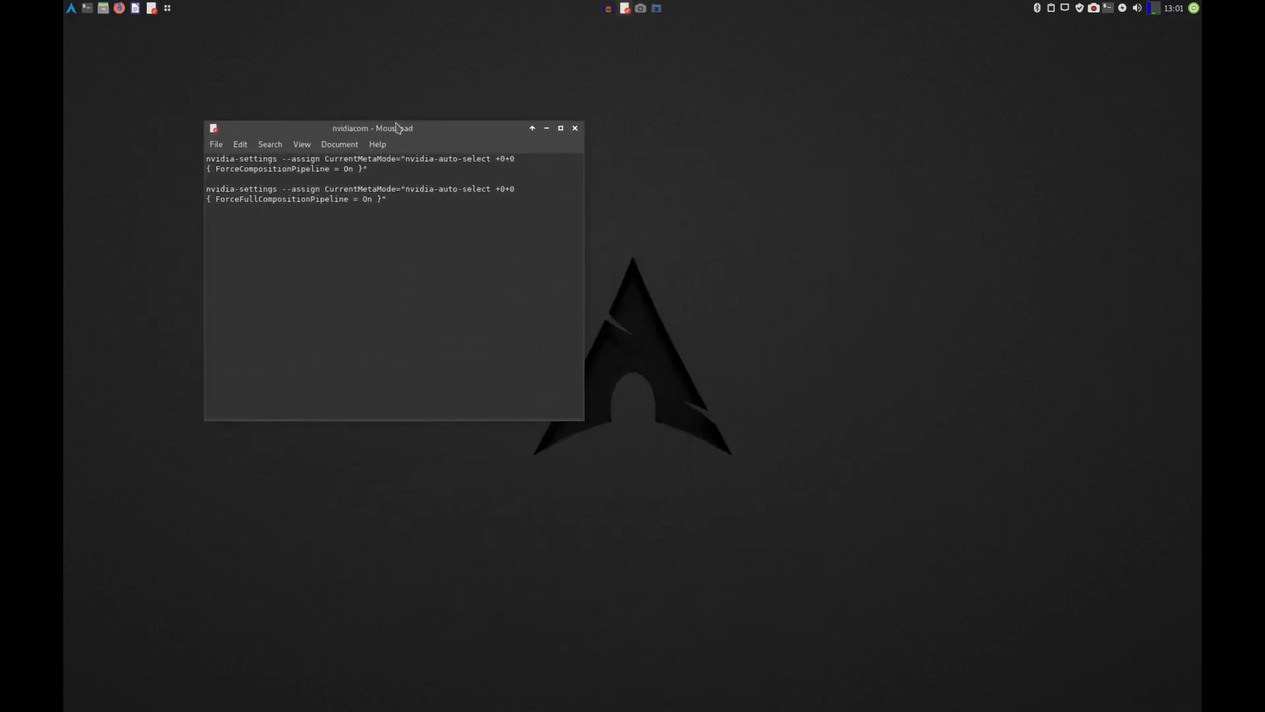
pyautogui.moveTo(461, 228)
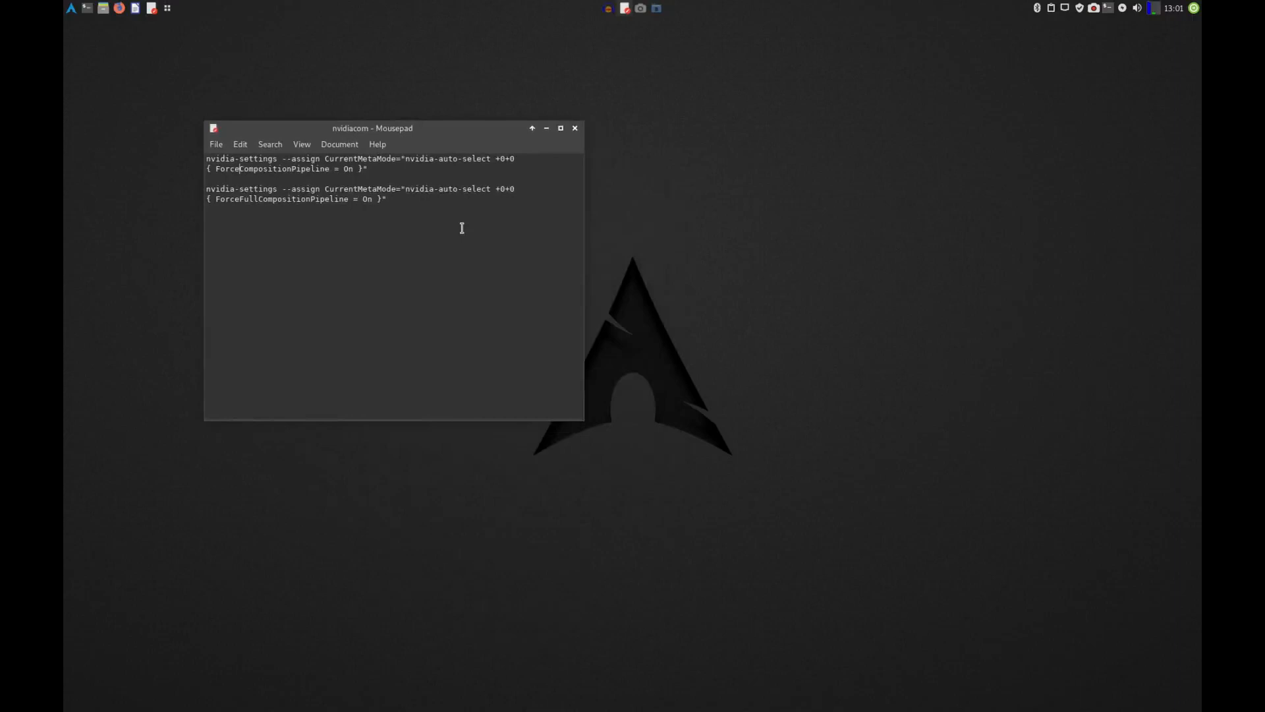
pyautogui.moveTo(384, 133)
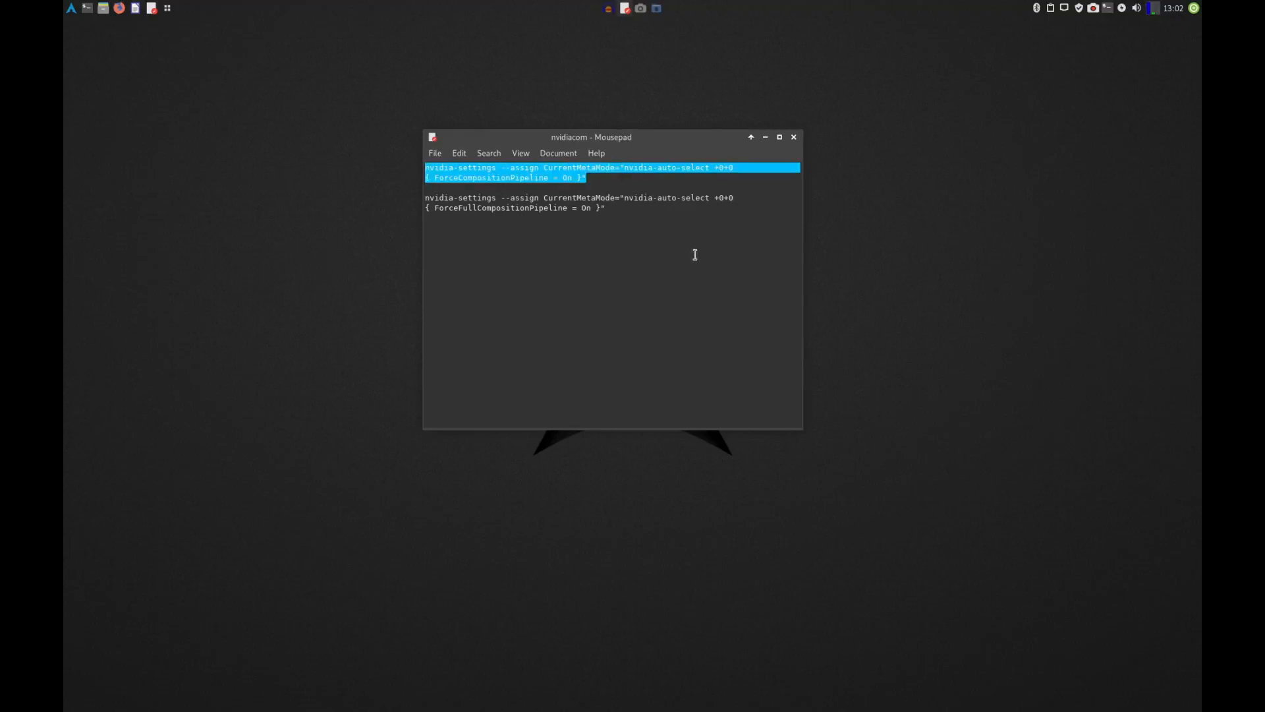
pyautogui.moveTo(755, 177)
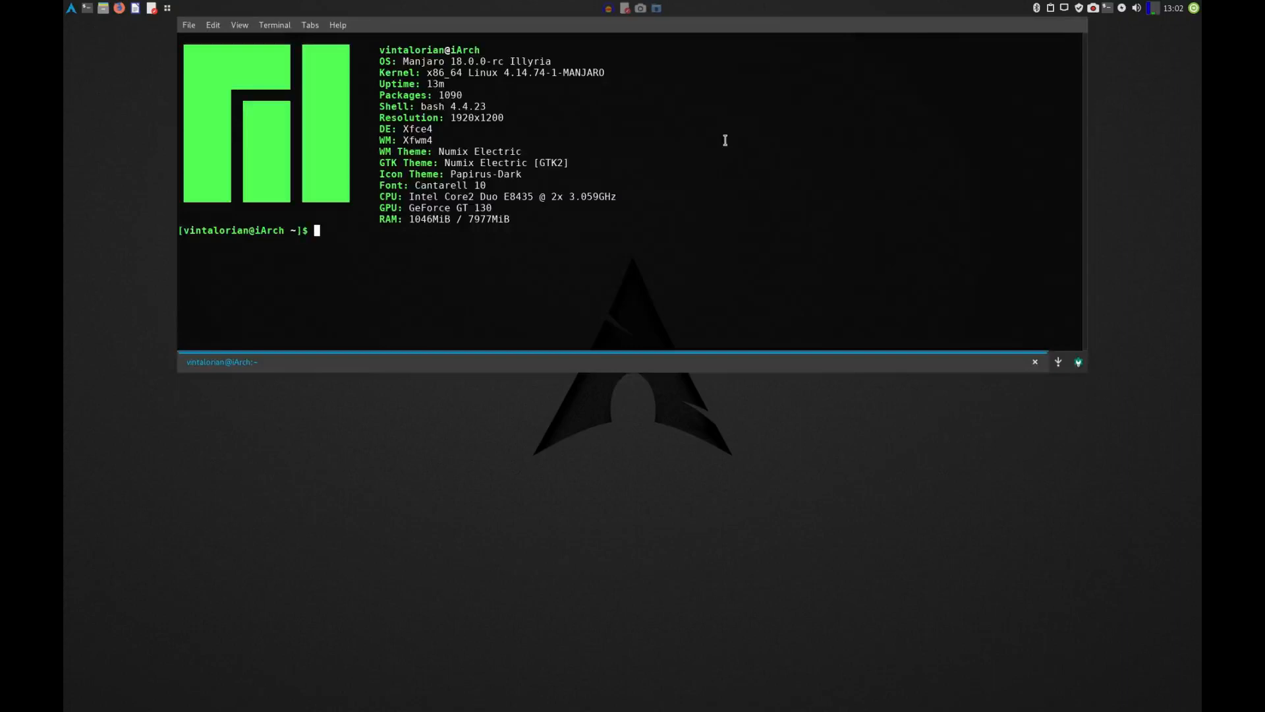
# Run the nvidia-settings CurrentMetaMode ForceCompositionPipeline command in the terminal.
pyautogui.write('nvidia-settings --assign CurrentMetaMode="nvidia-auto-select +0+0 { ForceCompositionPipeline = On }"')
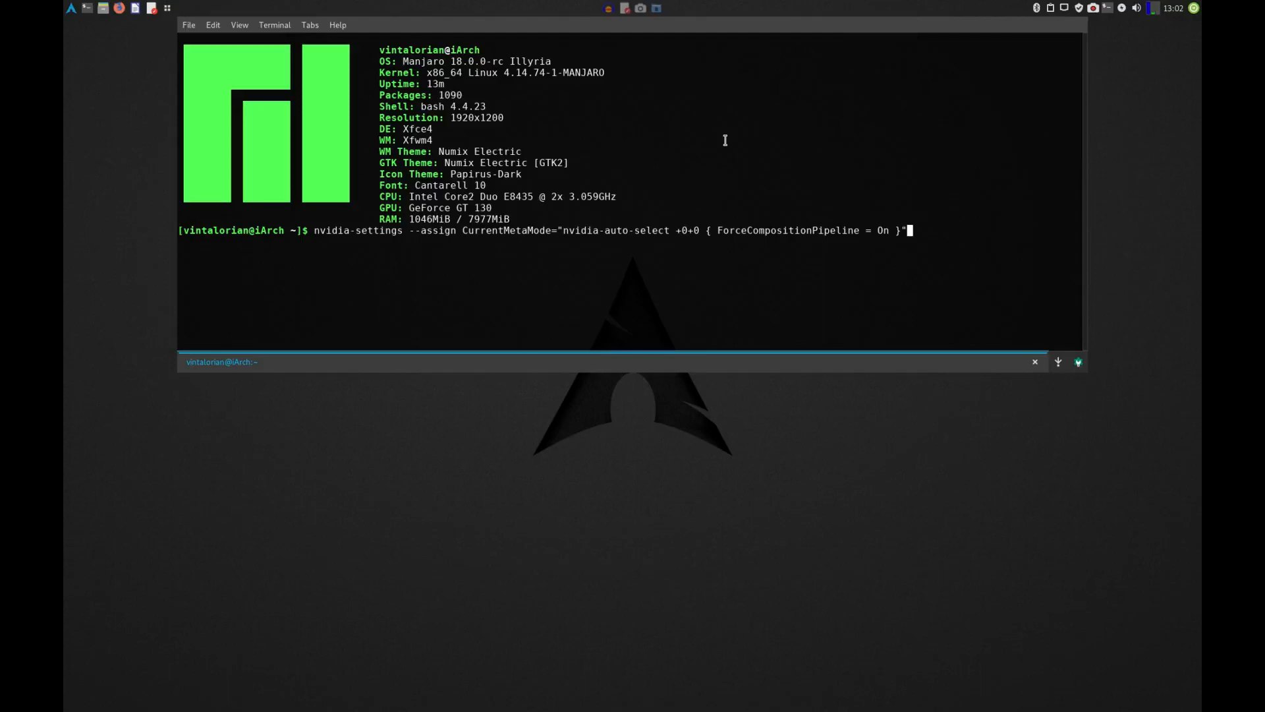
pyautogui.press('Return')
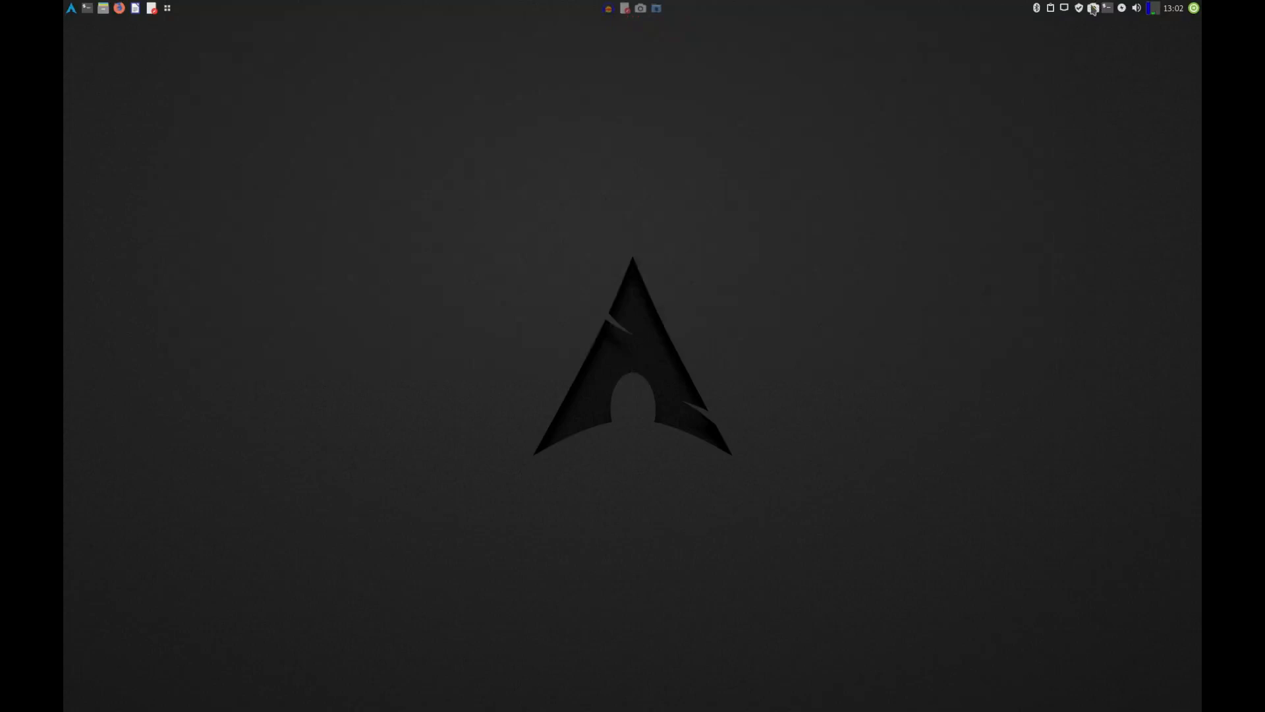
pyautogui.click(1093, 8)
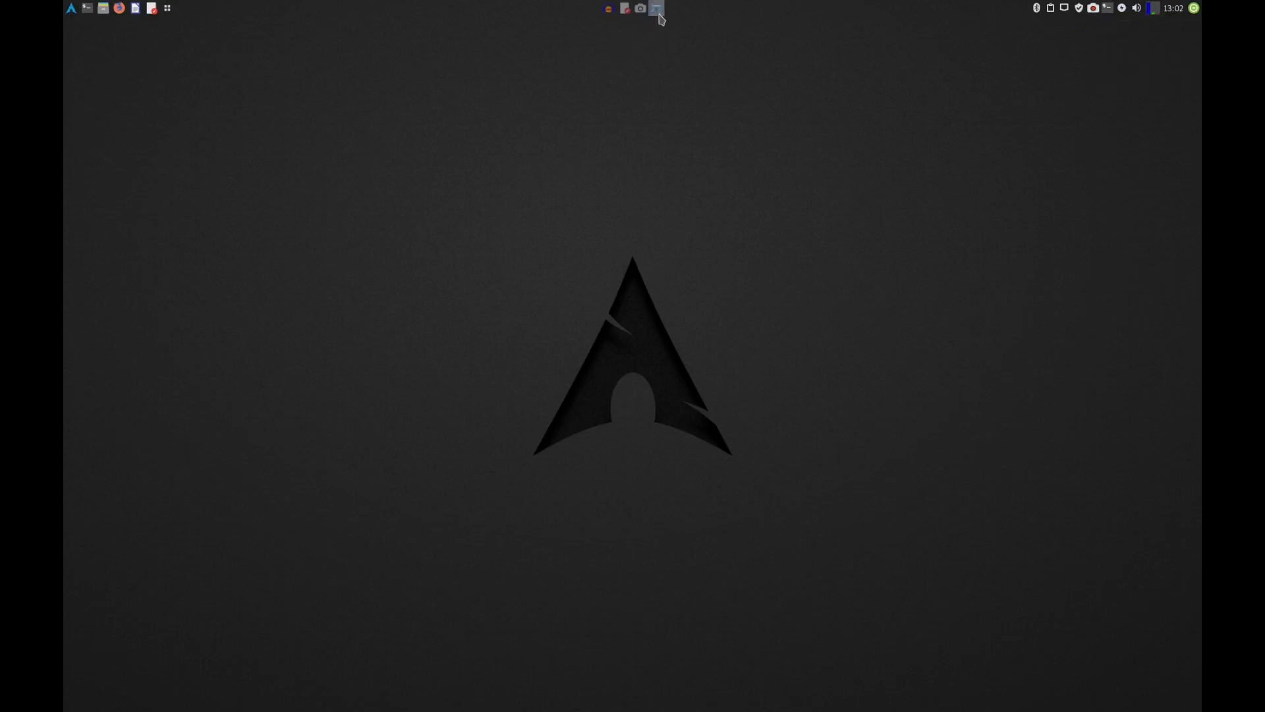
pyautogui.click(654, 8)
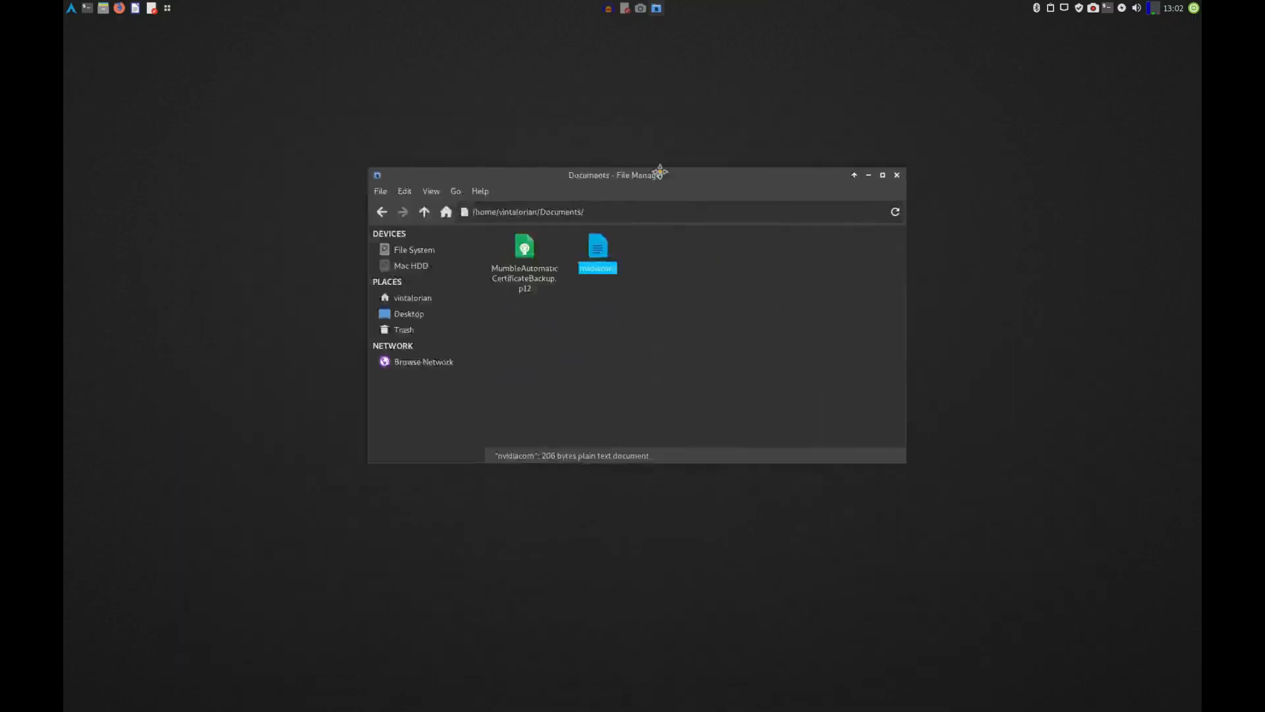
pyautogui.click(868, 174)
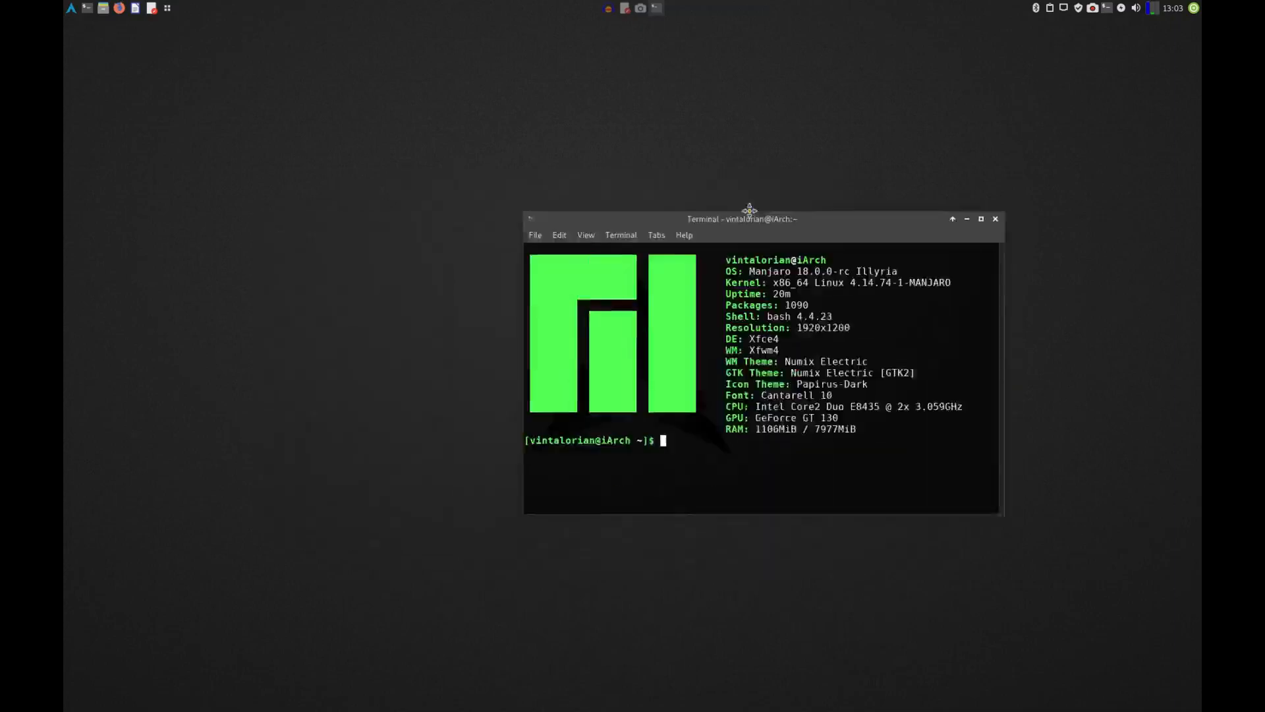
pyautogui.click(995, 219)
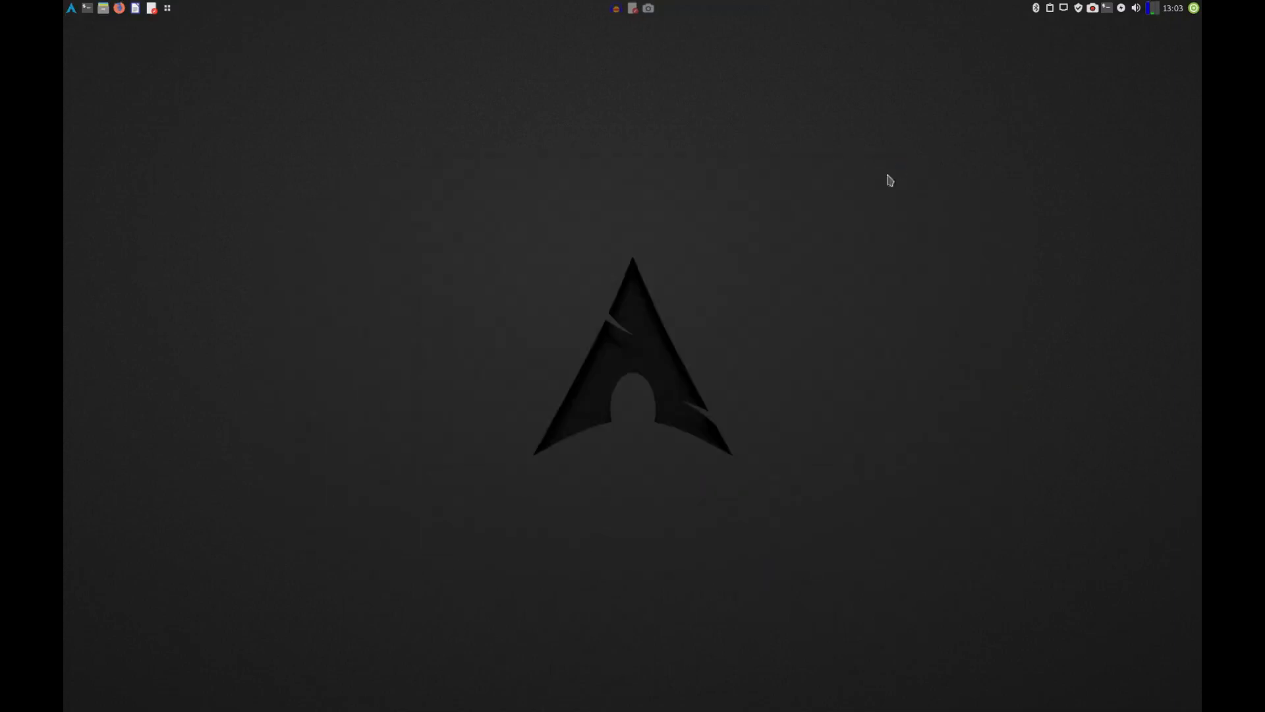
pyautogui.moveTo(677, 215)
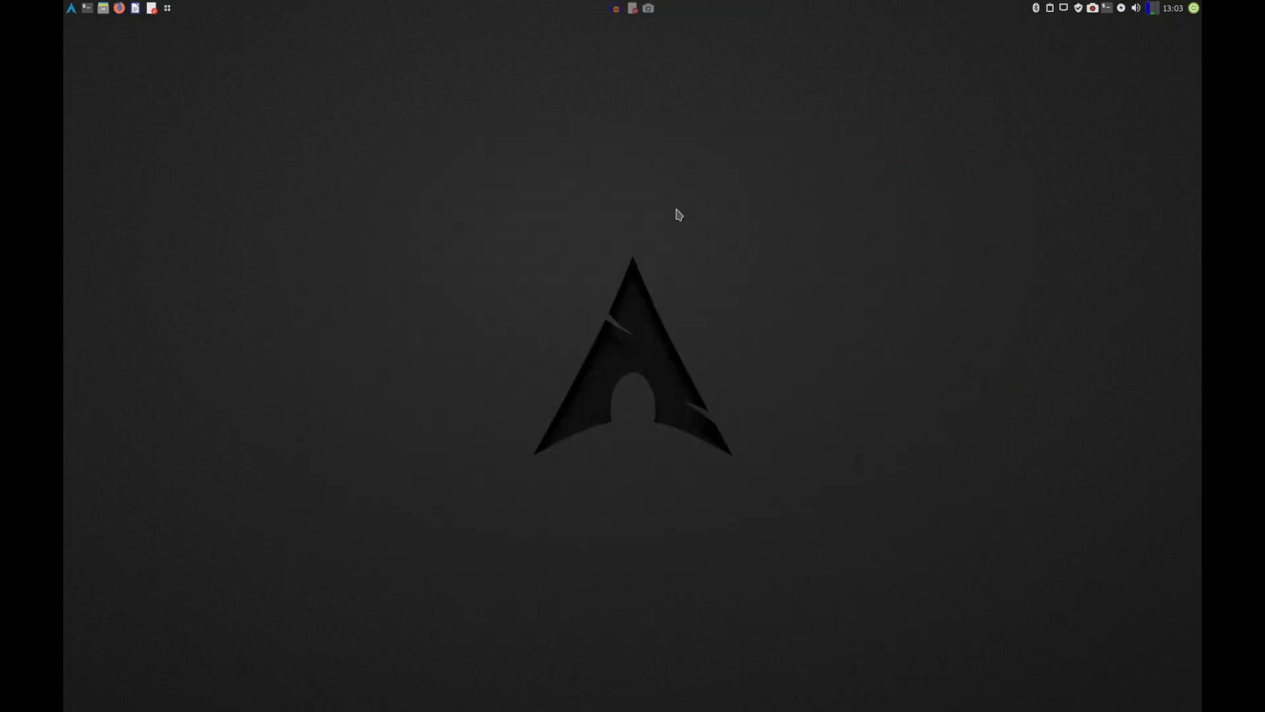
pyautogui.moveTo(712, 180)
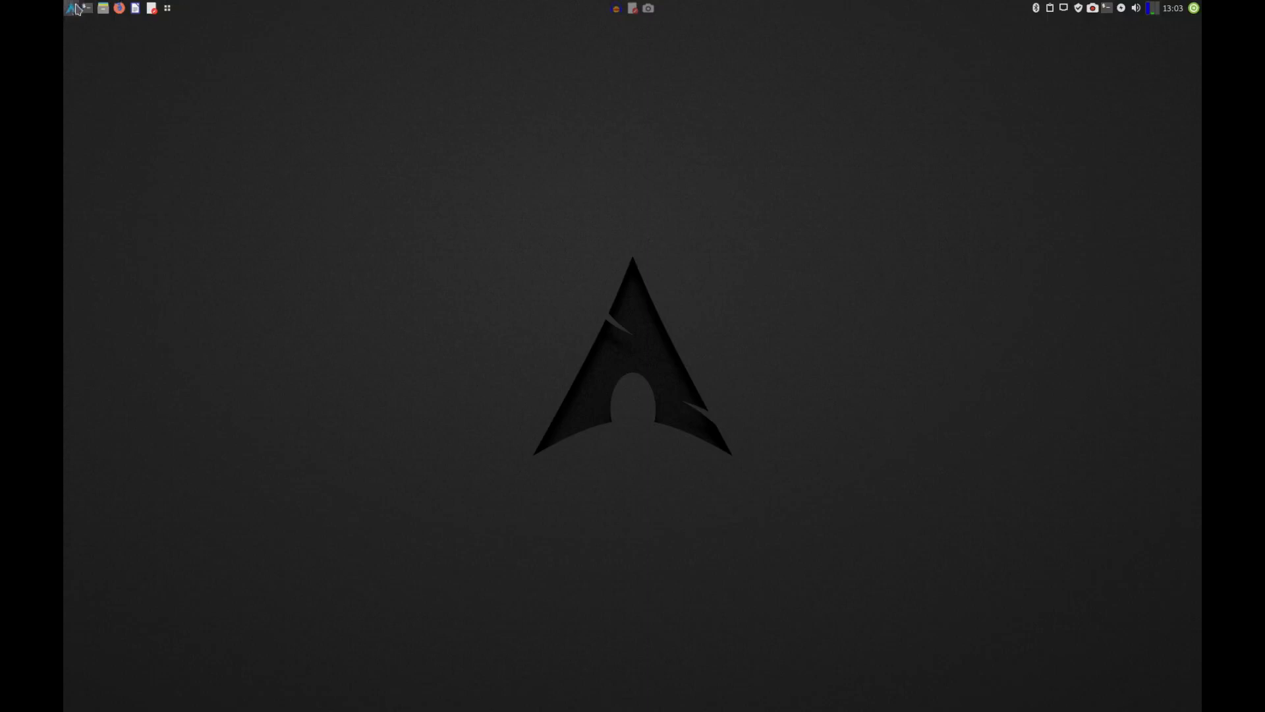
# Search 'start' in the Whisker menu, launch Session and Startup and review the autostart list.
pyautogui.click(71, 8)
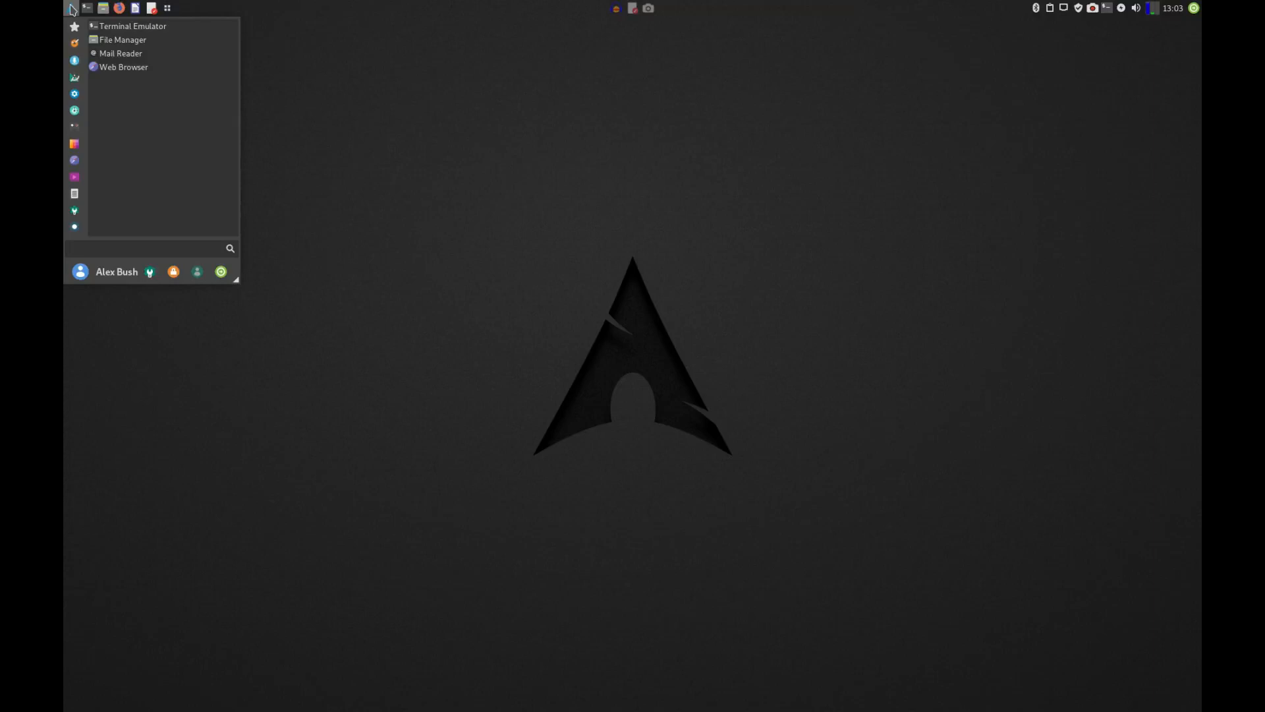
pyautogui.write('start')
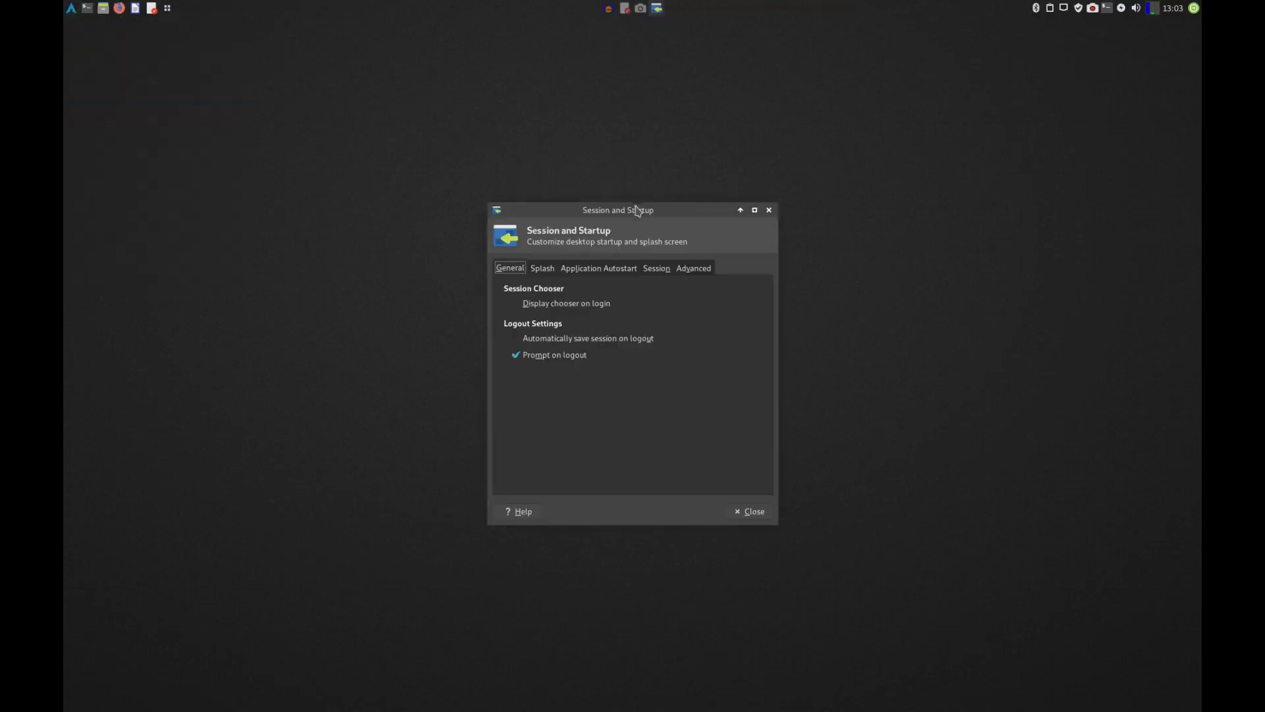
pyautogui.click(598, 268)
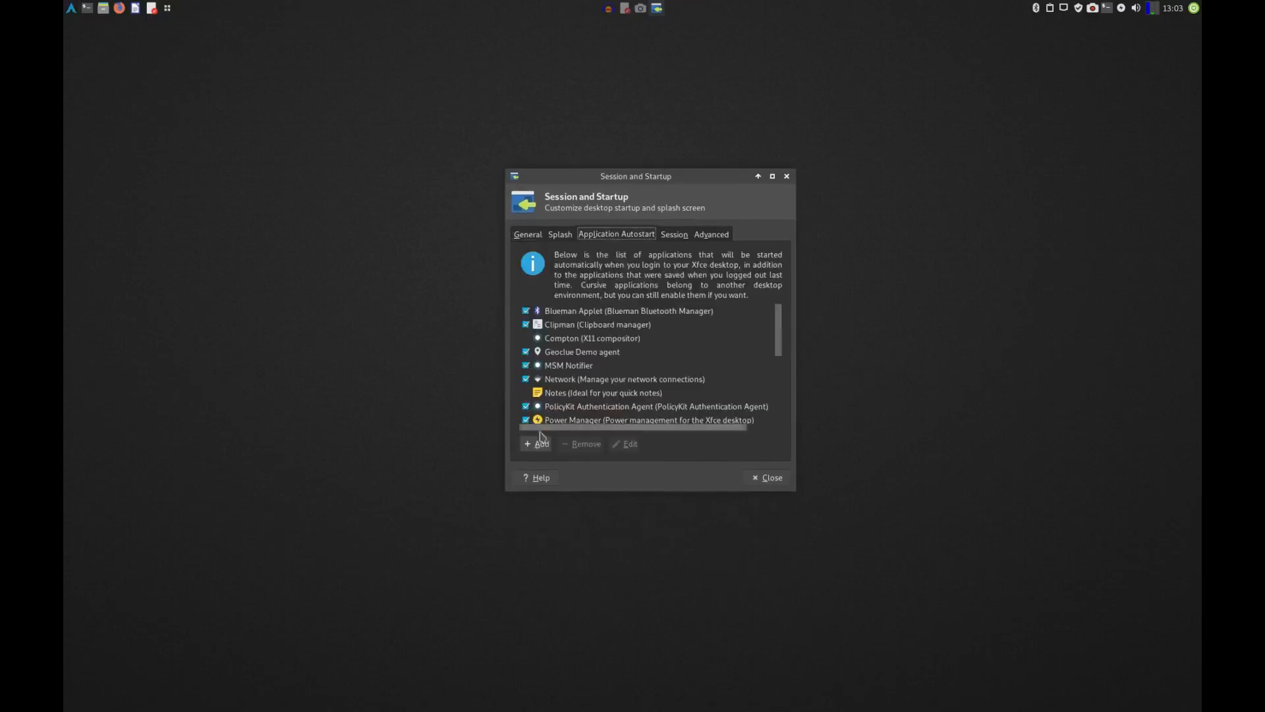
pyautogui.moveTo(635, 175); pyautogui.dragTo(619, 162)
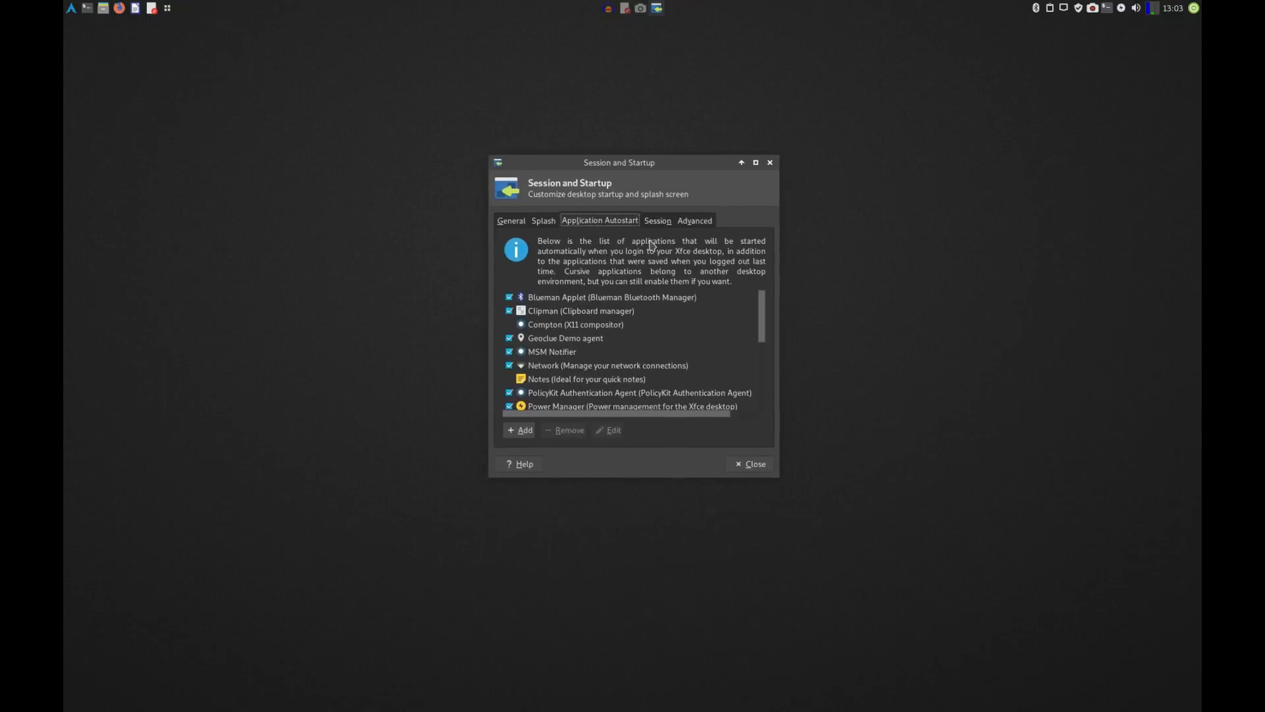
pyautogui.scroll(-3)
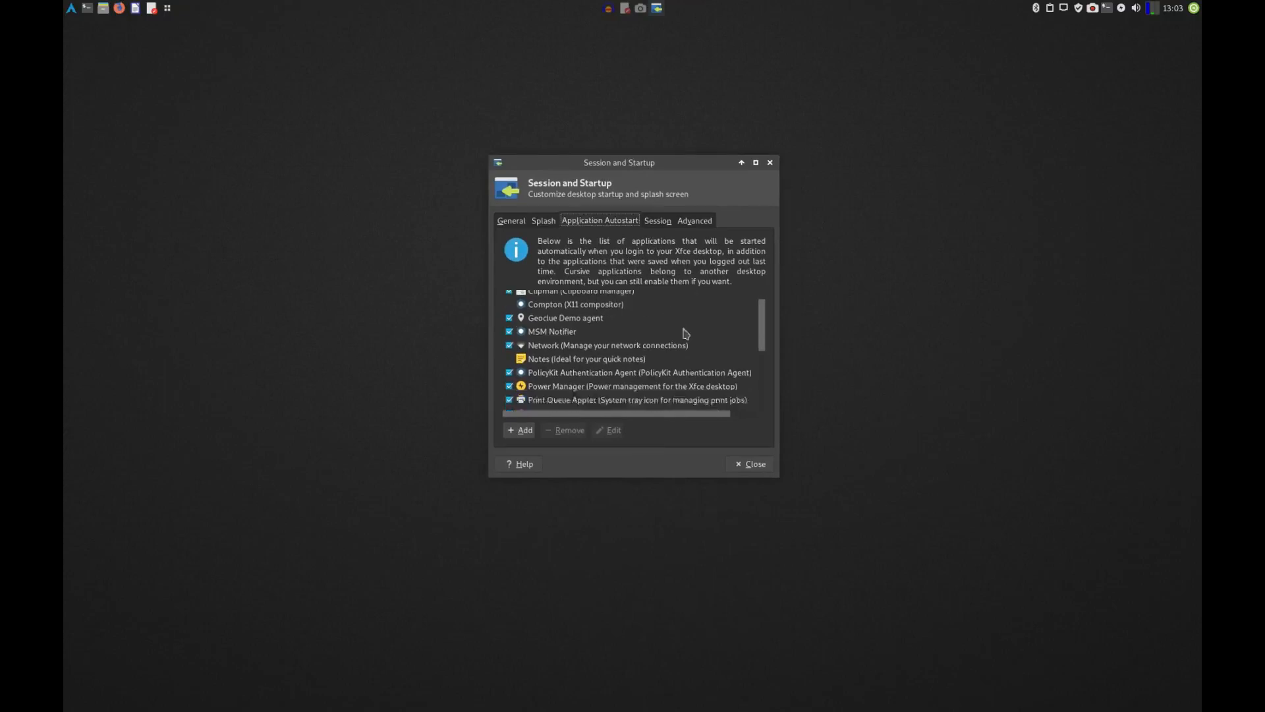
pyautogui.scroll(3)
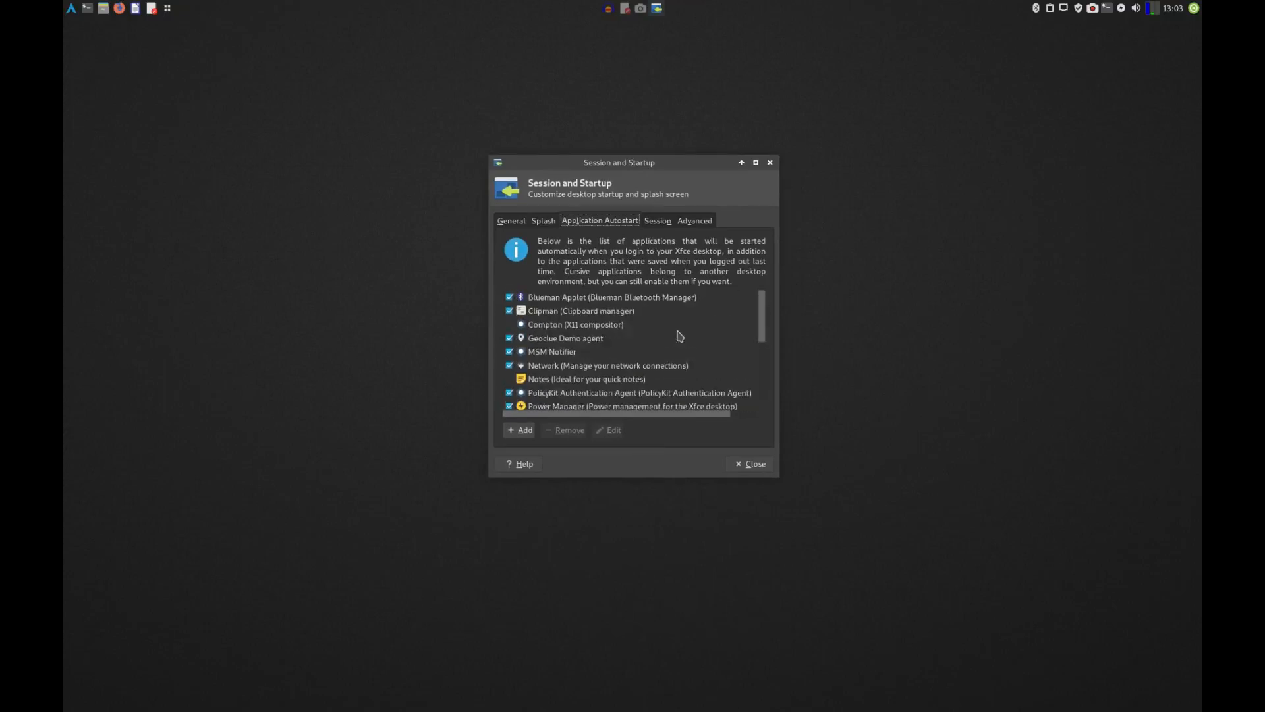
pyautogui.moveTo(613, 333)
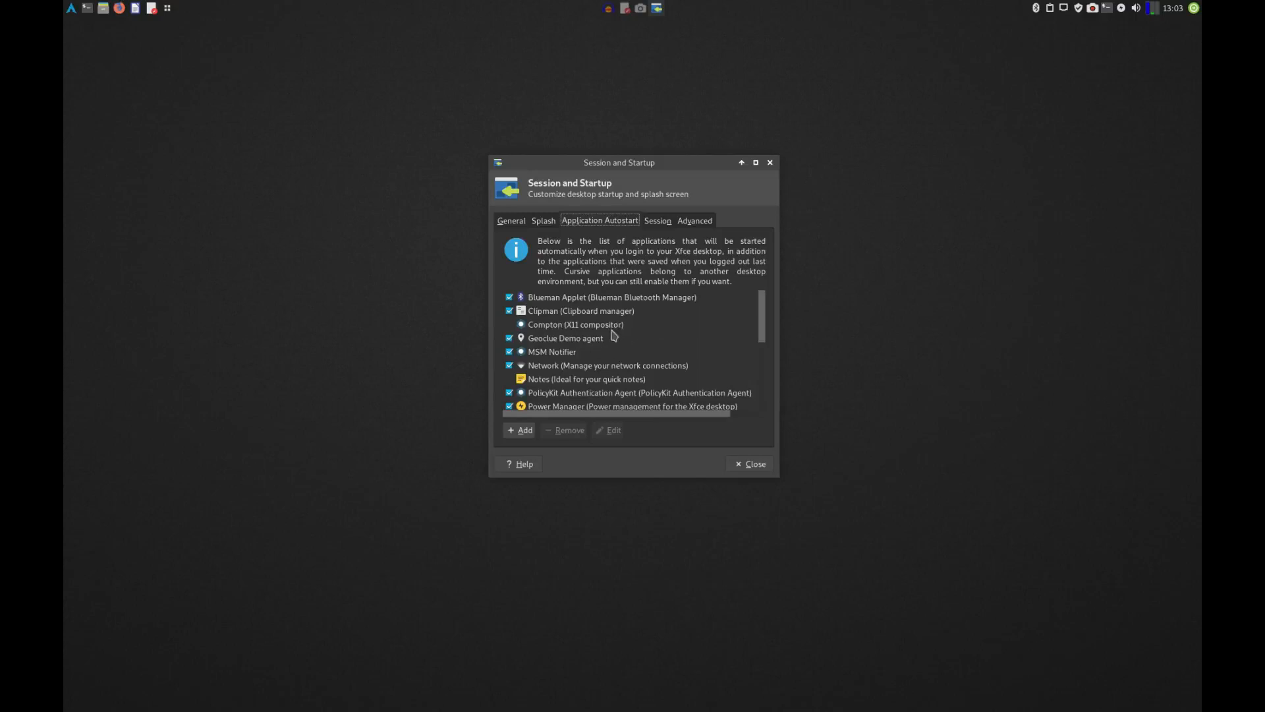
pyautogui.moveTo(559, 330)
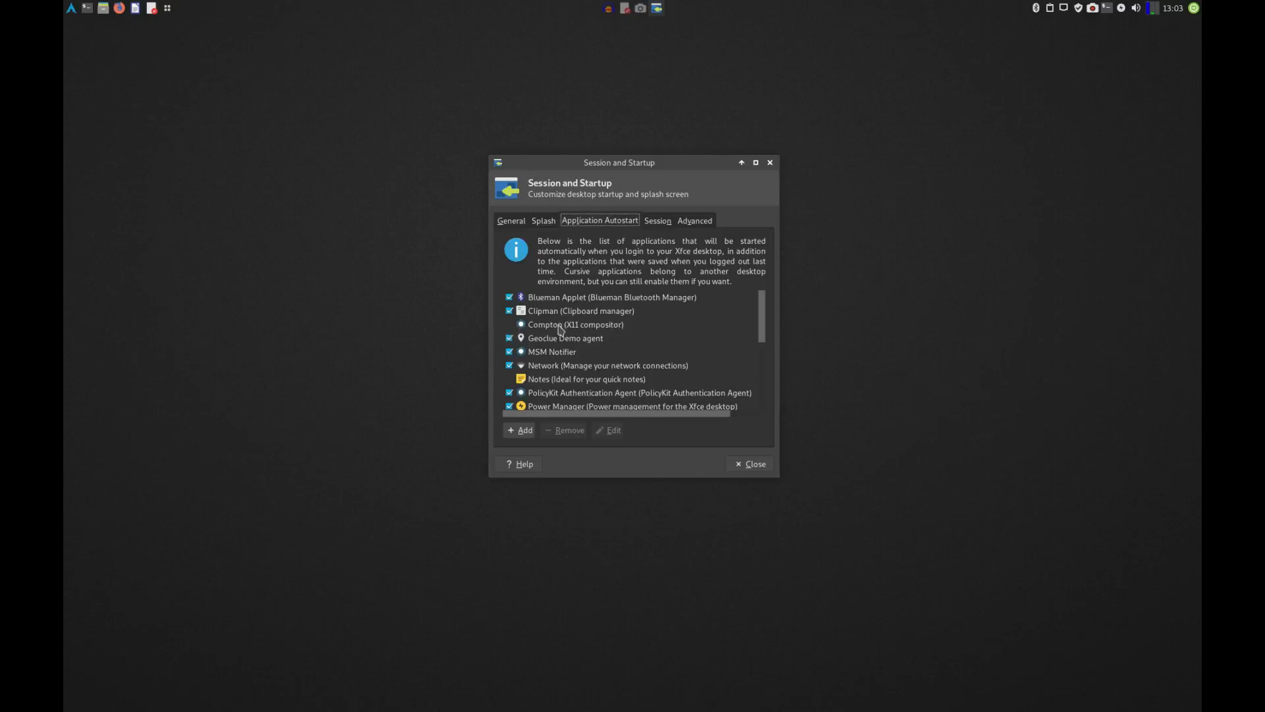
pyautogui.moveTo(575, 324)
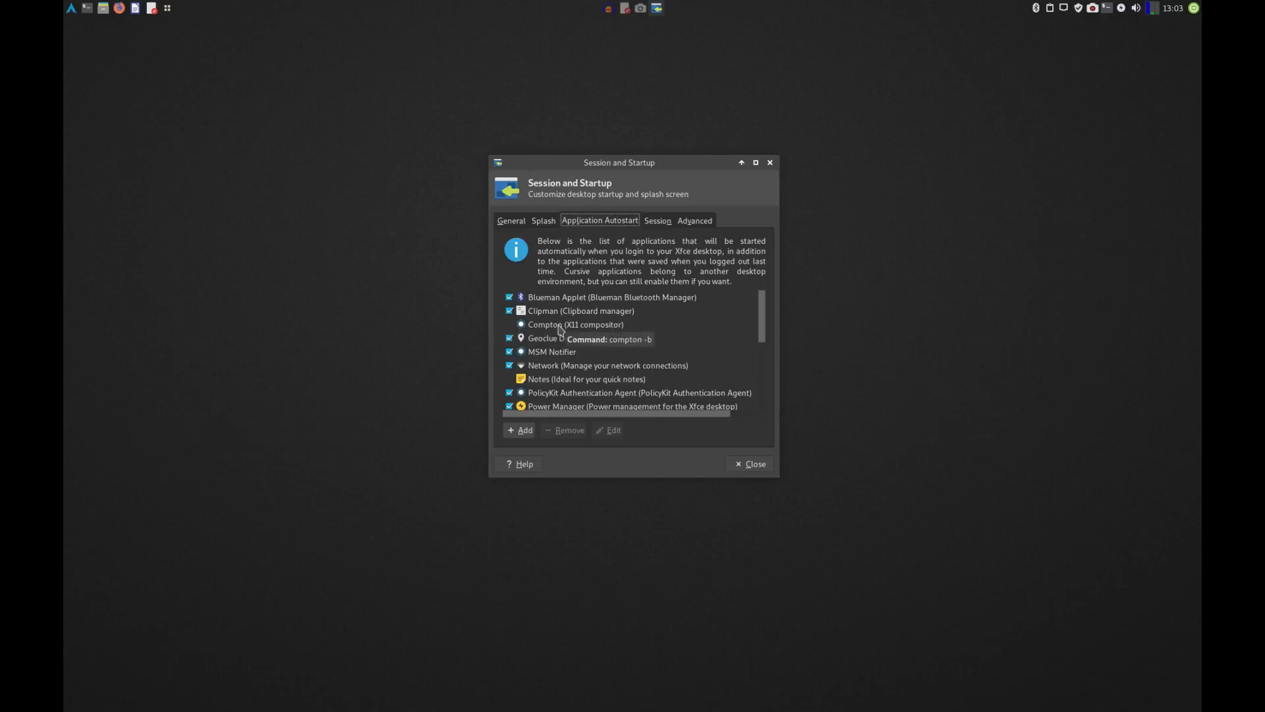
pyautogui.moveTo(573, 390)
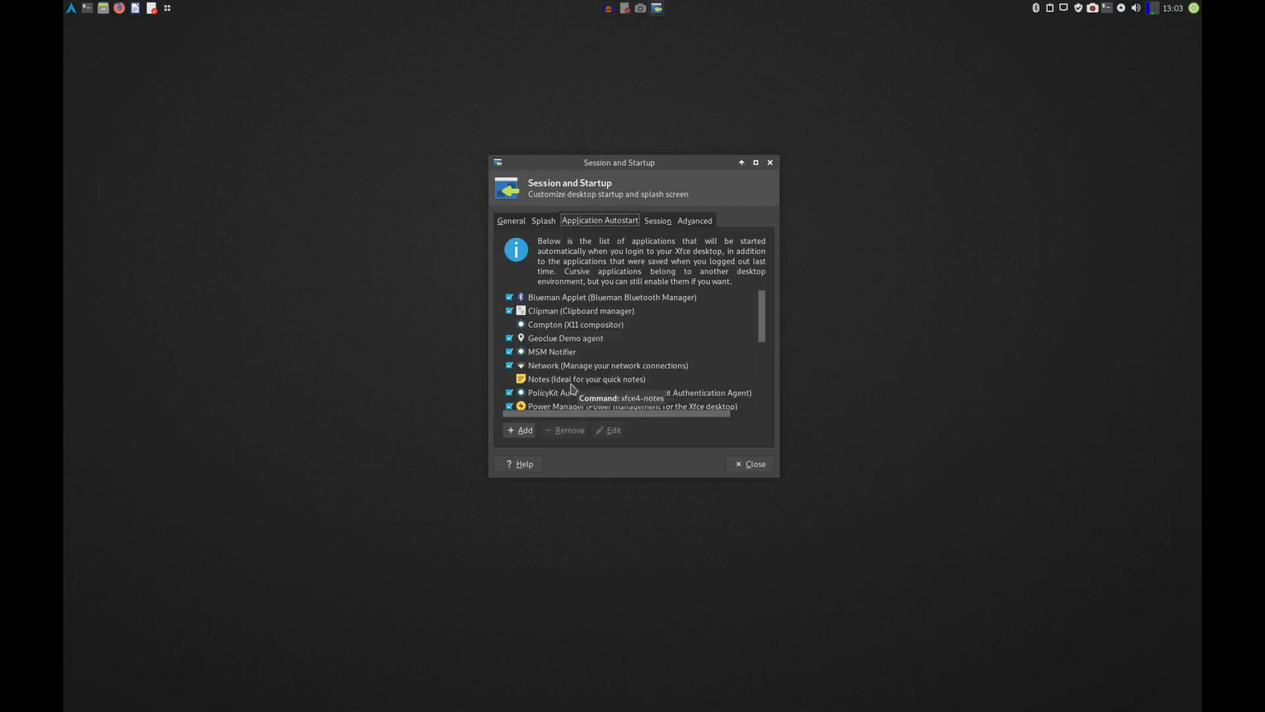
pyautogui.moveTo(620, 367)
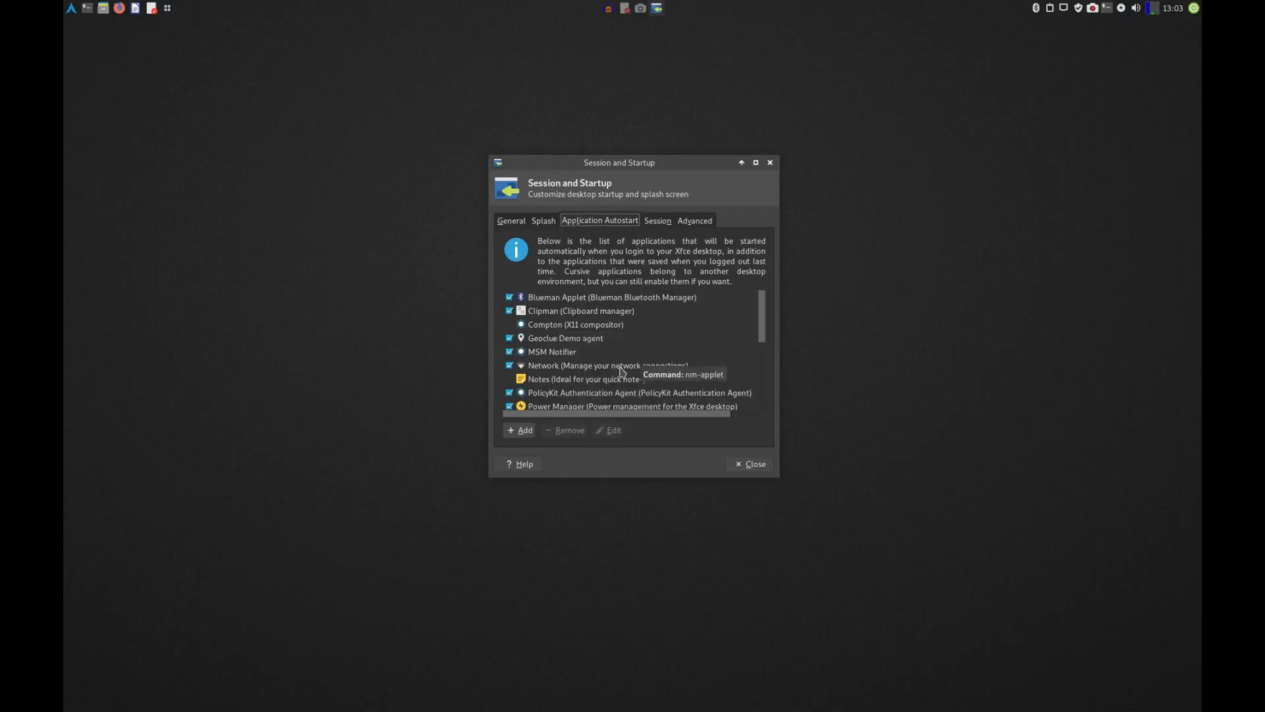
pyautogui.click(519, 430)
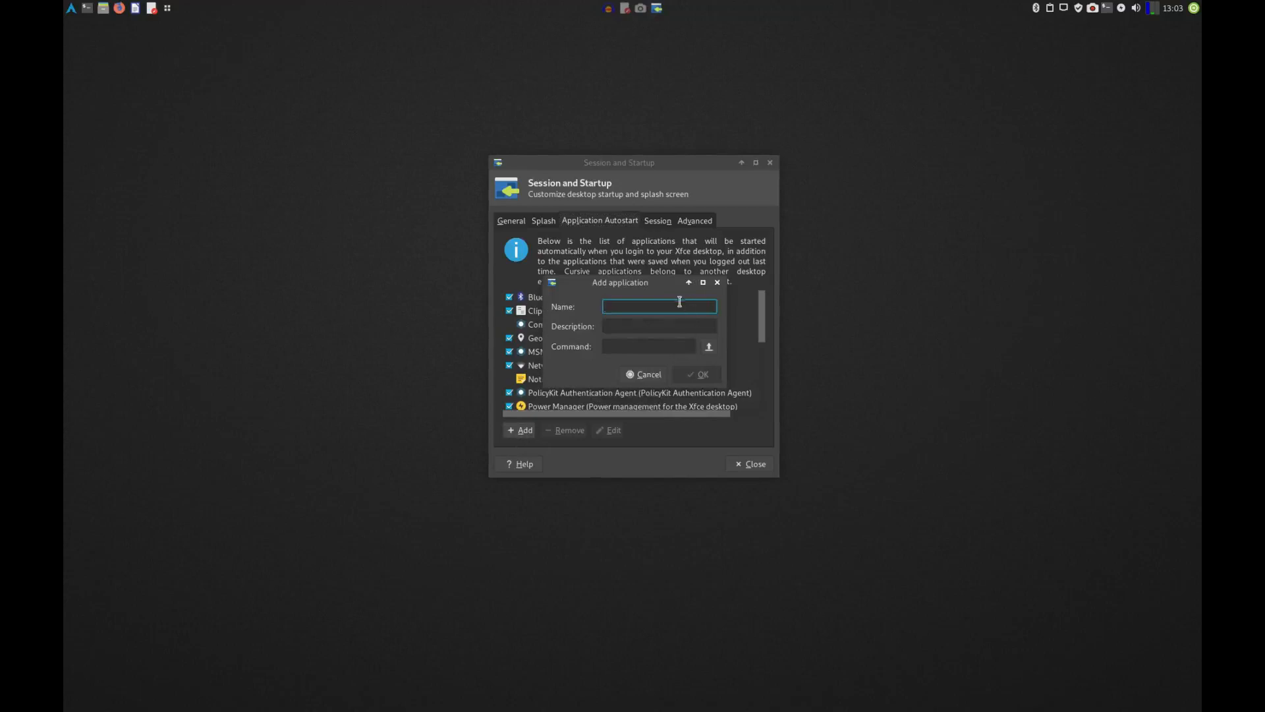
pyautogui.write('S')
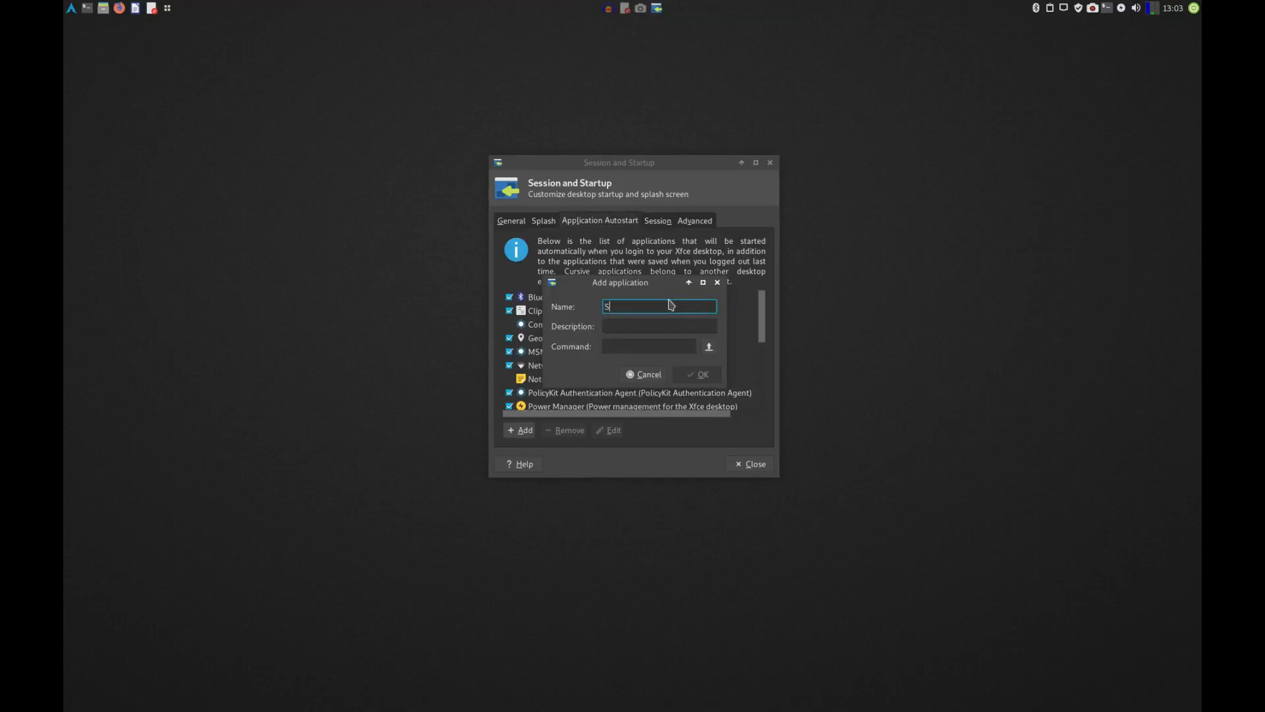
pyautogui.write('creen Tearing')
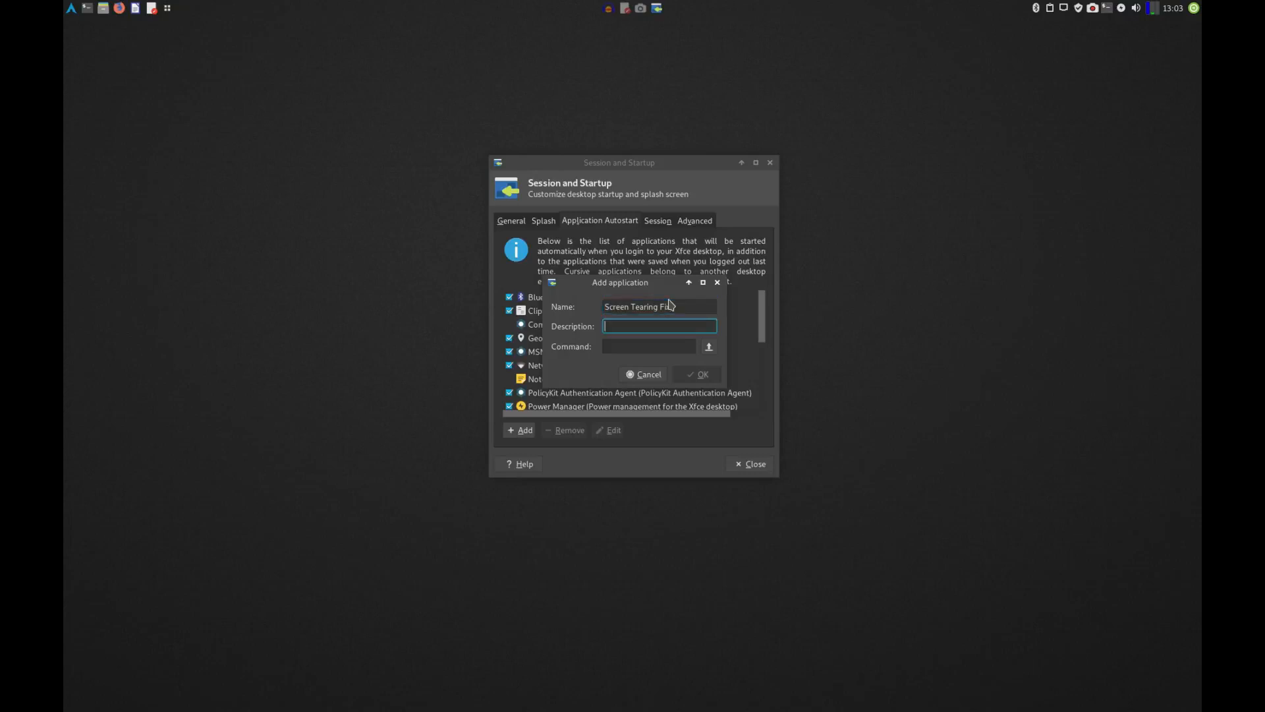
pyautogui.write('Fix')
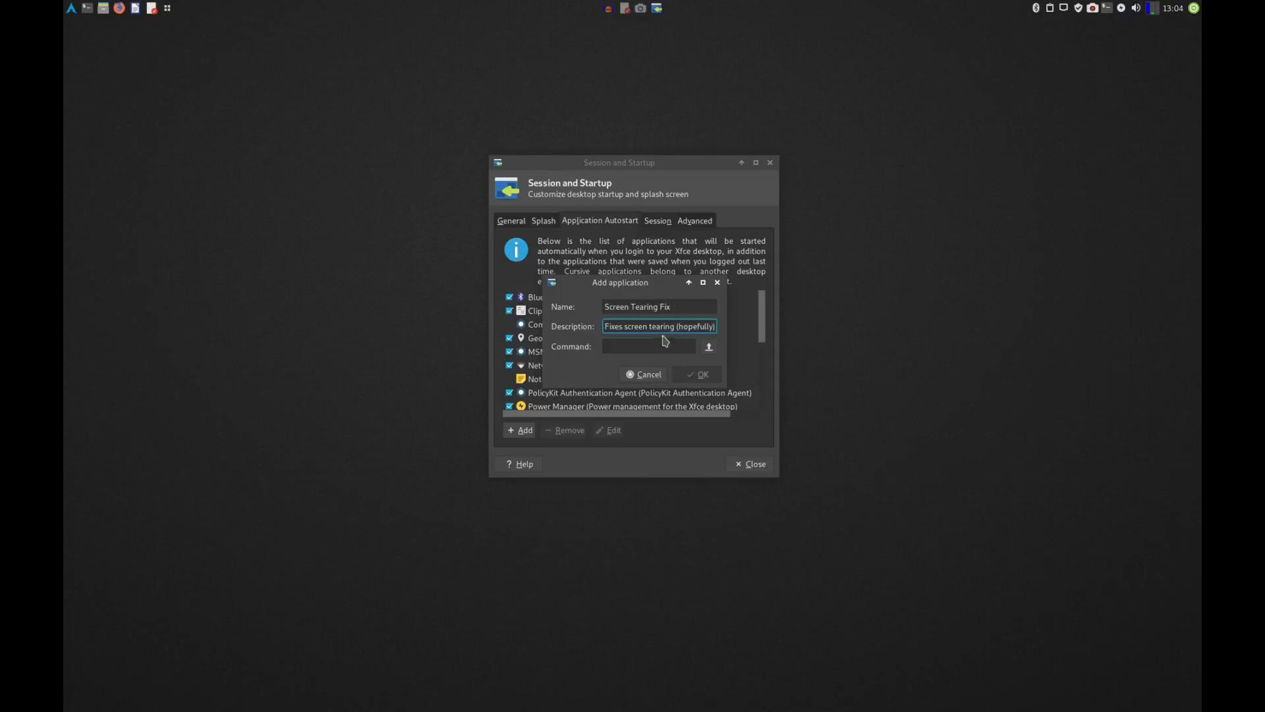
pyautogui.click(648, 347)
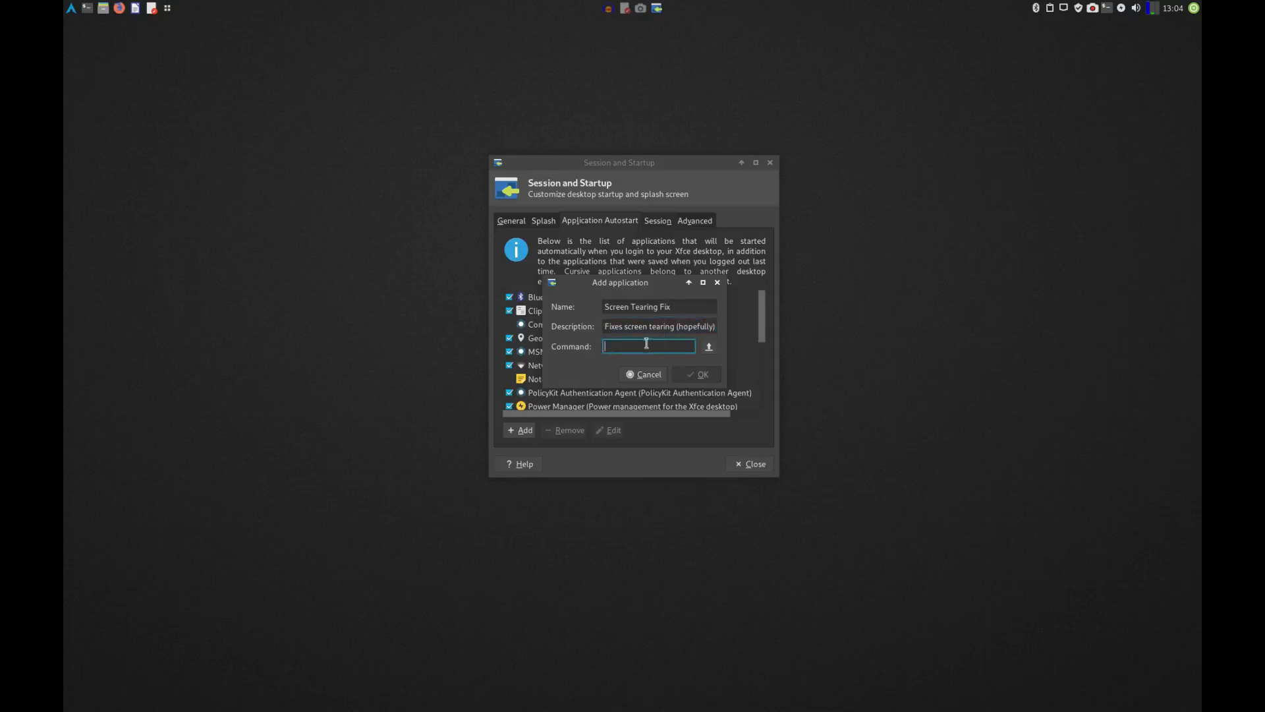
pyautogui.click(644, 373)
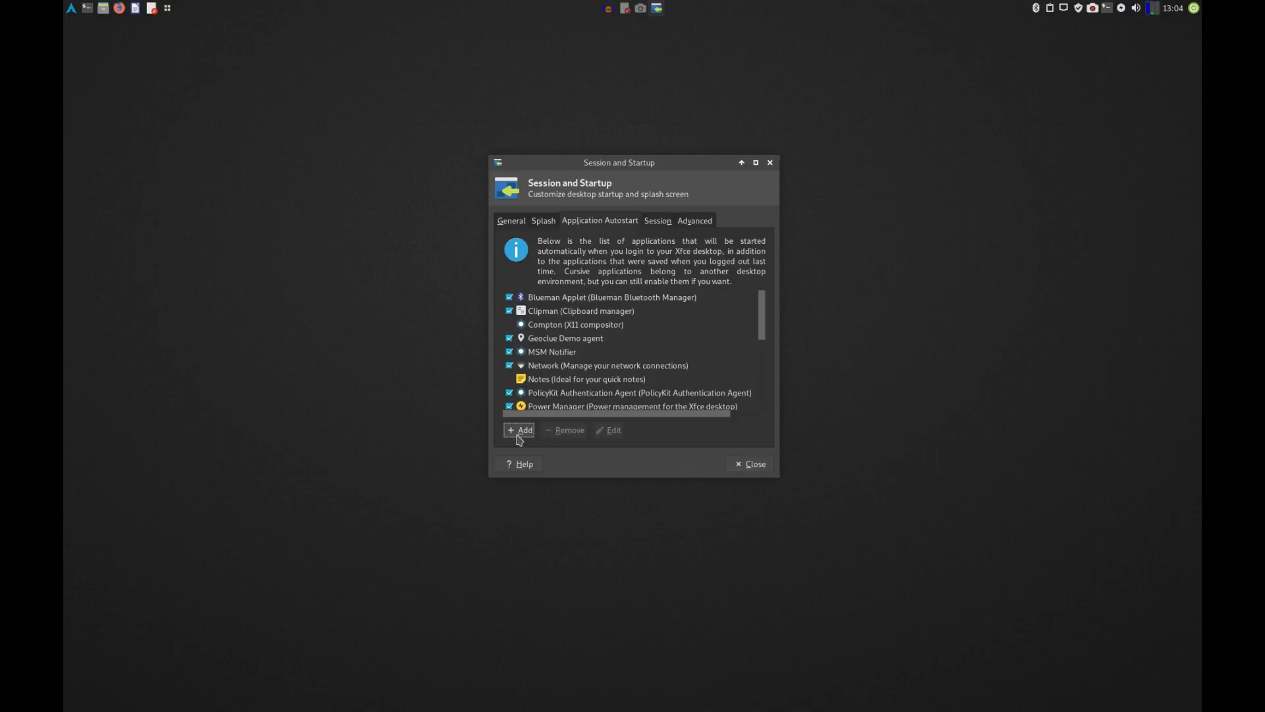
pyautogui.scroll(-3)
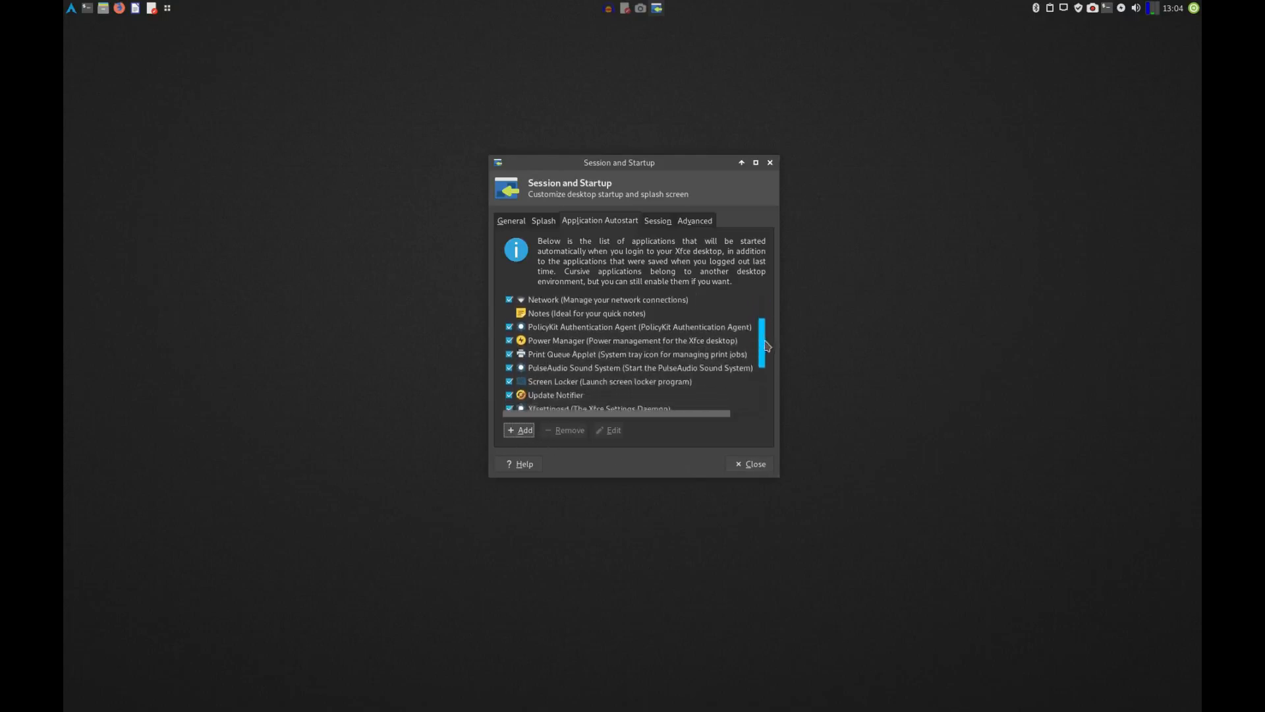
pyautogui.scroll(-3)
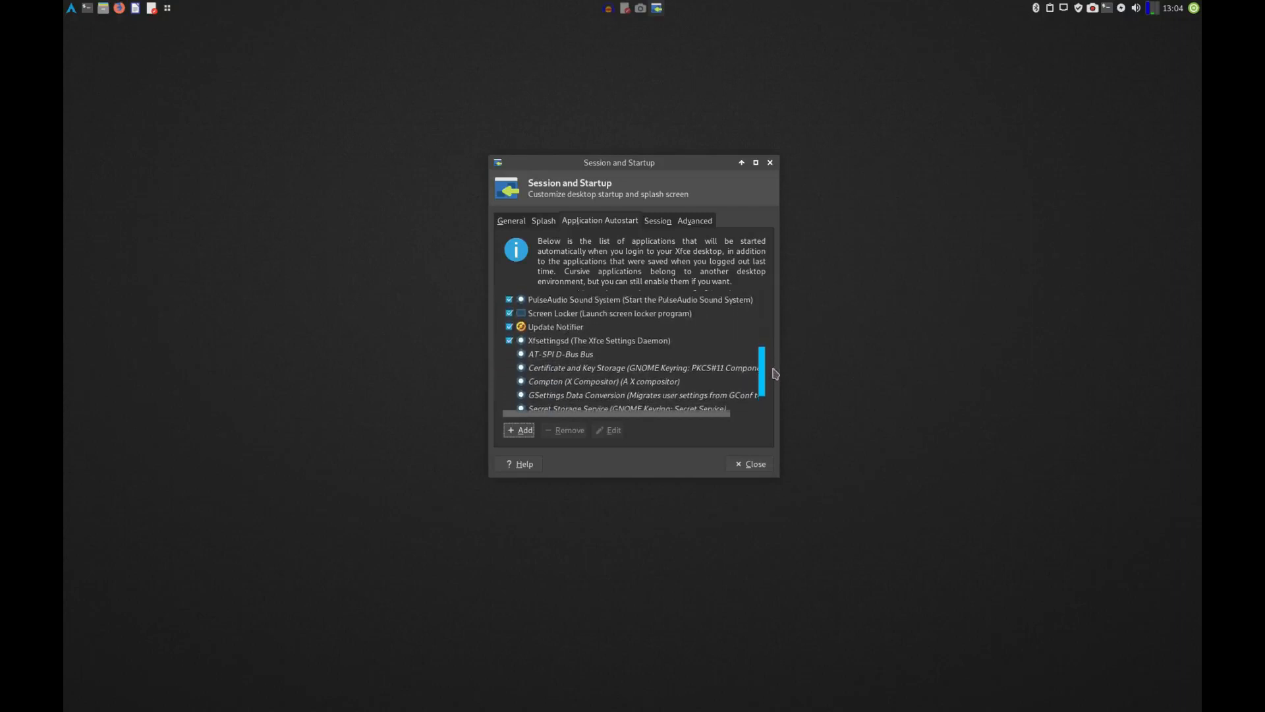
pyautogui.scroll(-3)
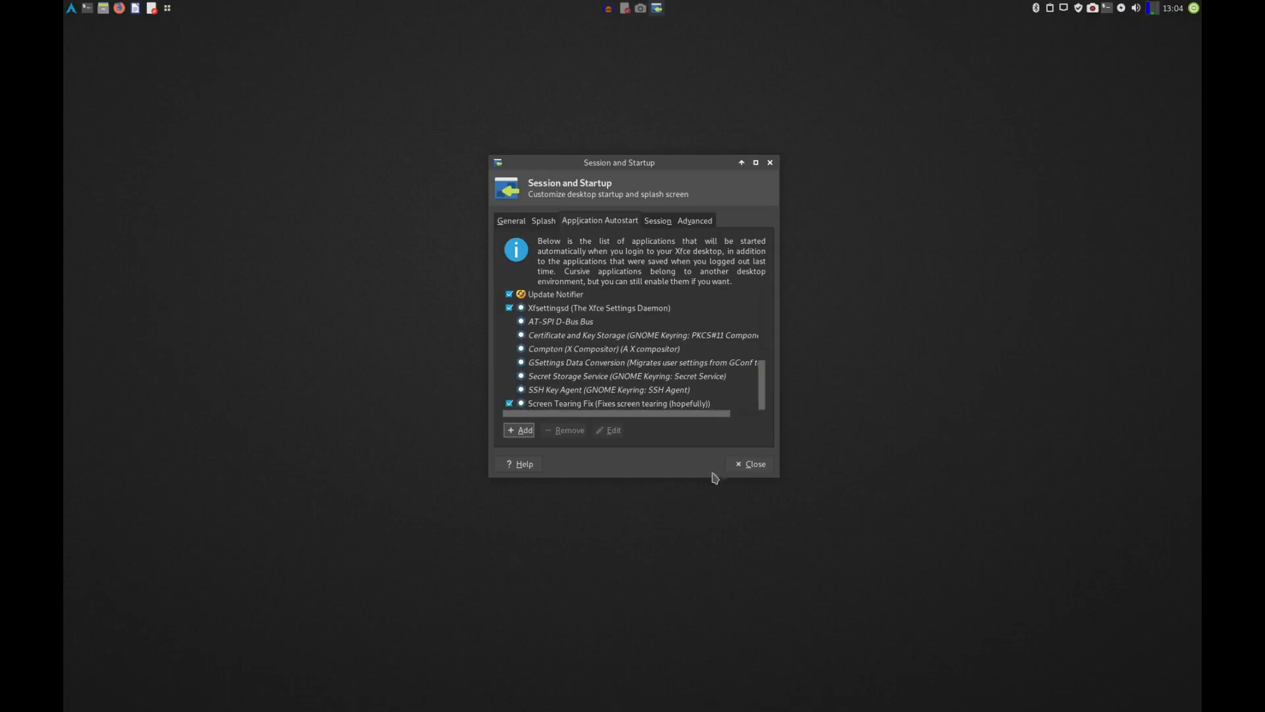
pyautogui.moveTo(606, 418)
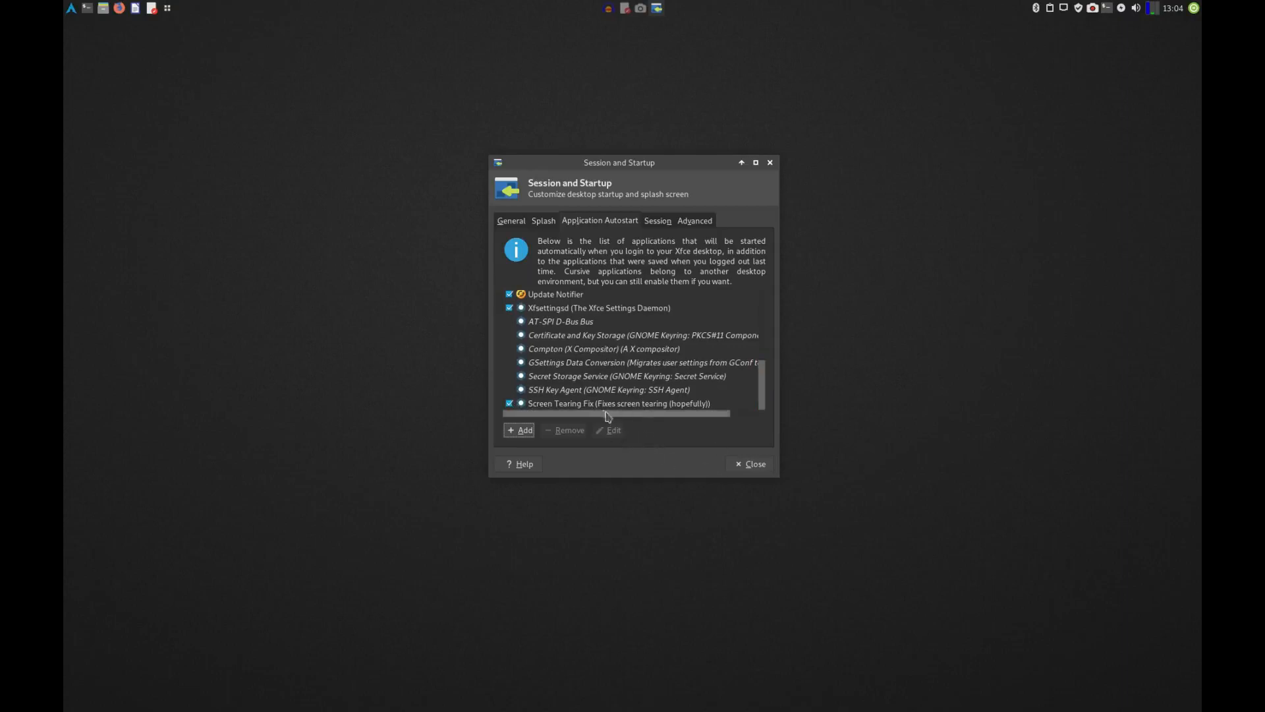
pyautogui.scroll(-3)
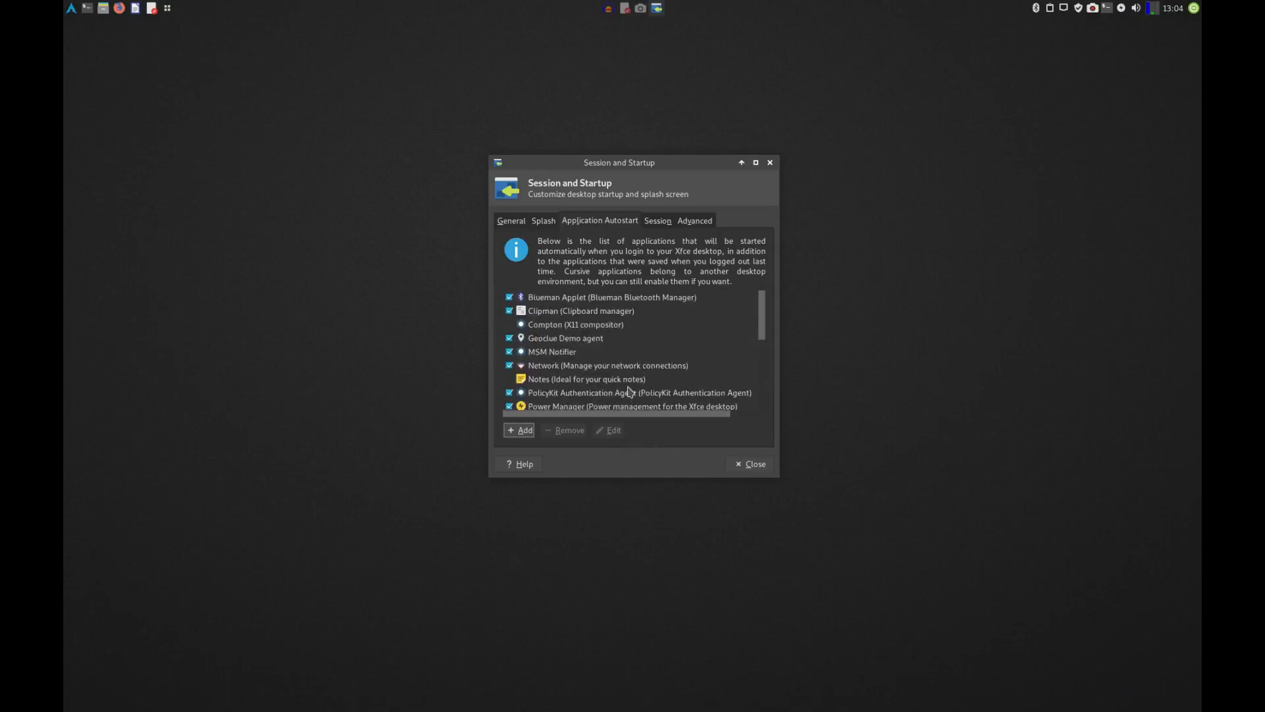
pyautogui.moveTo(658, 344)
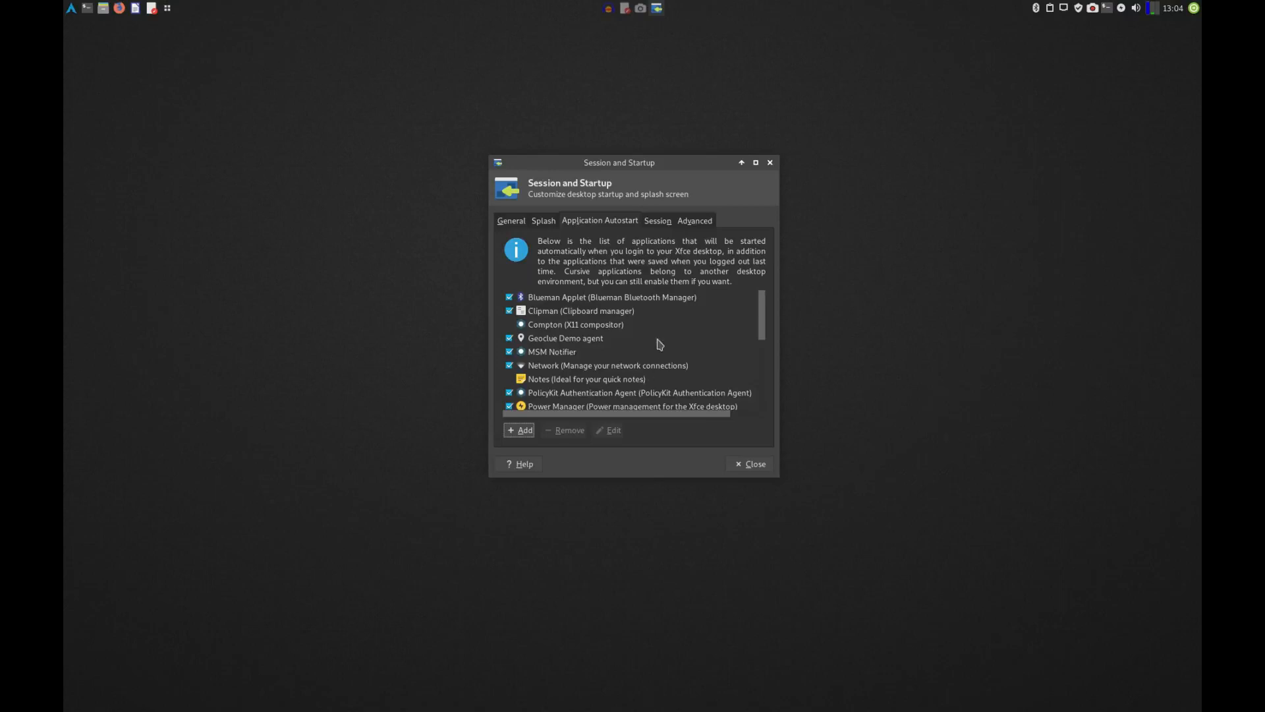
pyautogui.moveTo(657, 343)
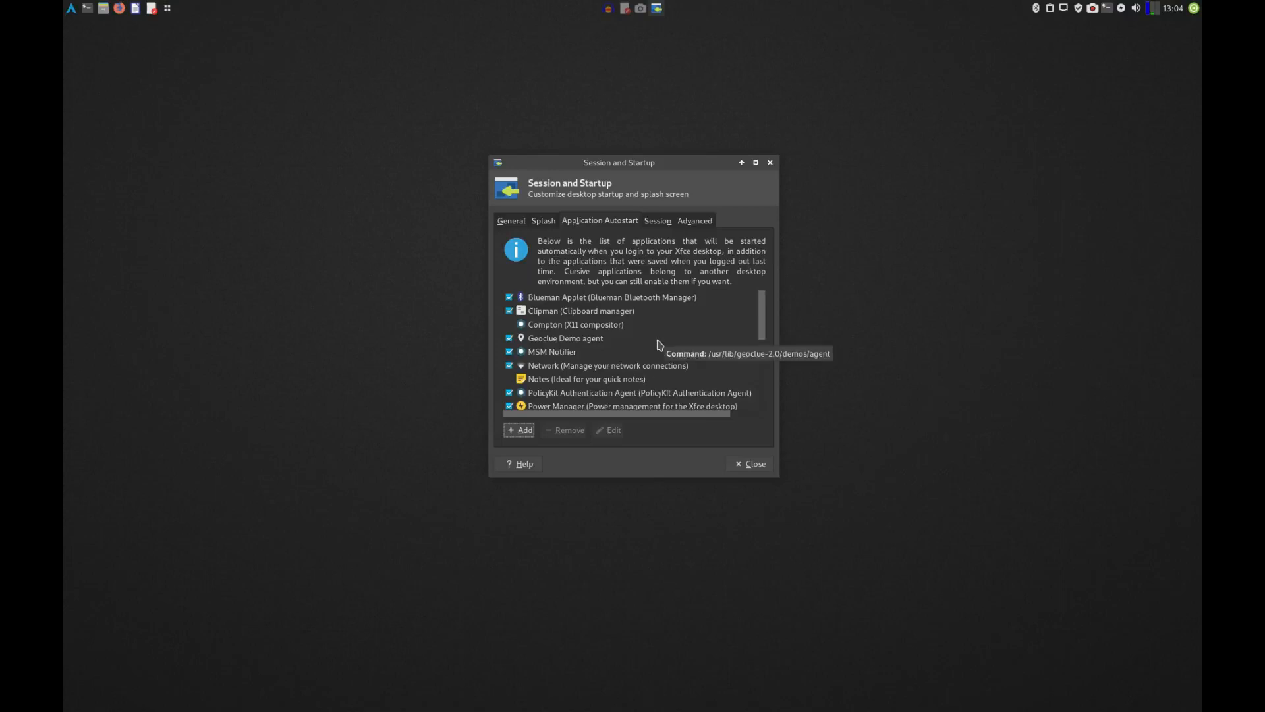
# Close the Session and Startup dialog.
pyautogui.click(749, 462)
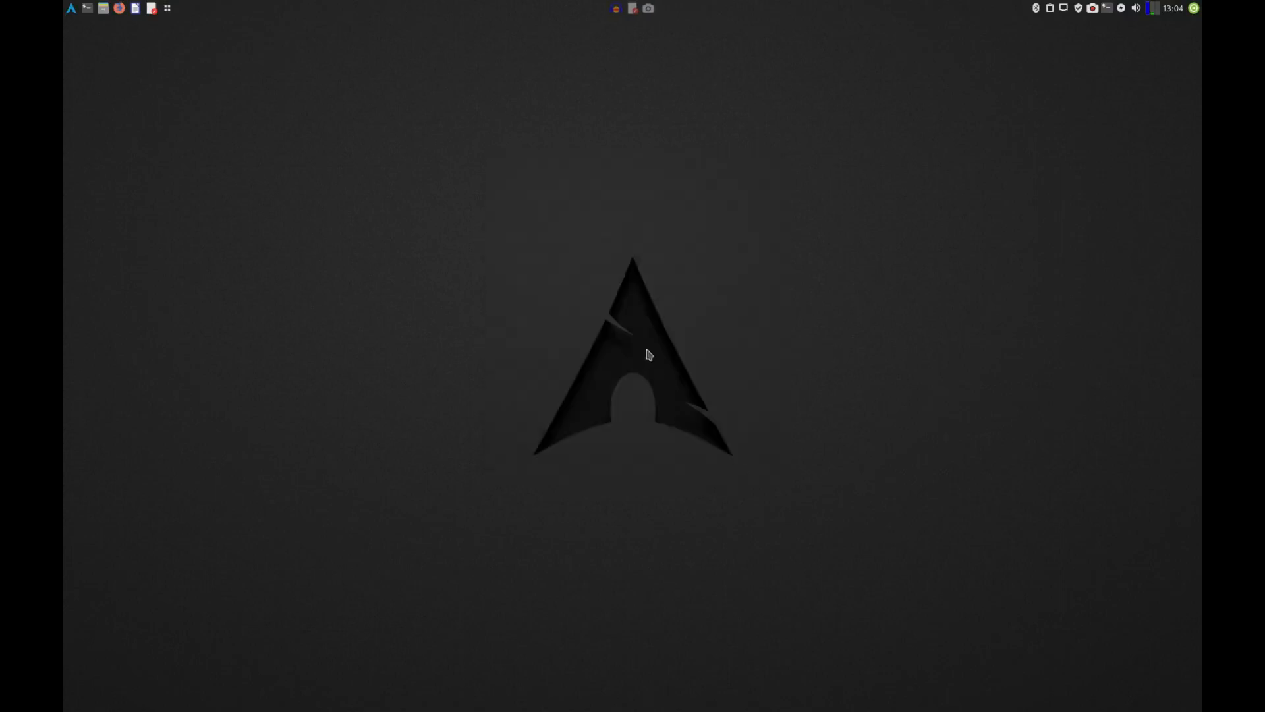
pyautogui.moveTo(551, 236)
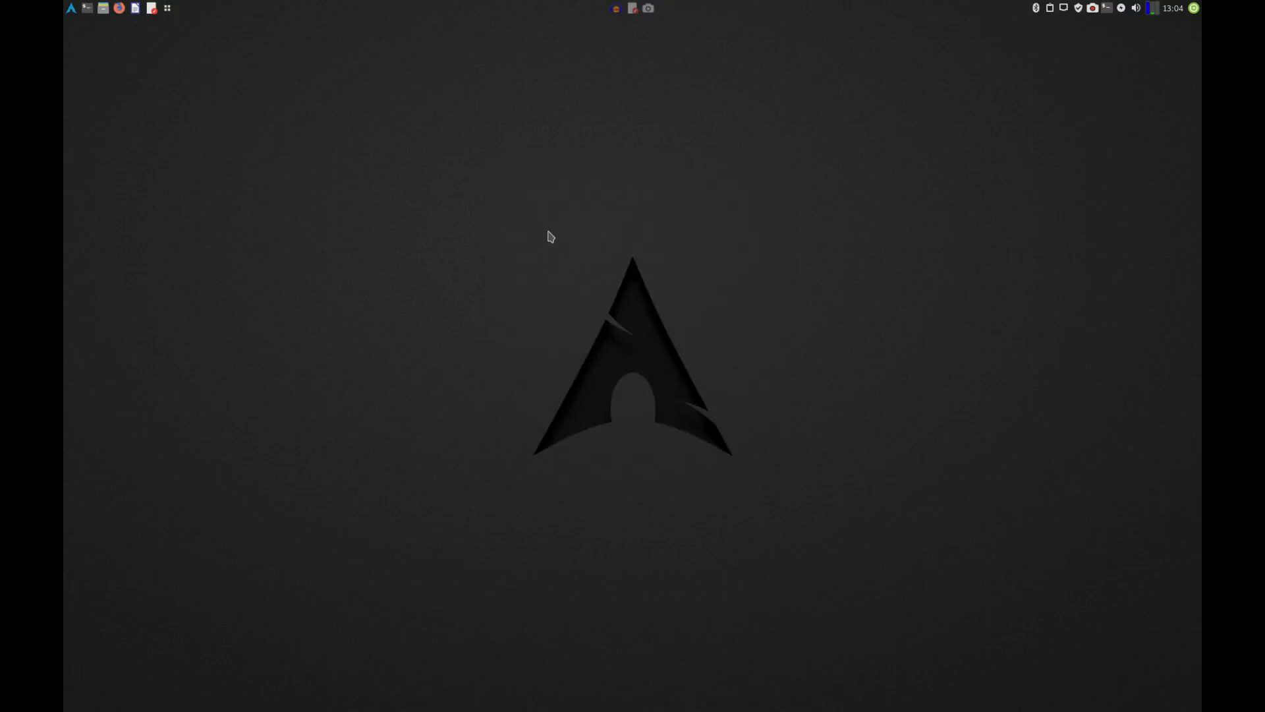
pyautogui.moveTo(637, 59)
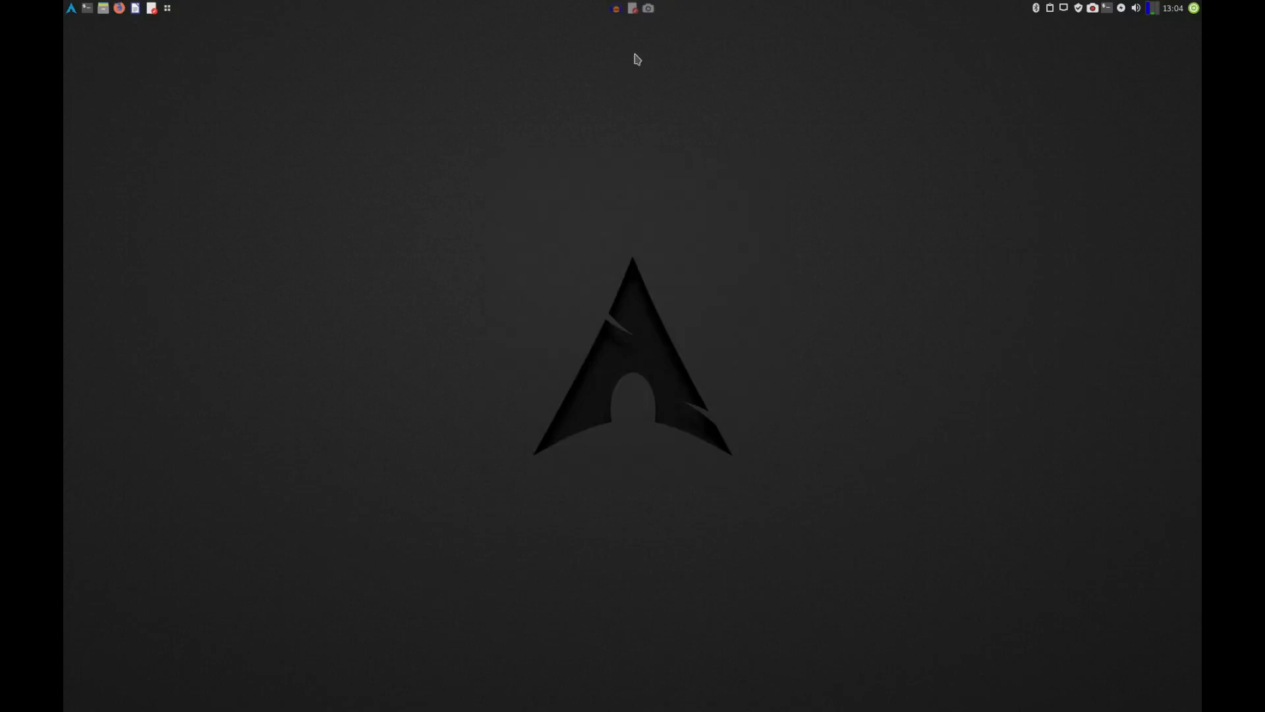
pyautogui.moveTo(638, 28)
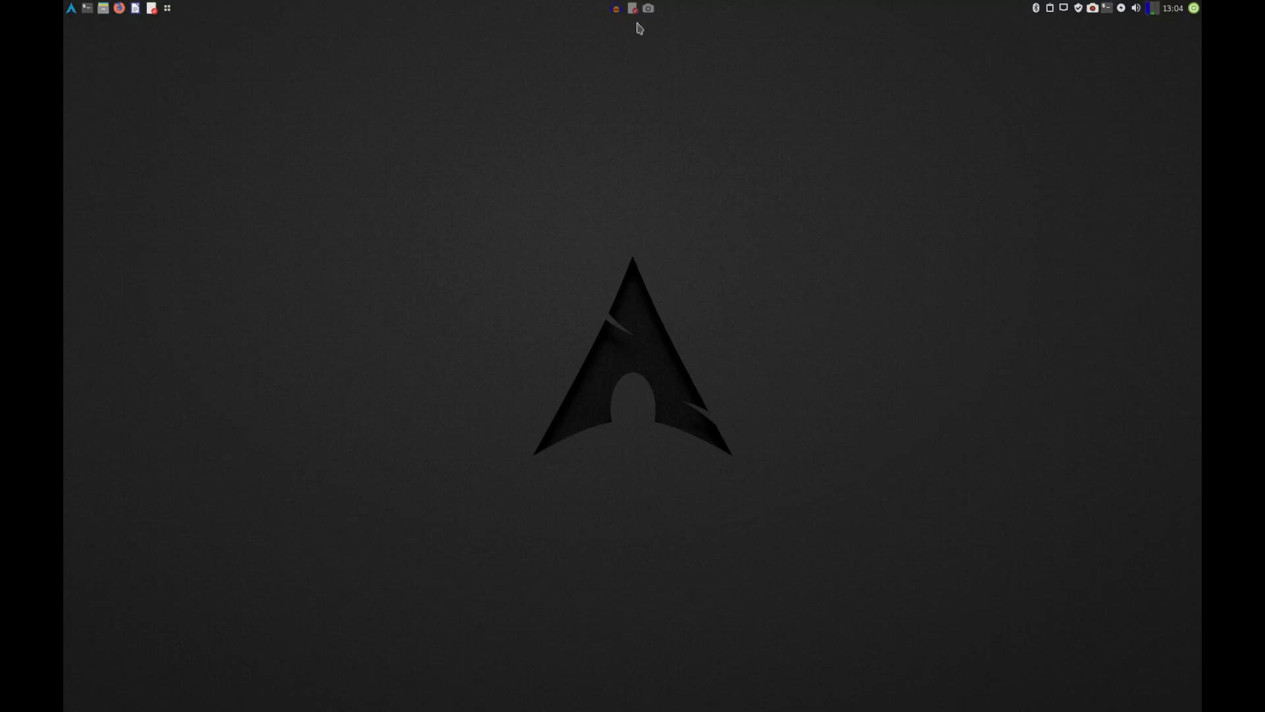
pyautogui.moveTo(631, 10)
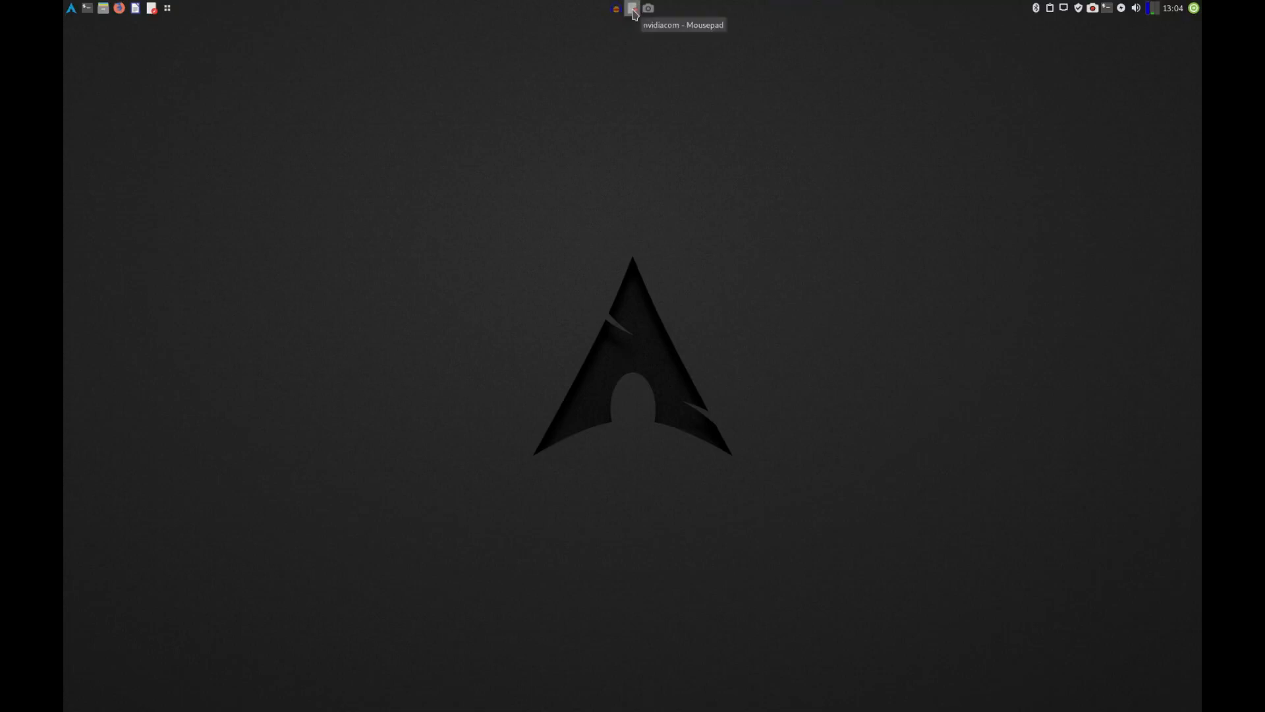
# Restore the nvidiacom Mousepad window and highlight the ForceCompositionPipeline and ForceFullCompositionPipeline names.
pyautogui.click(632, 8)
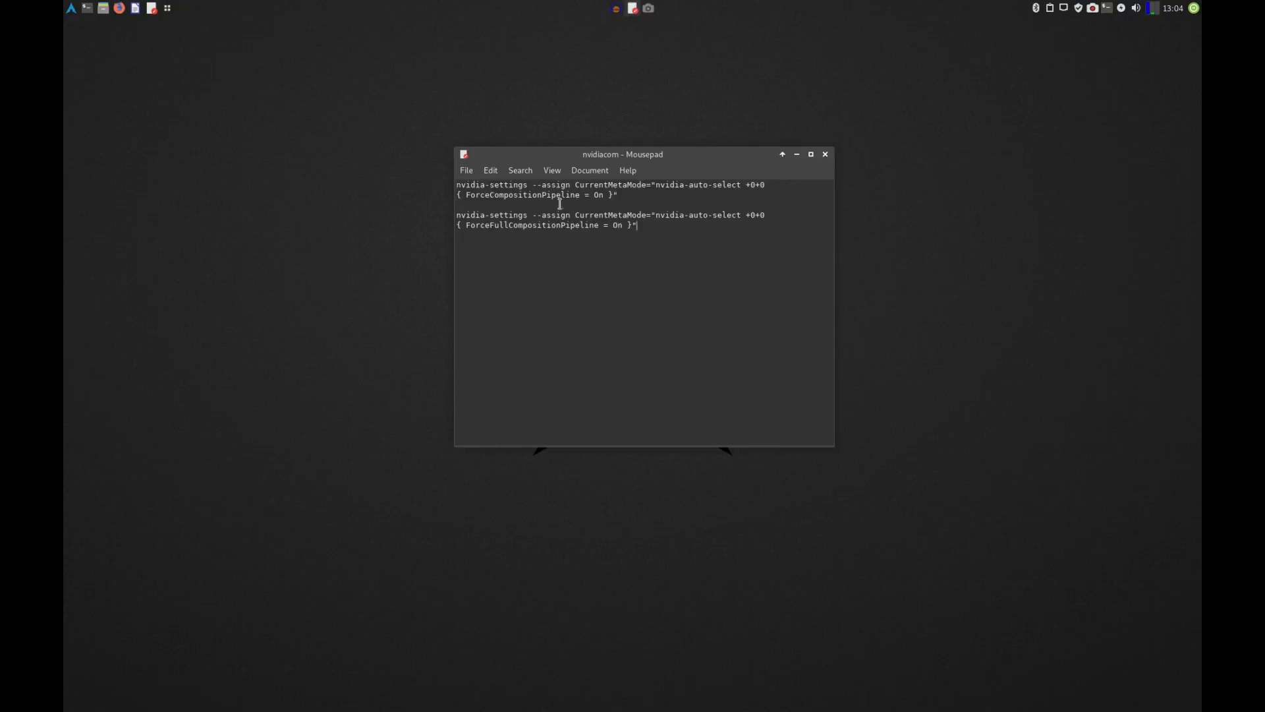
pyautogui.moveTo(620, 154); pyautogui.dragTo(610, 206)
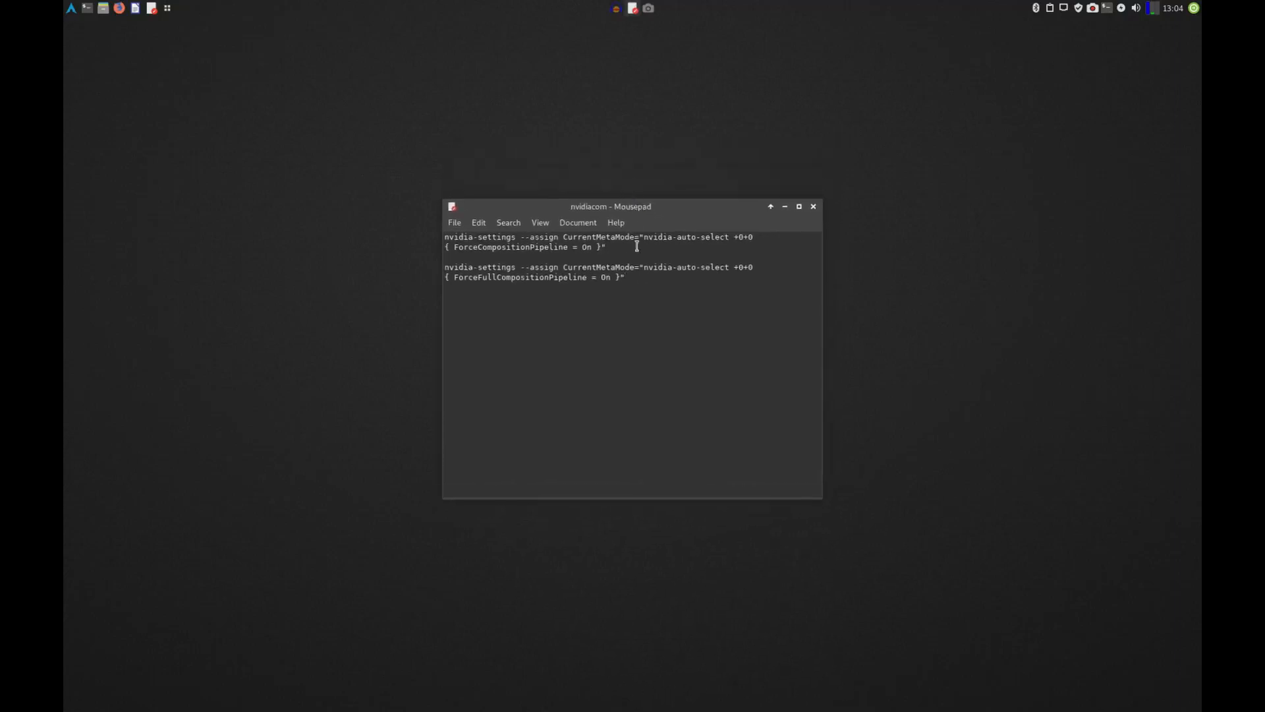
pyautogui.doubleClick(481, 235)
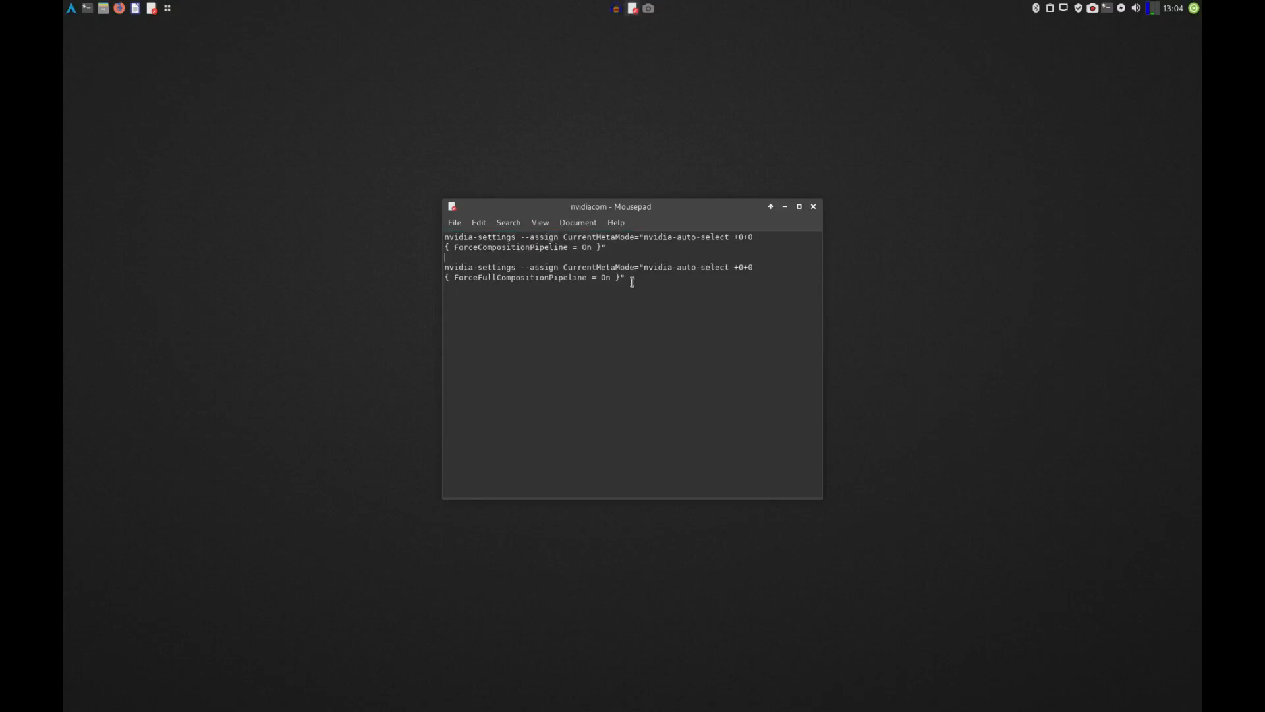
pyautogui.click(452, 248)
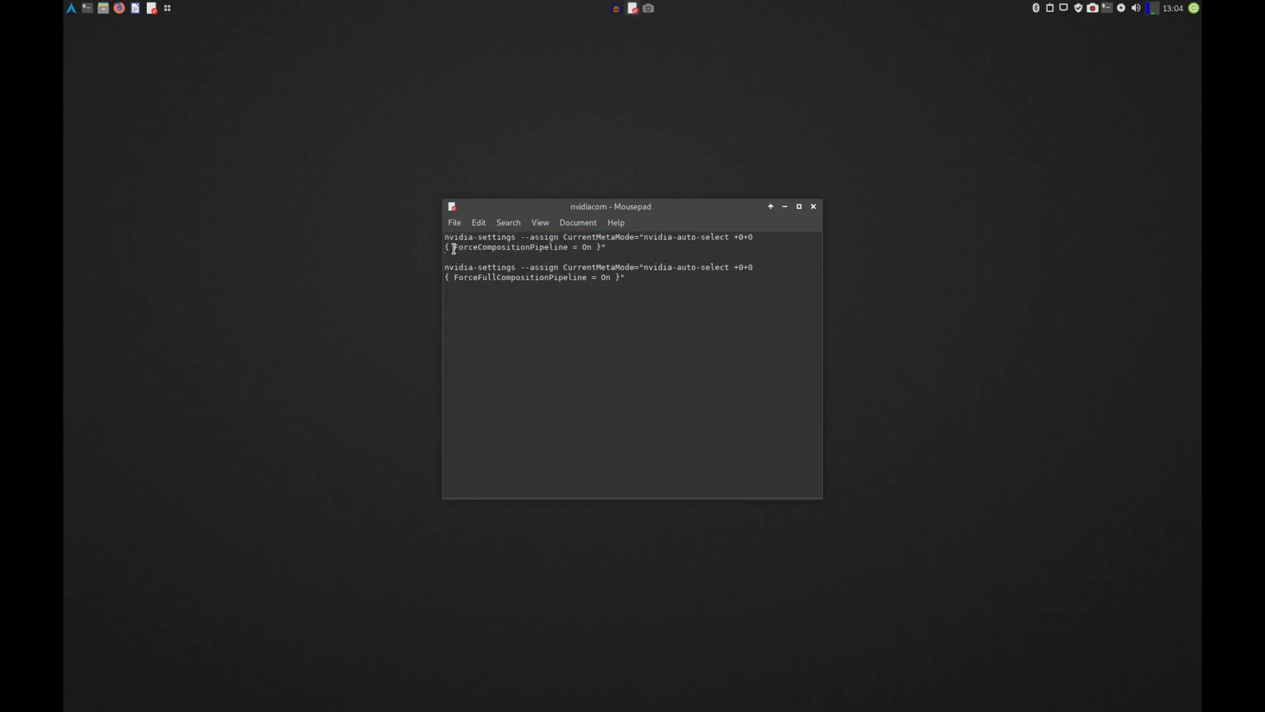
pyautogui.doubleClick(510, 246)
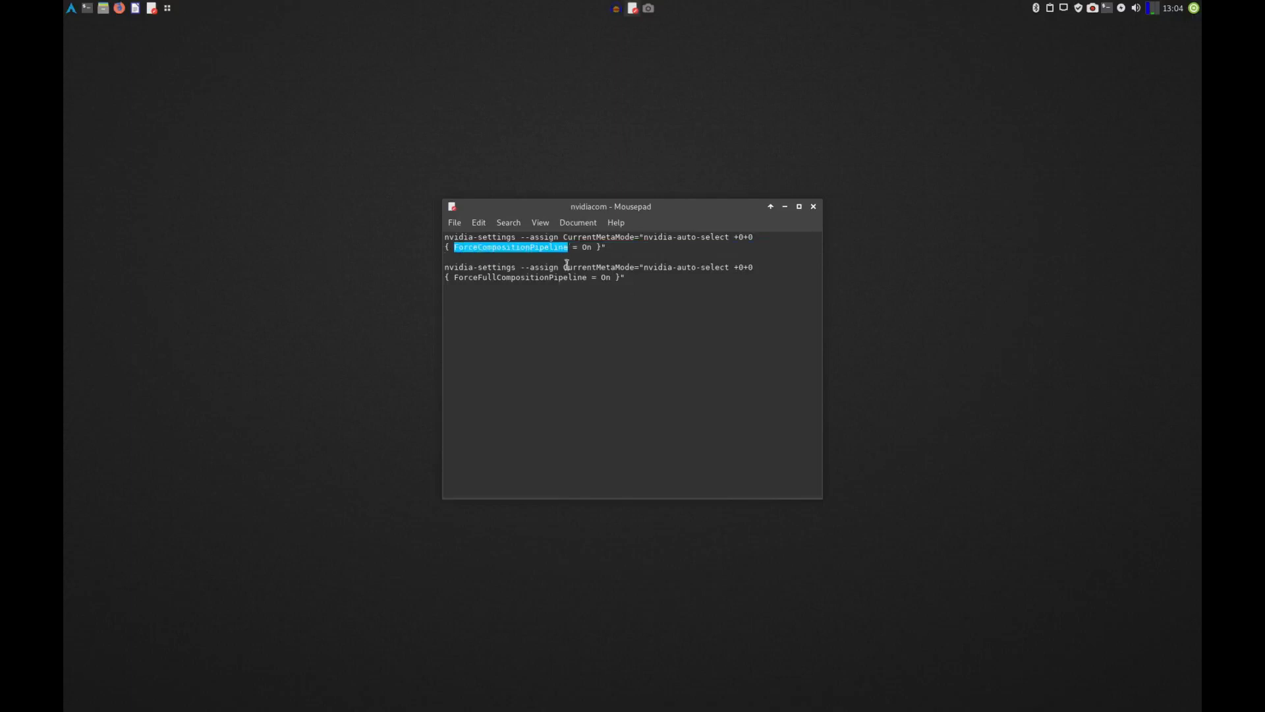
pyautogui.doubleClick(494, 277)
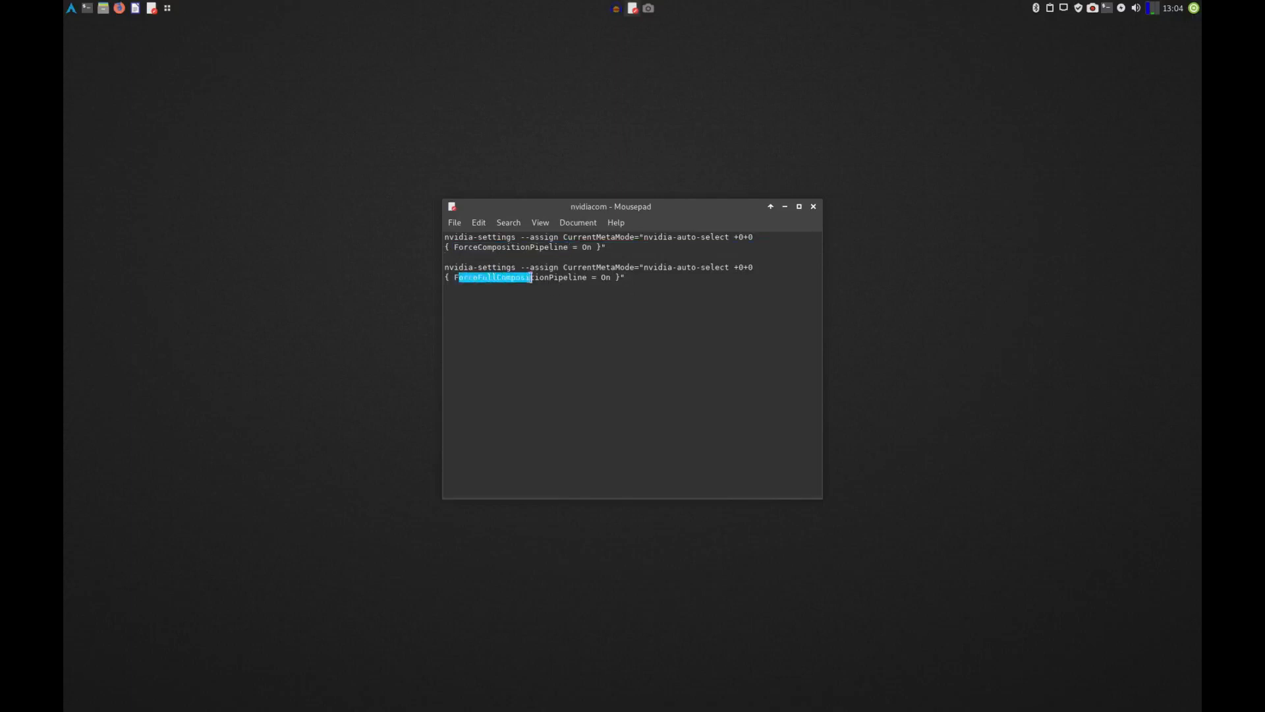
pyautogui.click(631, 293)
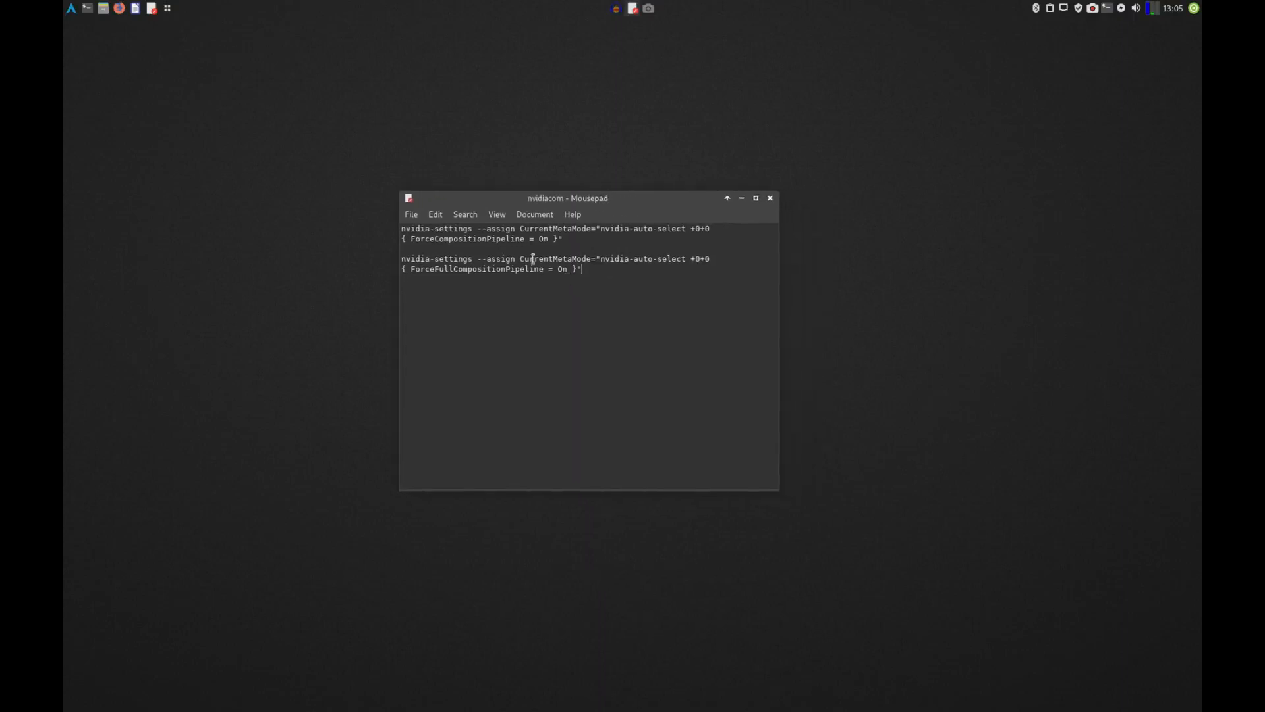
pyautogui.moveTo(624, 286)
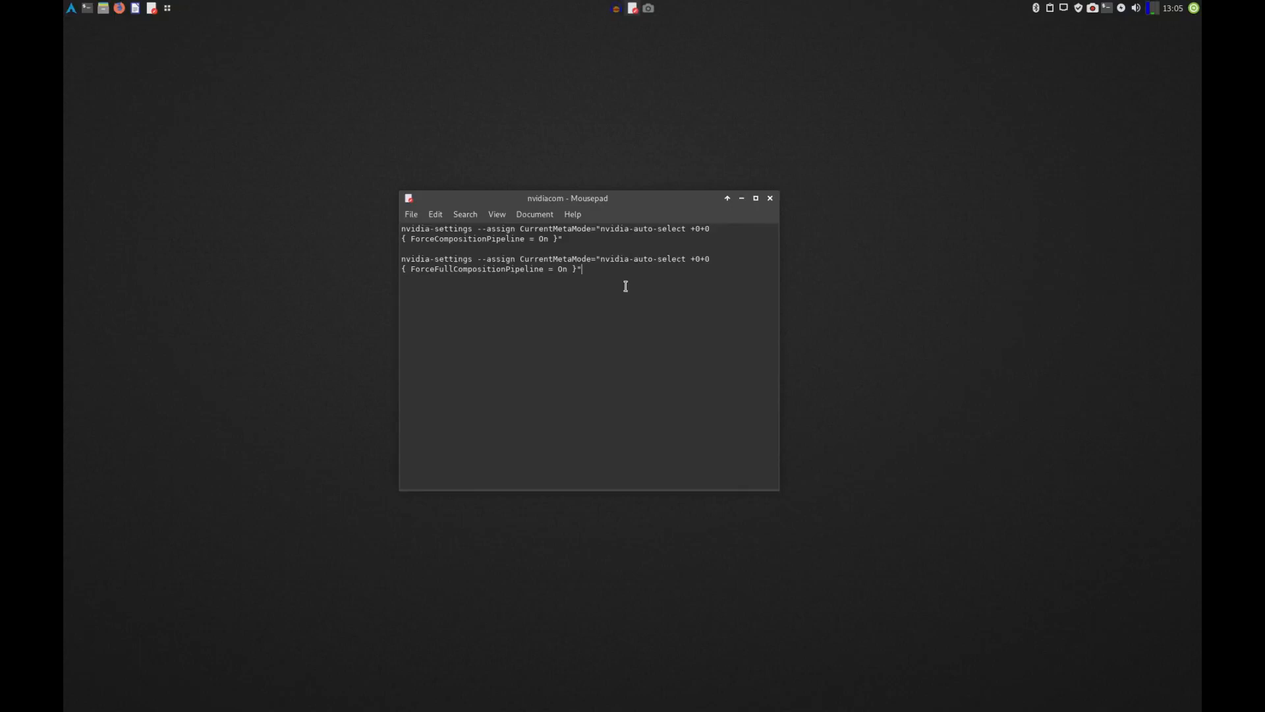
pyautogui.moveTo(597, 205)
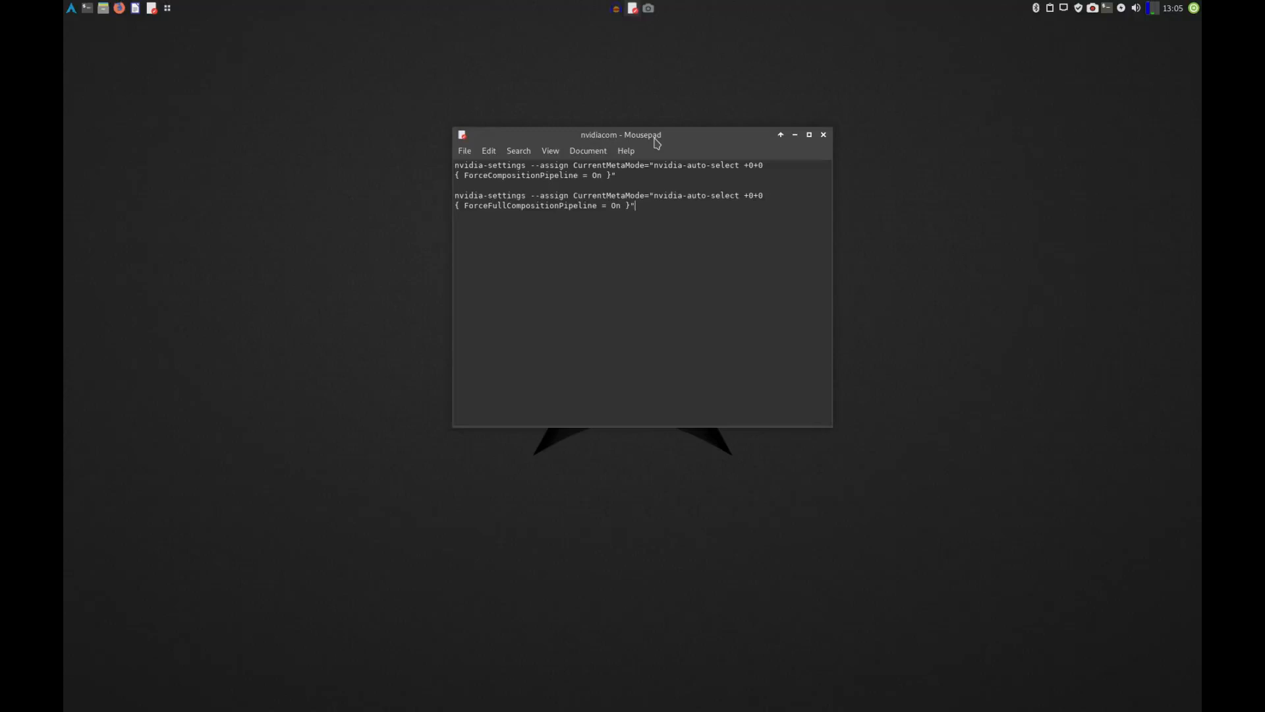
# Close the nvidiacom Mousepad window.
pyautogui.click(823, 134)
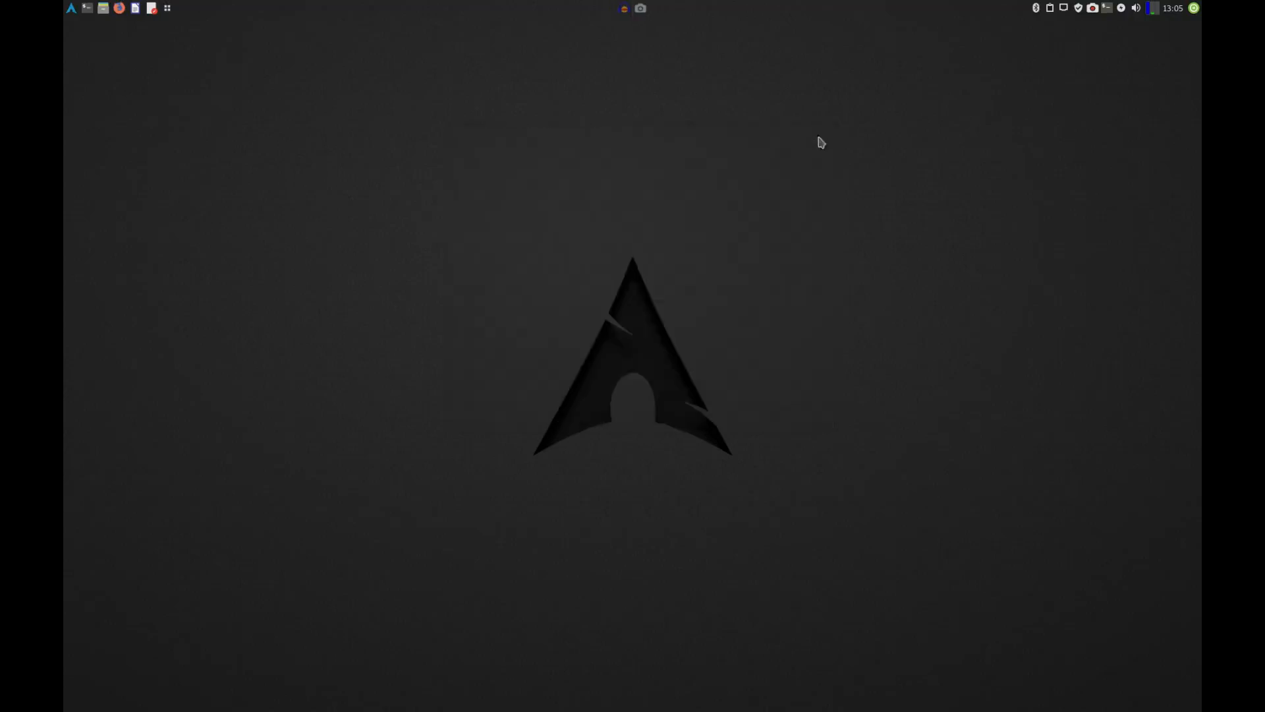
pyautogui.moveTo(613, 166)
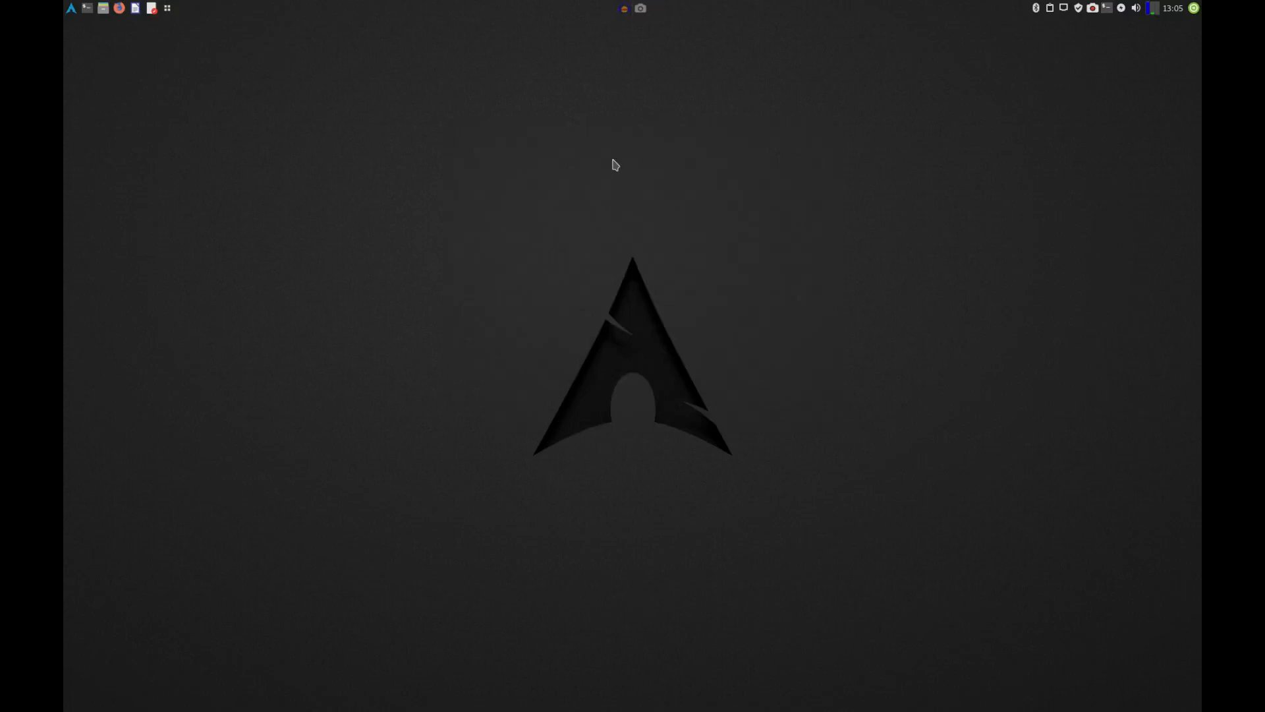
pyautogui.moveTo(631, 154)
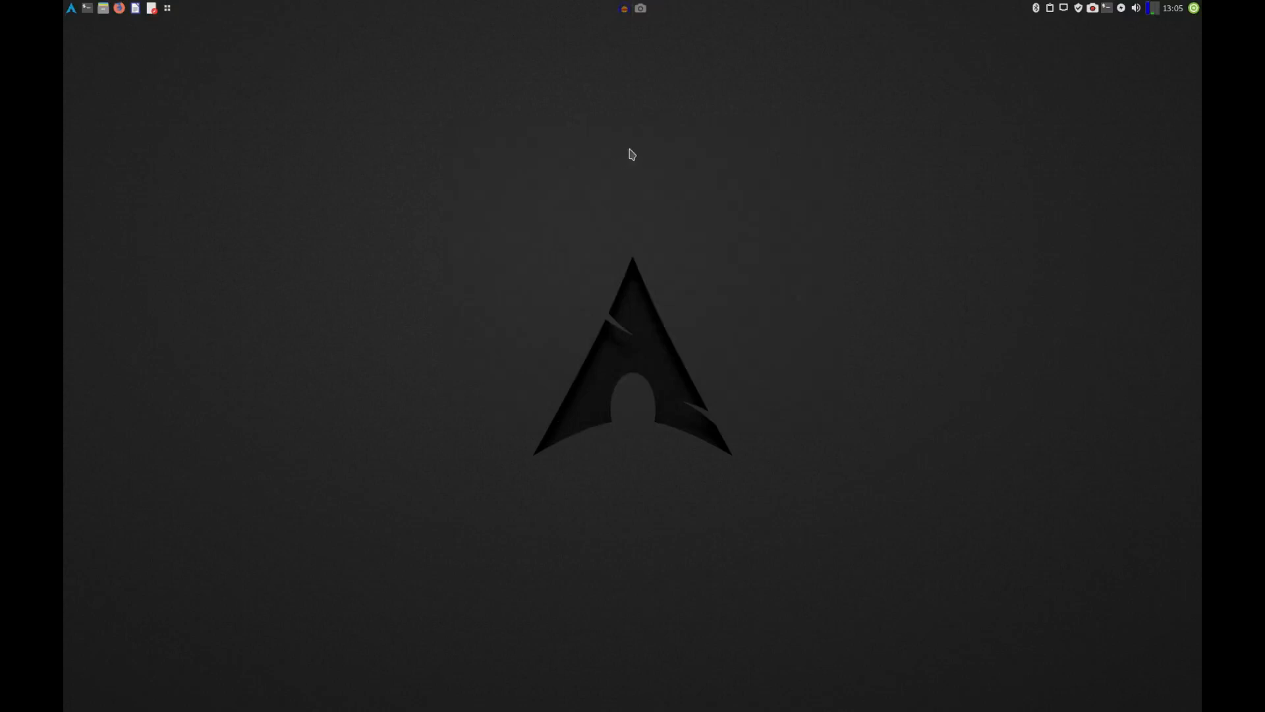
pyautogui.moveTo(635, 142)
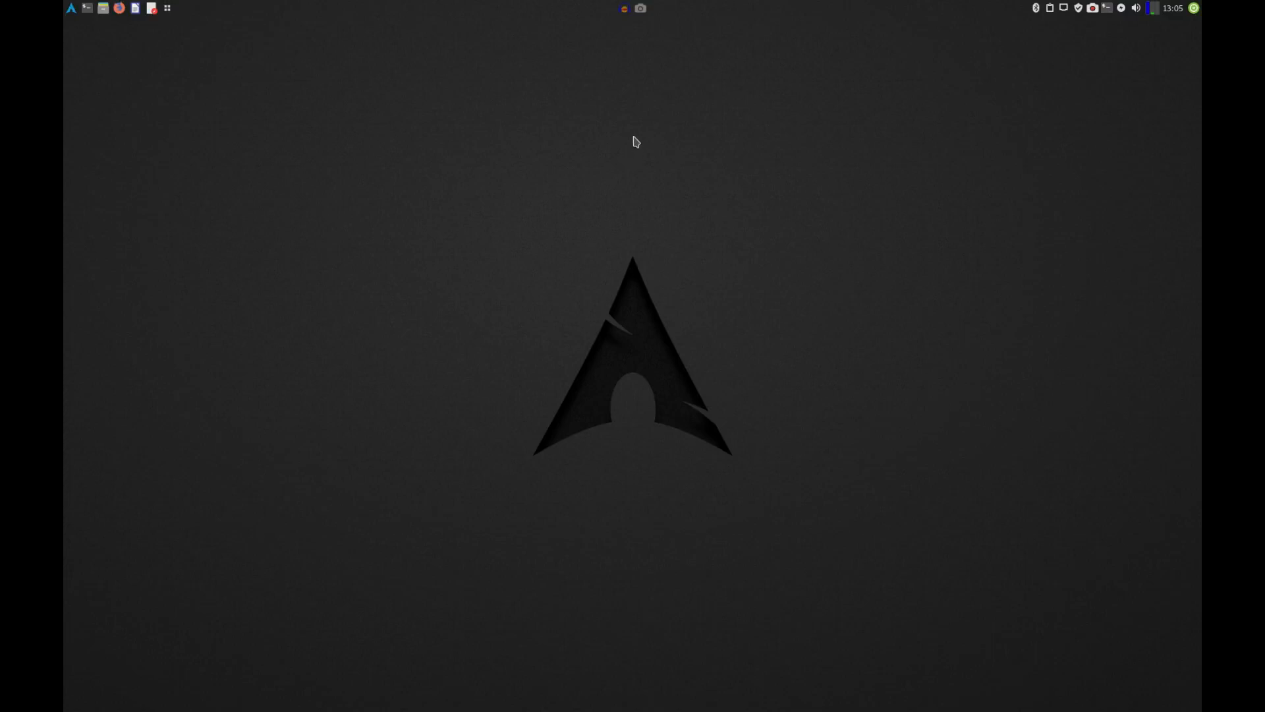